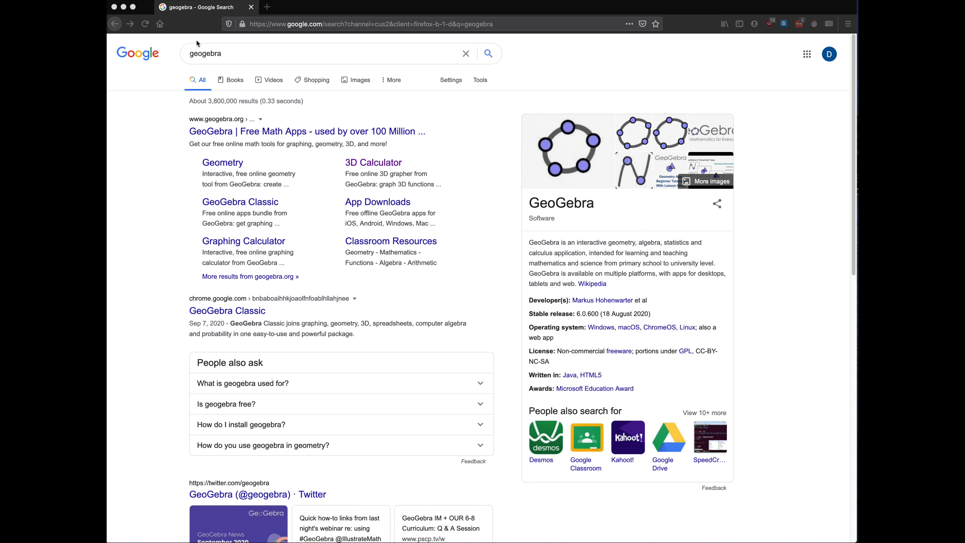
{"action": "mouse_move", "coordinate": [176, 5]}
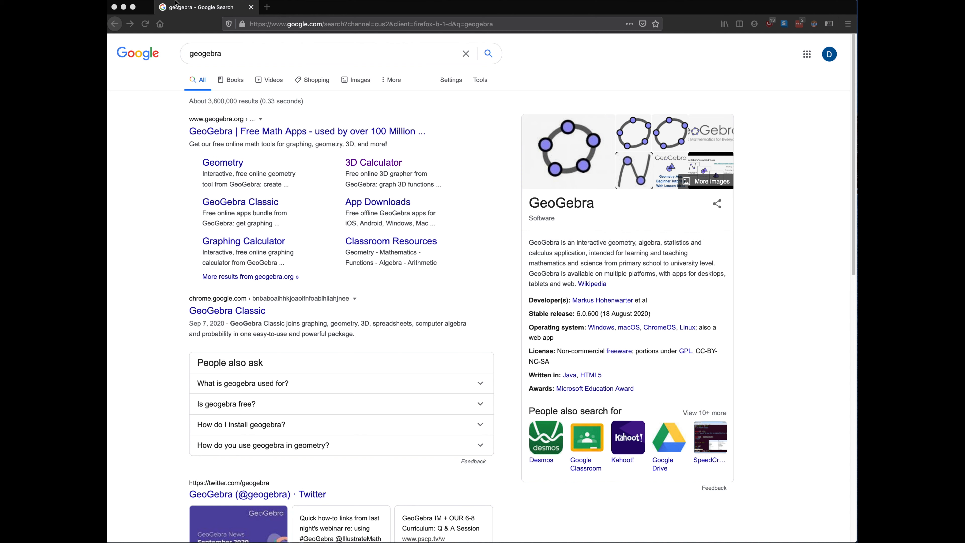
{"action": "mouse_move", "coordinate": [338, 166]}
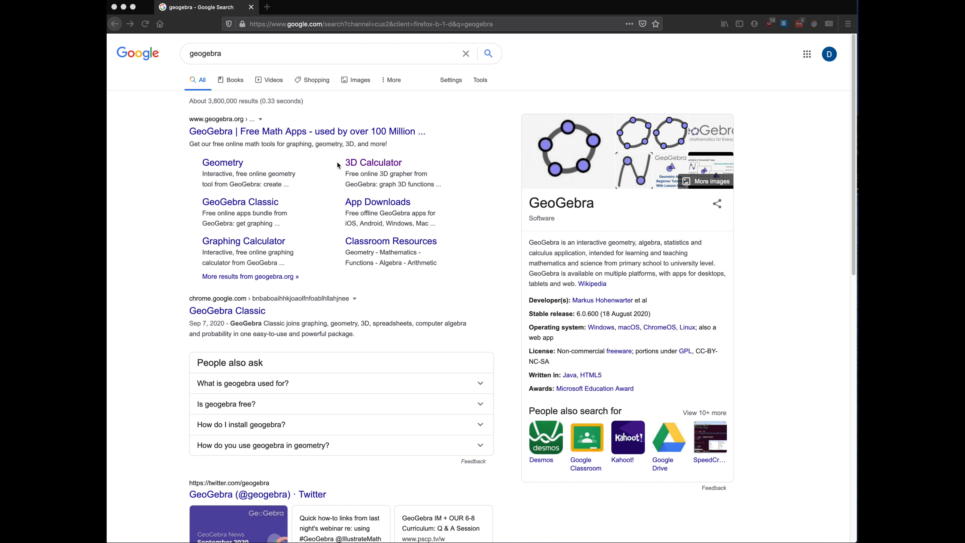
{"action": "mouse_move", "coordinate": [346, 167]}
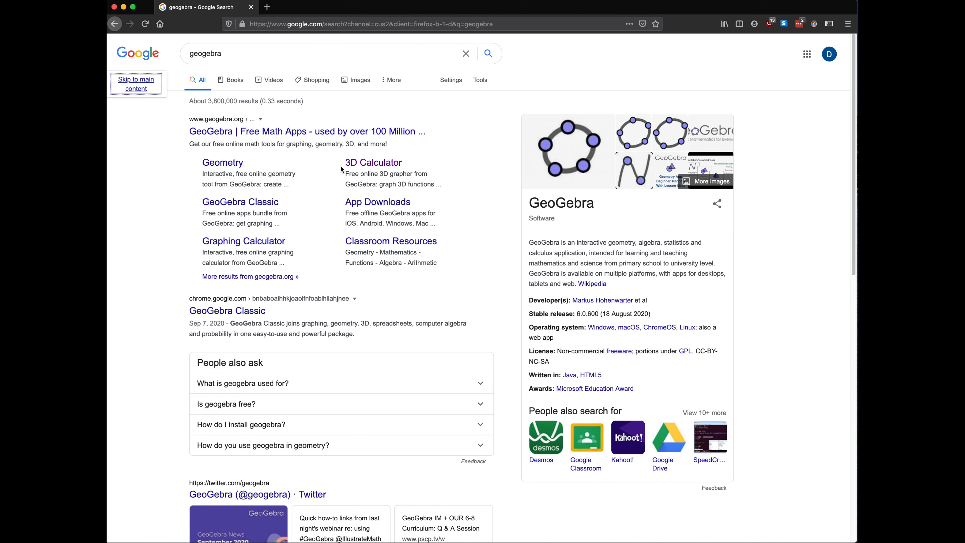
{"action": "mouse_move", "coordinate": [372, 162]}
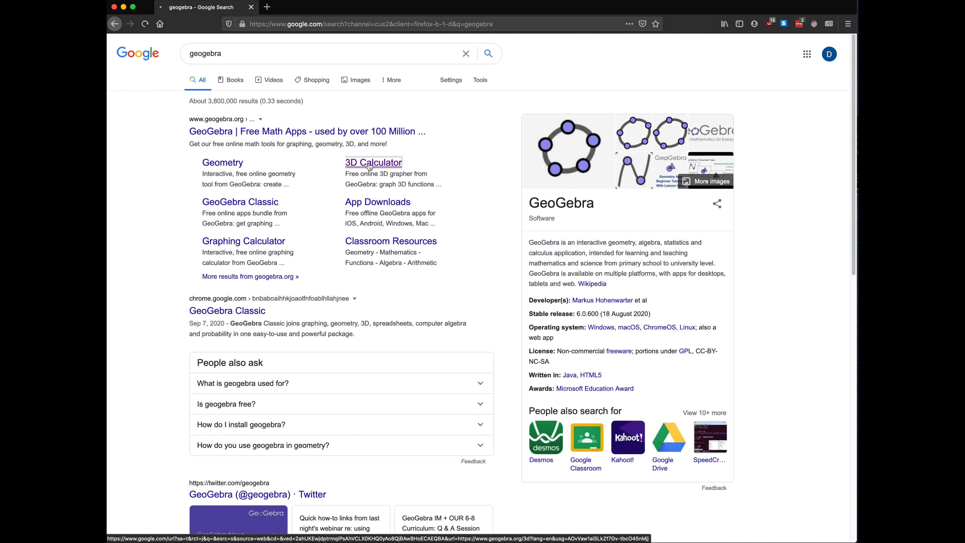
Step: Launch the 3D Calculator so an empty 3D graphing view with axes is ready
{"action": "left_click", "coordinate": [372, 162]}
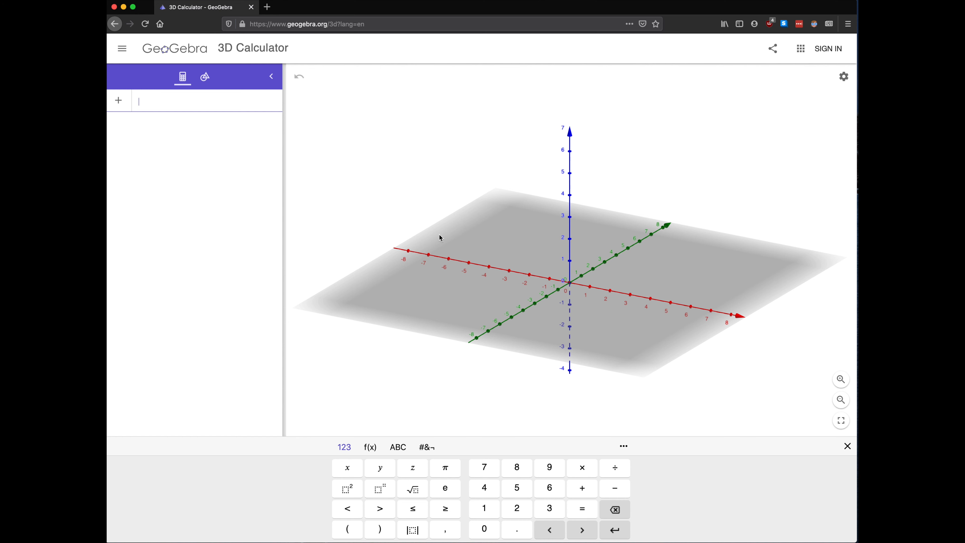
{"action": "mouse_move", "coordinate": [437, 236]}
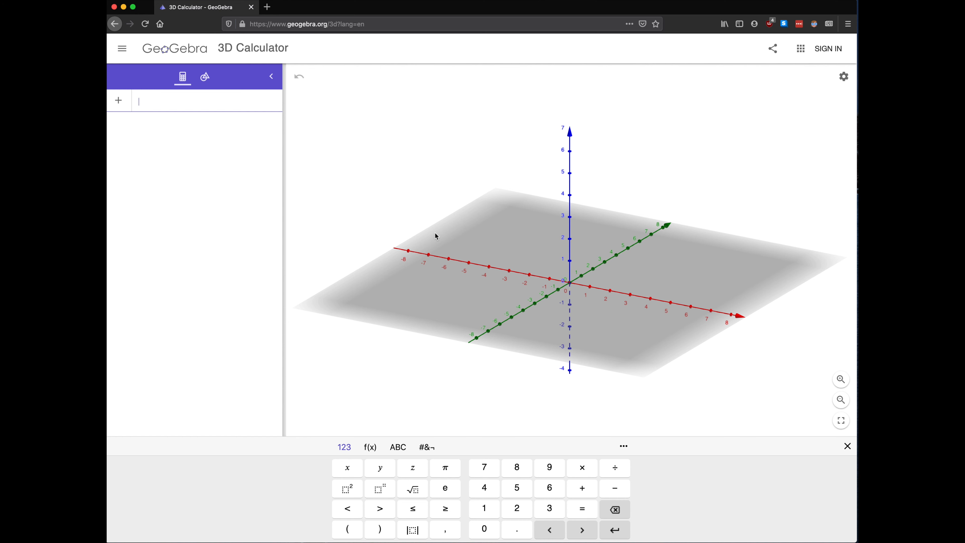
{"action": "mouse_move", "coordinate": [393, 215]}
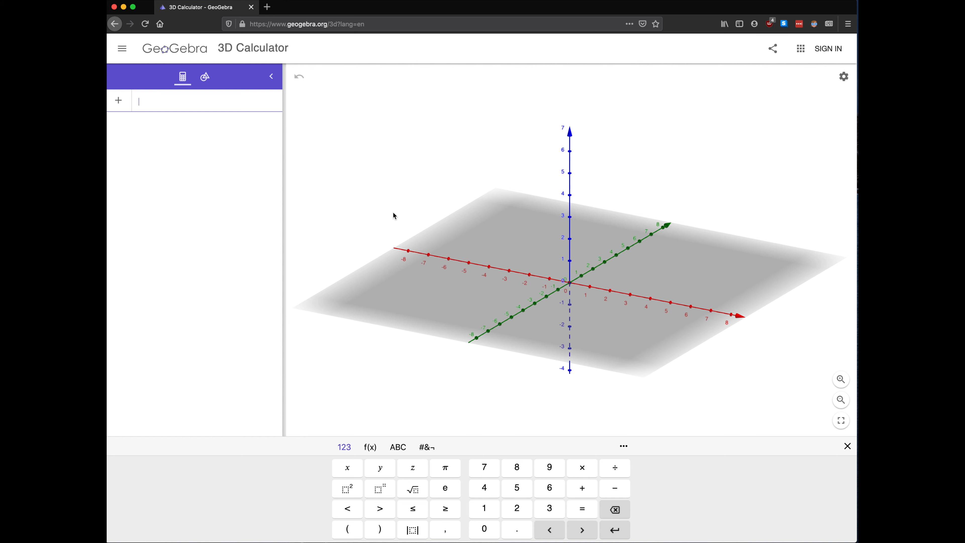
{"action": "mouse_move", "coordinate": [470, 284]}
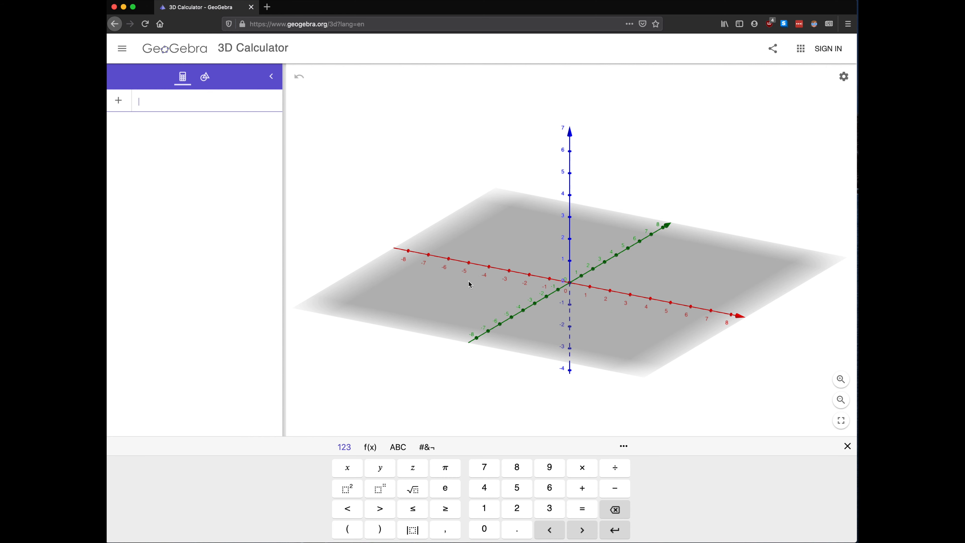
{"action": "mouse_move", "coordinate": [363, 213]}
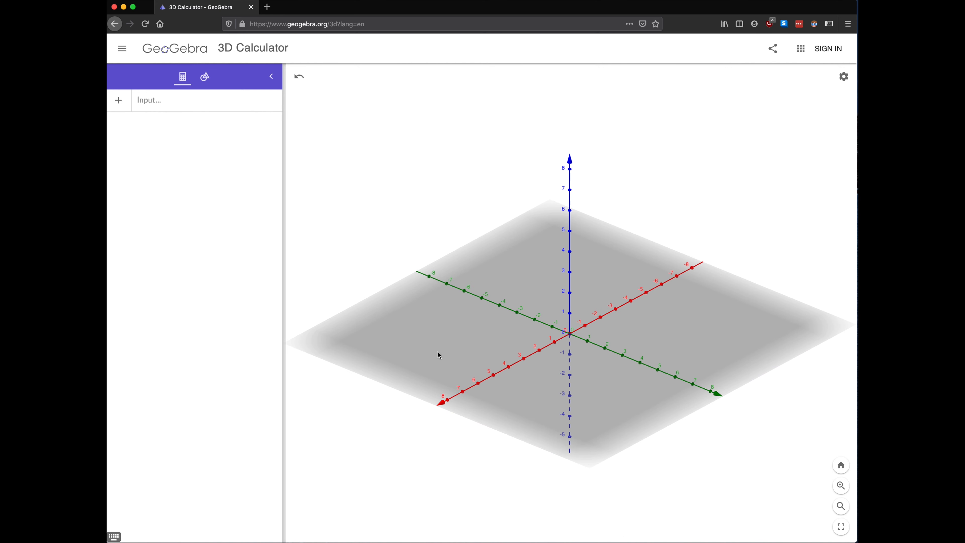
{"action": "mouse_move", "coordinate": [452, 434]}
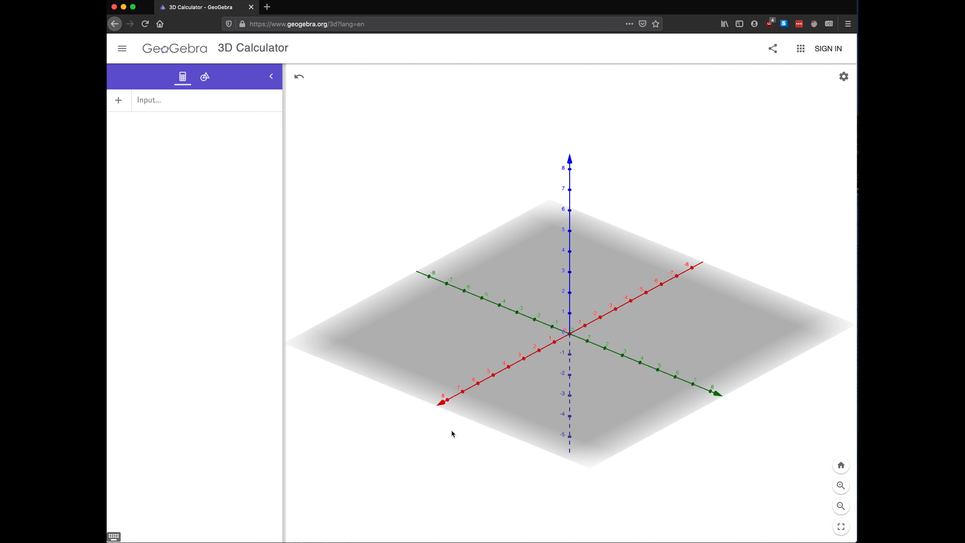
{"action": "mouse_move", "coordinate": [747, 405]}
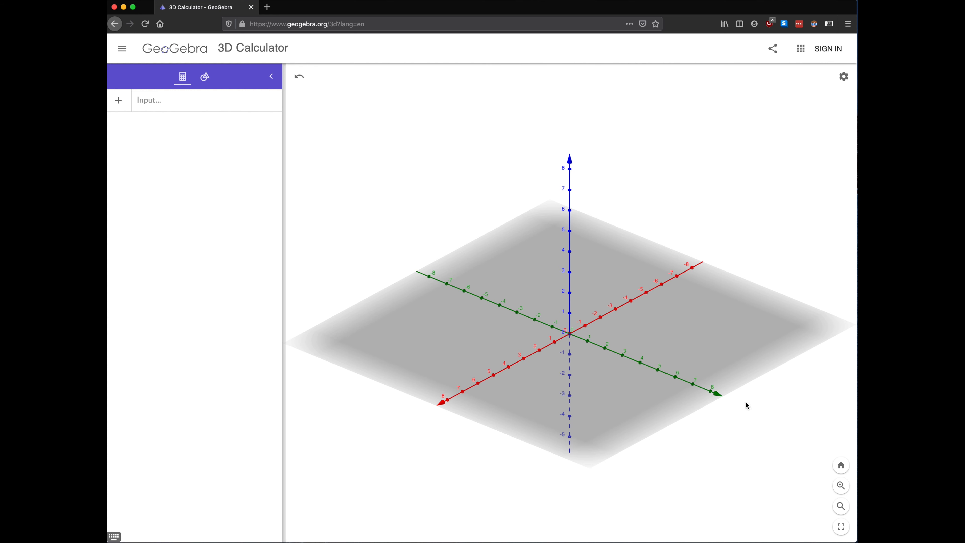
{"action": "mouse_move", "coordinate": [549, 102]}
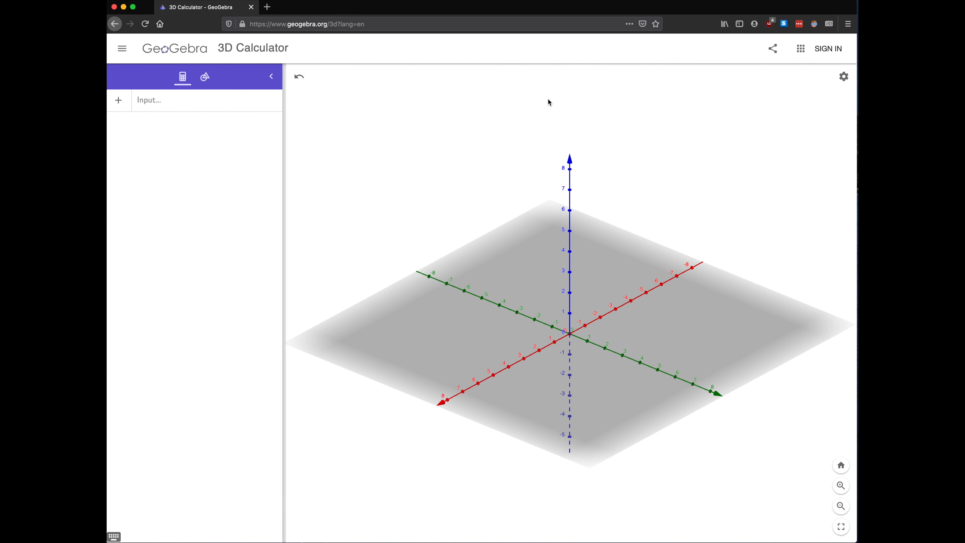
{"action": "mouse_move", "coordinate": [591, 364]}
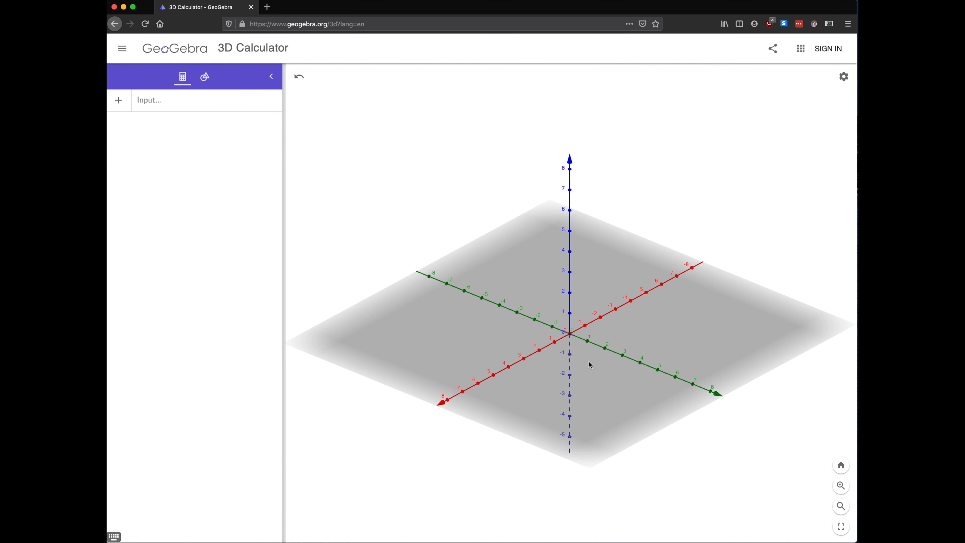
{"action": "mouse_move", "coordinate": [489, 400]}
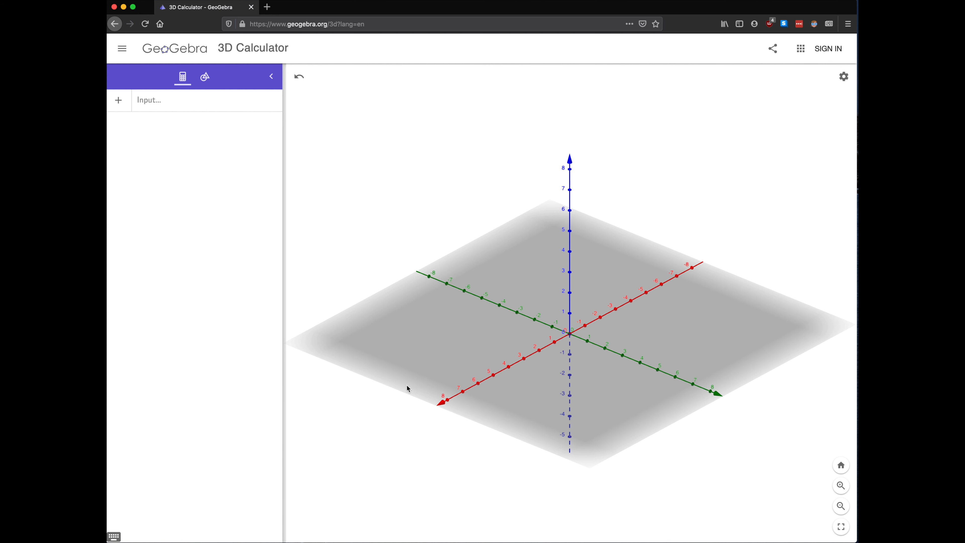
{"action": "mouse_move", "coordinate": [675, 434]}
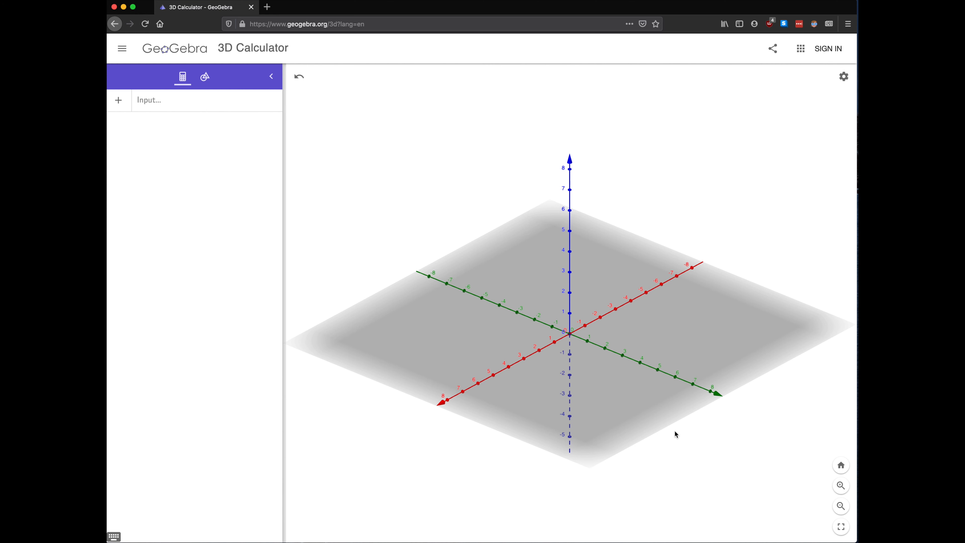
{"action": "mouse_move", "coordinate": [568, 144]}
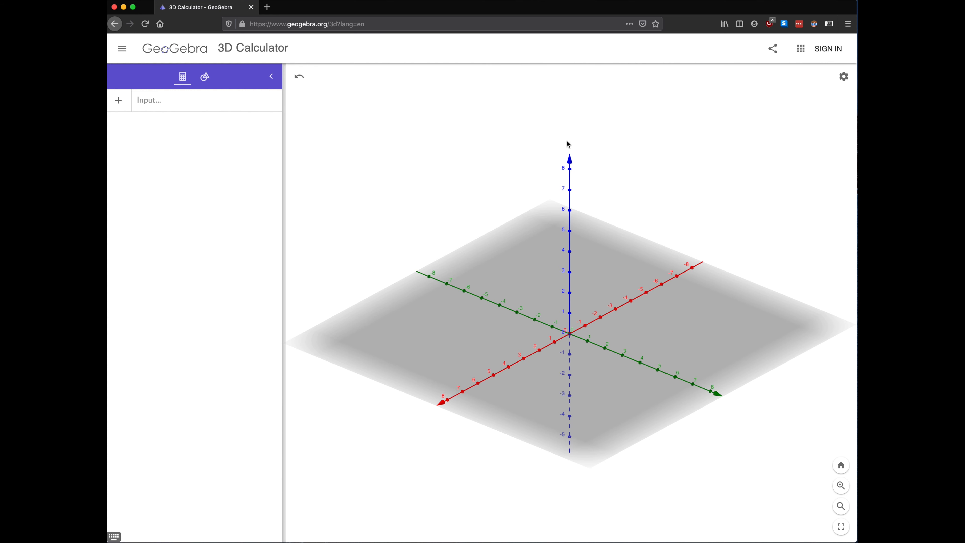
{"action": "mouse_move", "coordinate": [579, 168]}
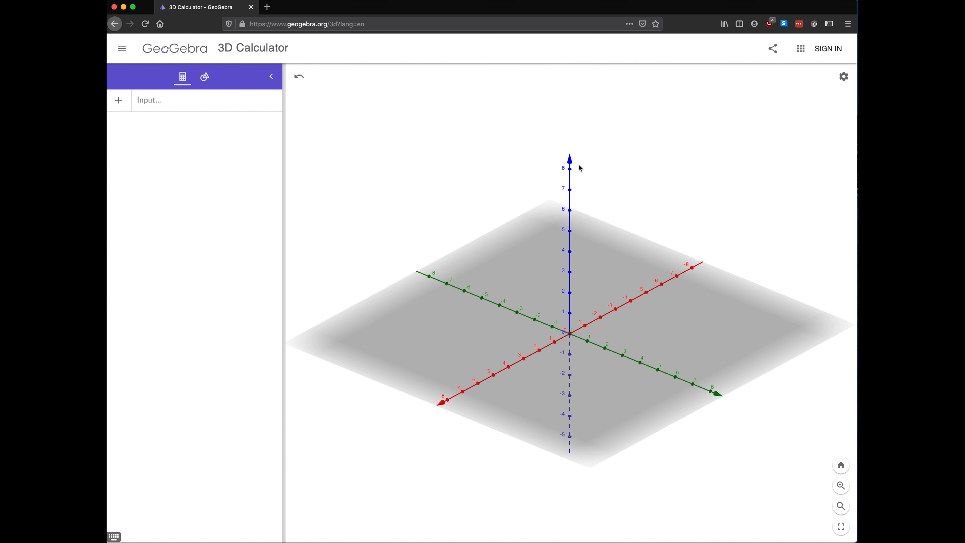
{"action": "left_click_drag", "start_coordinate": [579, 168], "coordinate": [656, 278]}
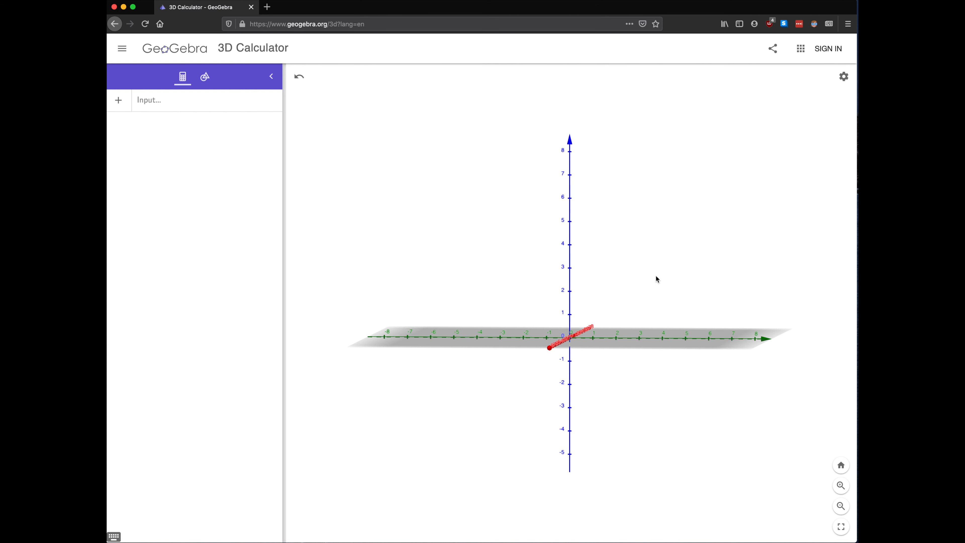
{"action": "mouse_move", "coordinate": [527, 358]}
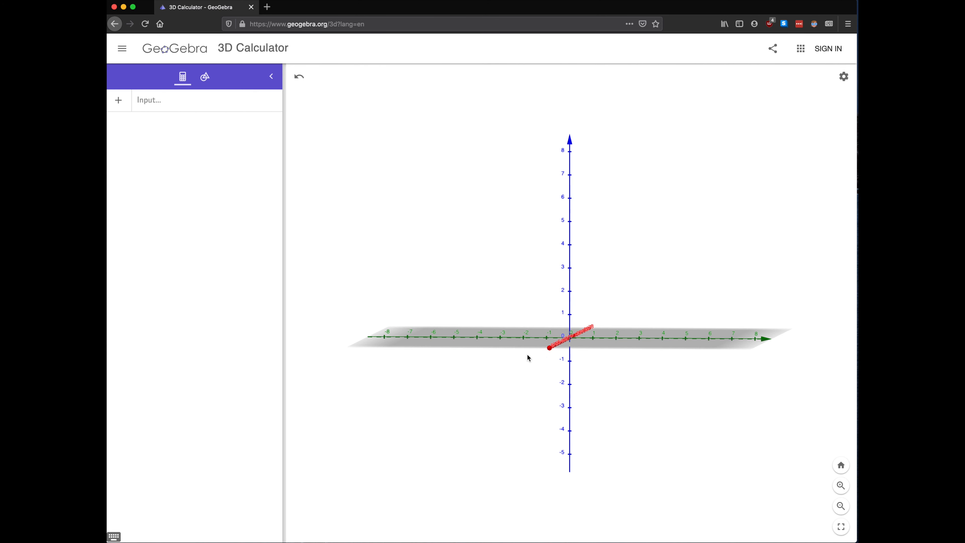
{"action": "mouse_move", "coordinate": [673, 337]}
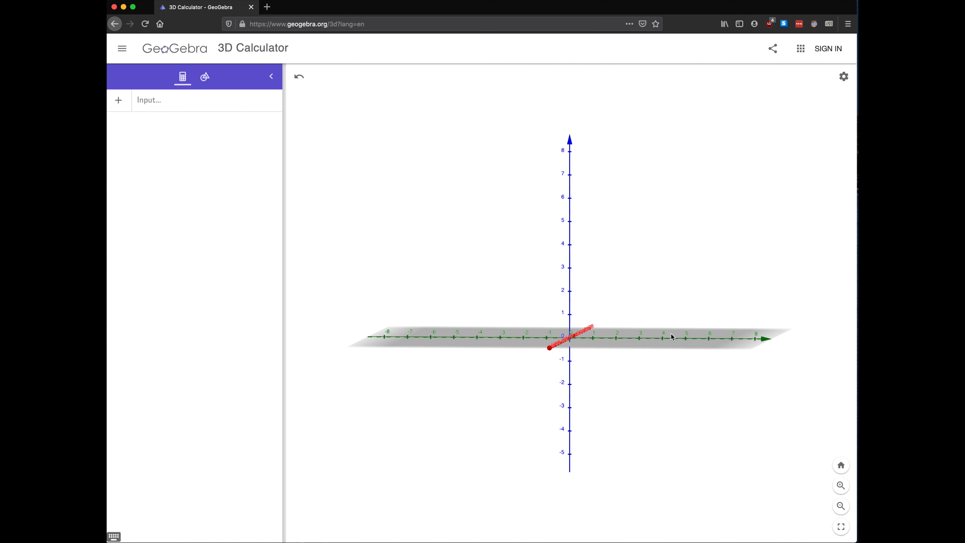
{"action": "mouse_move", "coordinate": [582, 286]}
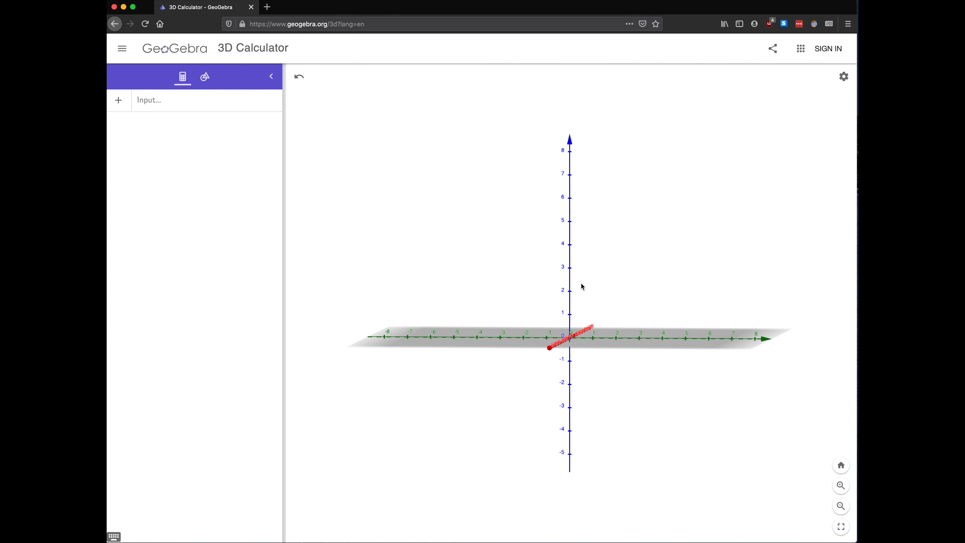
{"action": "left_click_drag", "start_coordinate": [581, 286], "coordinate": [593, 328]}
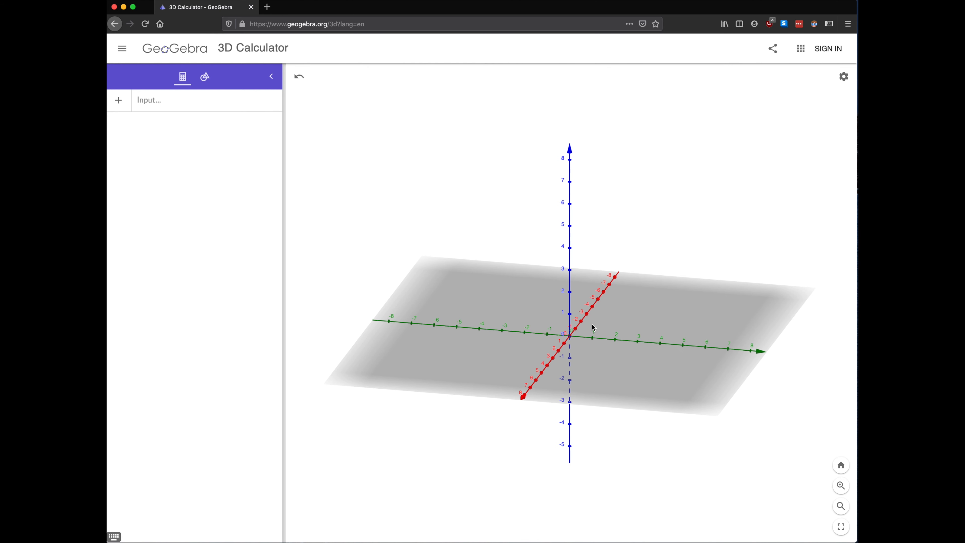
{"action": "mouse_move", "coordinate": [654, 324]}
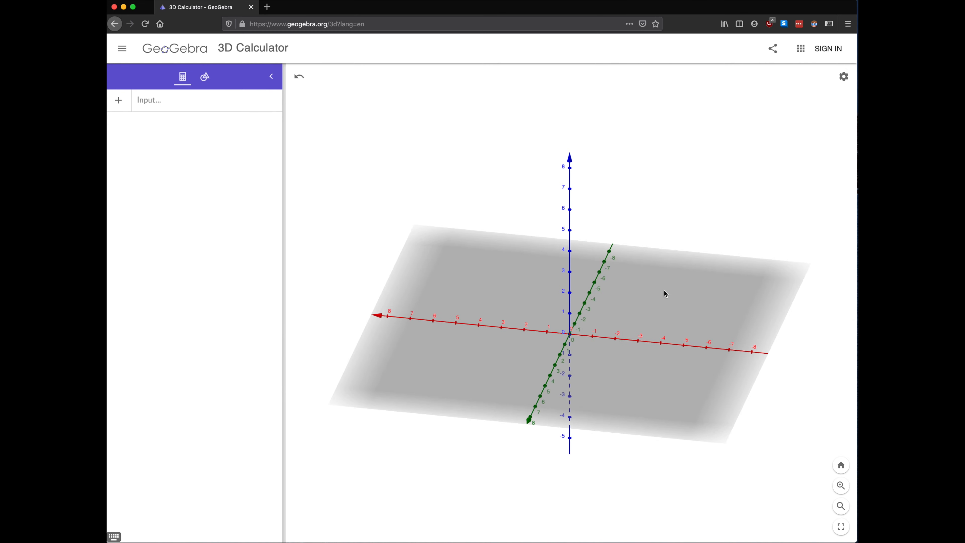
{"action": "left_click_drag", "start_coordinate": [665, 294], "coordinate": [653, 299]}
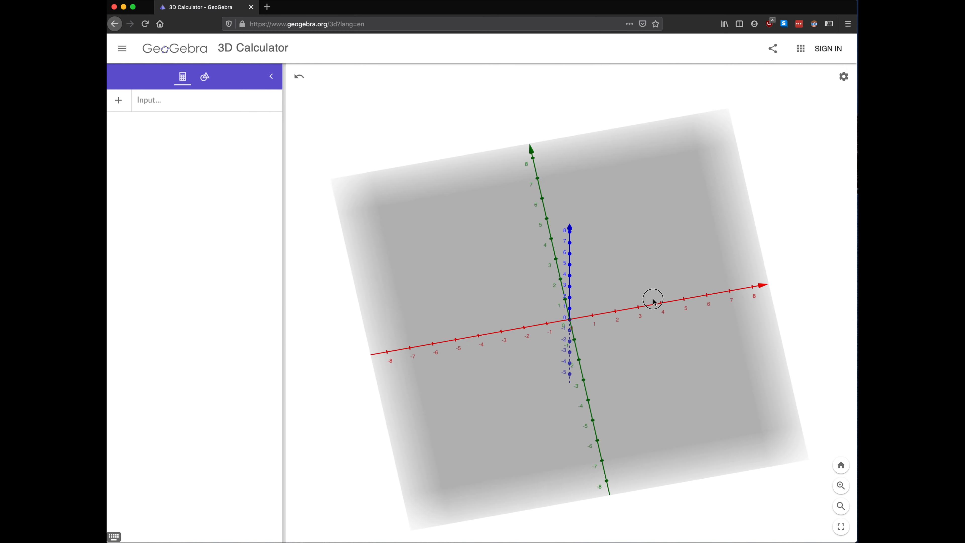
{"action": "left_click_drag", "start_coordinate": [652, 300], "coordinate": [592, 283]}
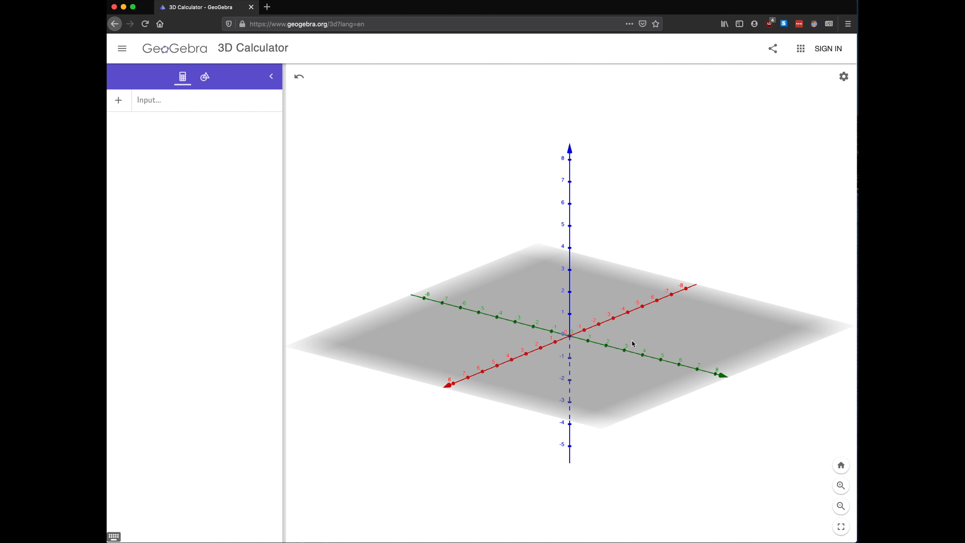
{"action": "mouse_move", "coordinate": [537, 347]}
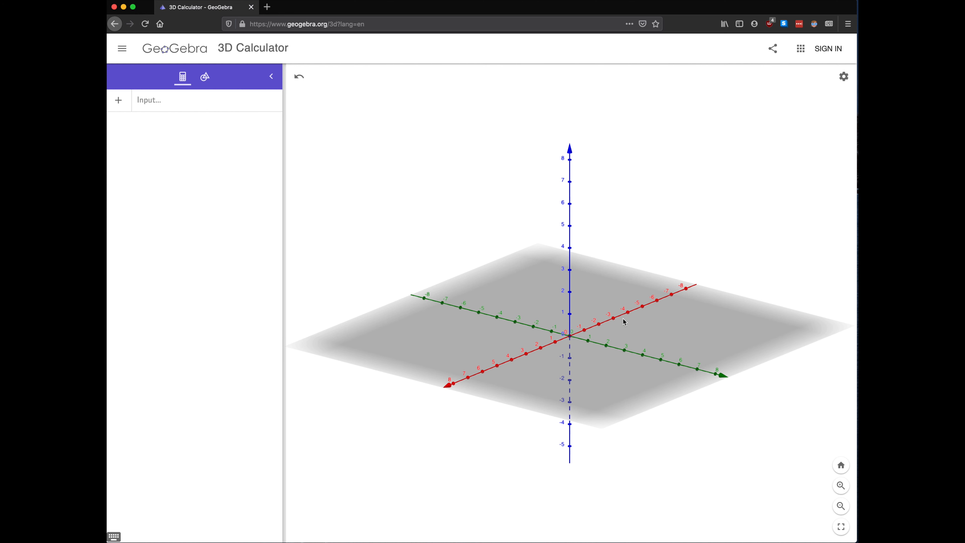
{"action": "mouse_move", "coordinate": [554, 310]}
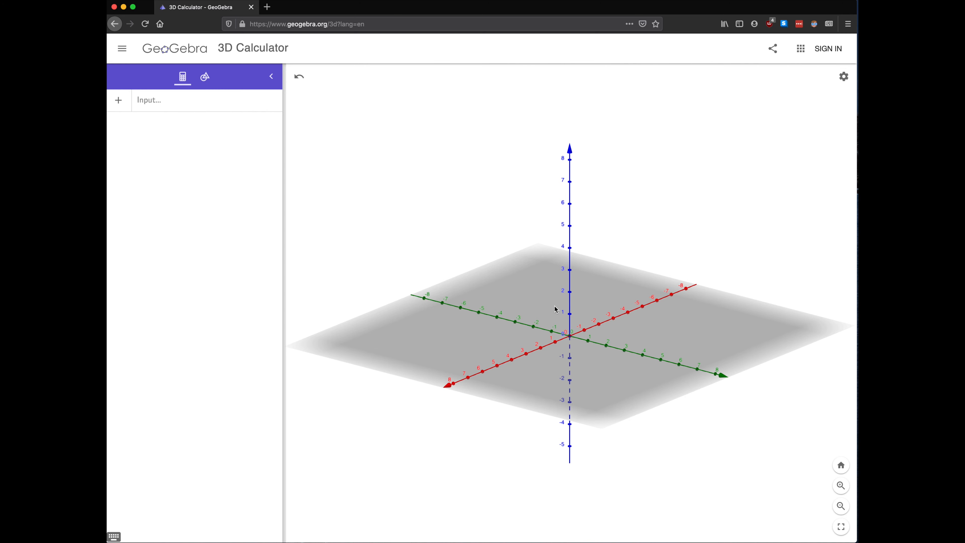
Step: Orbit the empty view through top and side views to a front view of the x- and z-axes
{"action": "left_click_drag", "start_coordinate": [557, 309], "coordinate": [485, 313]}
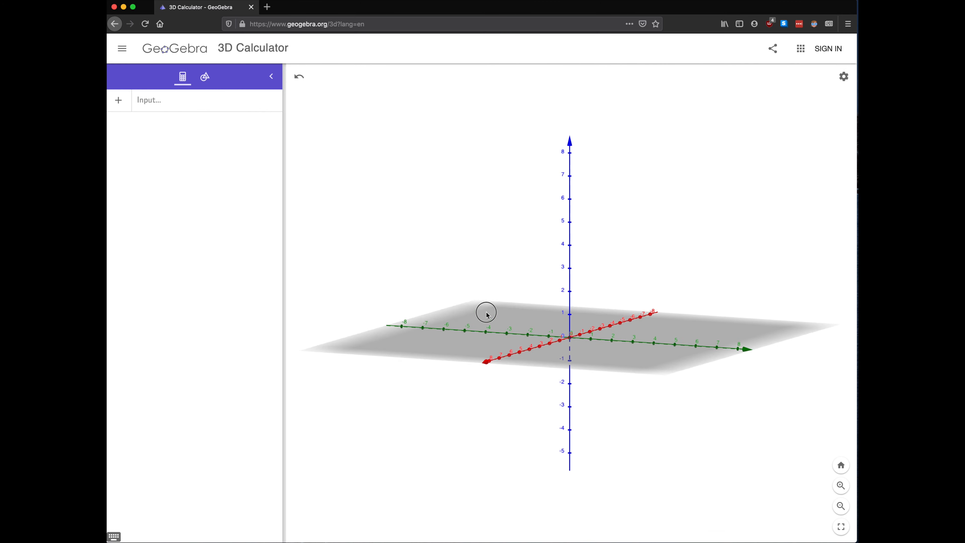
{"action": "left_click_drag", "start_coordinate": [486, 313], "coordinate": [488, 317]}
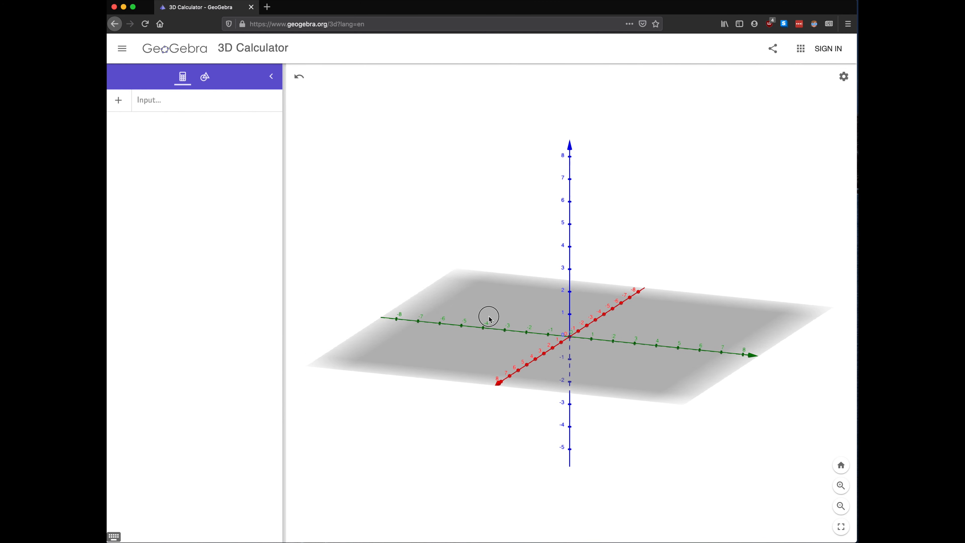
{"action": "left_click_drag", "start_coordinate": [488, 317], "coordinate": [544, 351]}
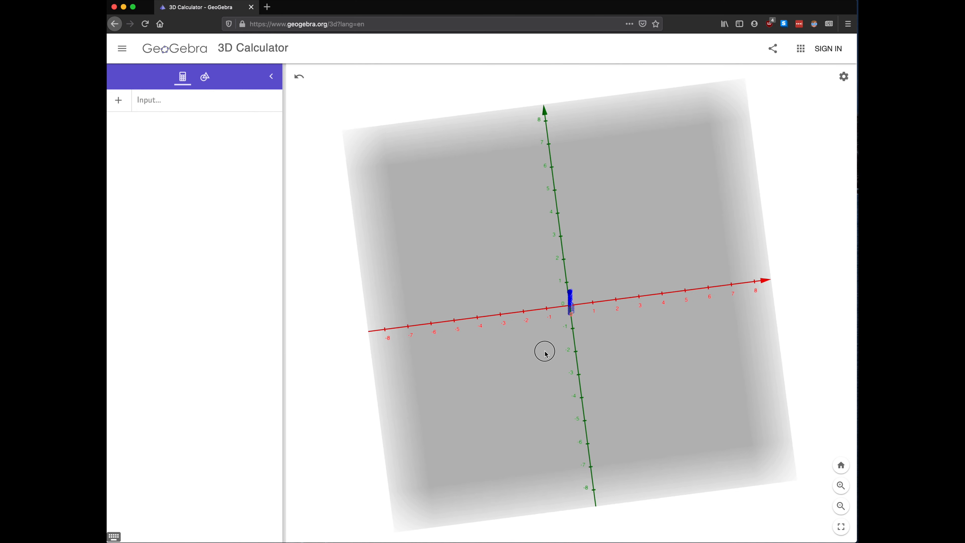
{"action": "left_click_drag", "start_coordinate": [545, 352], "coordinate": [539, 364]}
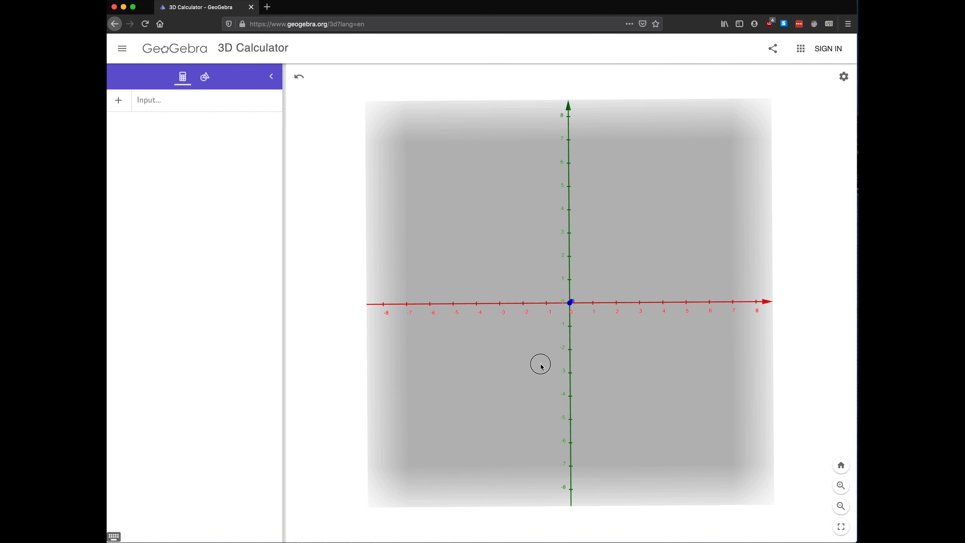
{"action": "mouse_move", "coordinate": [559, 114]}
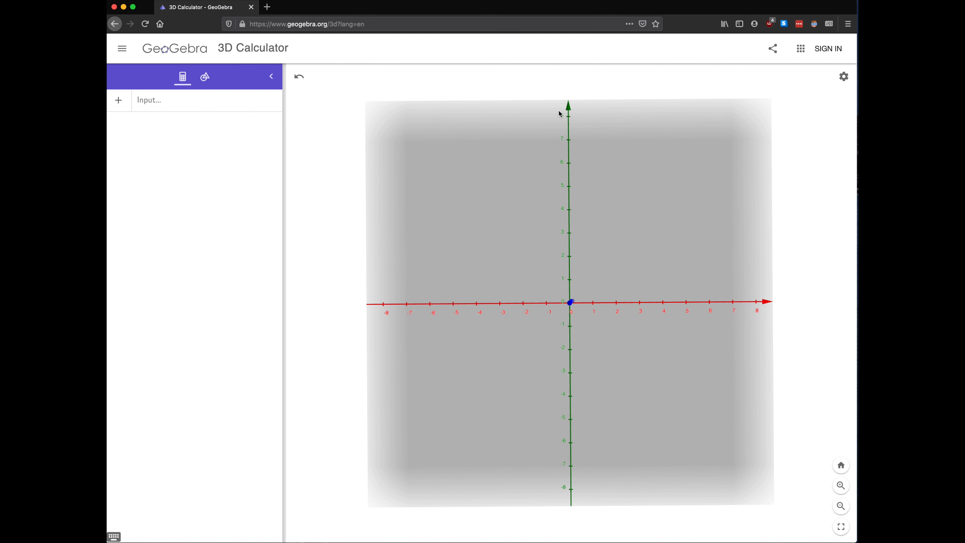
{"action": "mouse_move", "coordinate": [736, 303]}
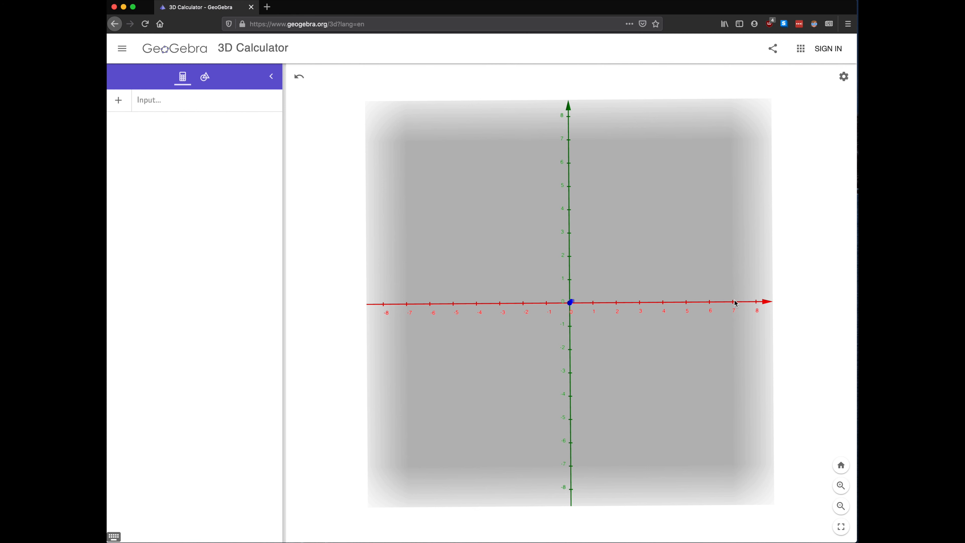
{"action": "mouse_move", "coordinate": [769, 303]}
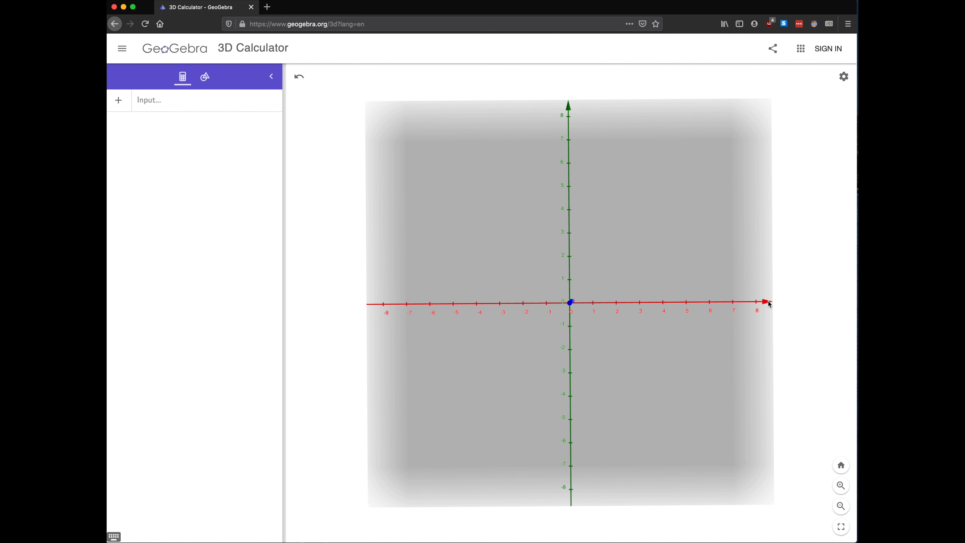
{"action": "mouse_move", "coordinate": [575, 314]}
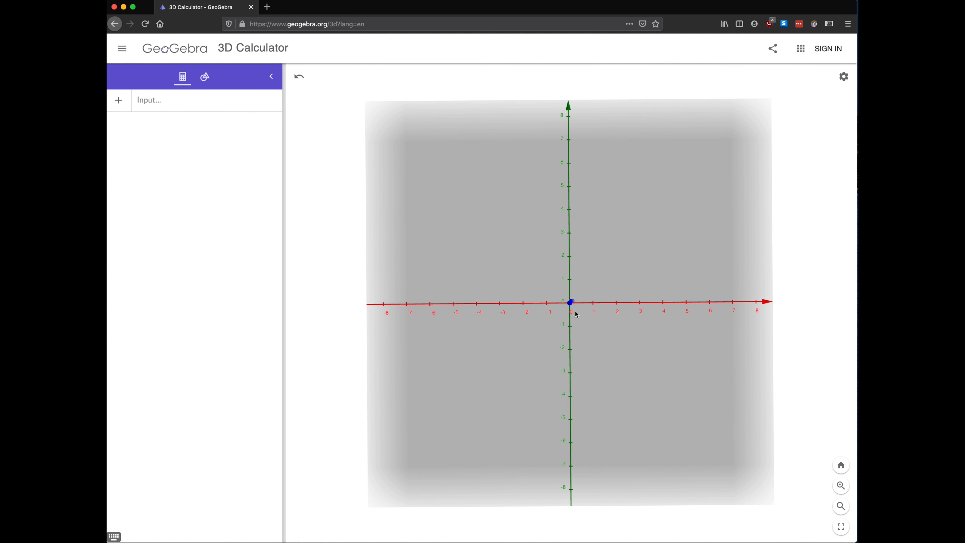
{"action": "mouse_move", "coordinate": [619, 321]}
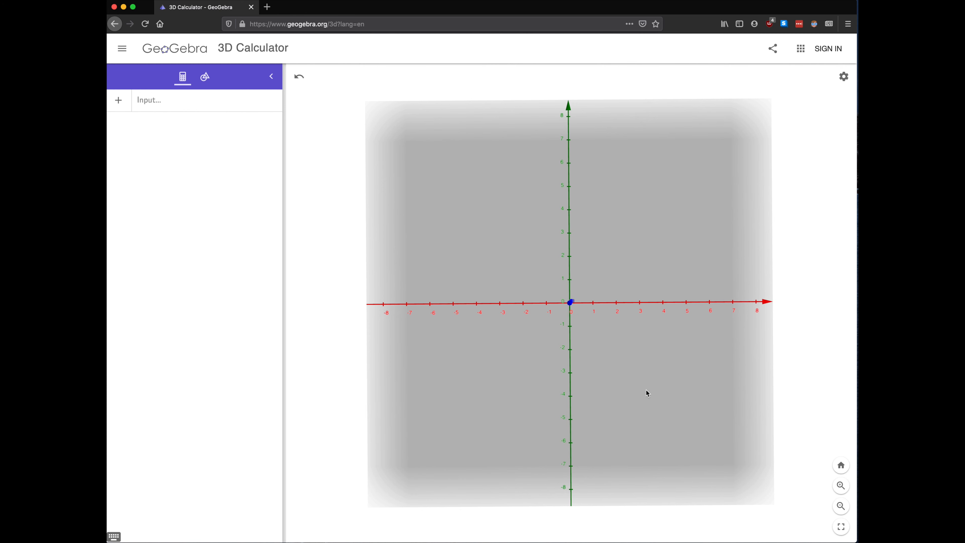
{"action": "mouse_move", "coordinate": [707, 380]}
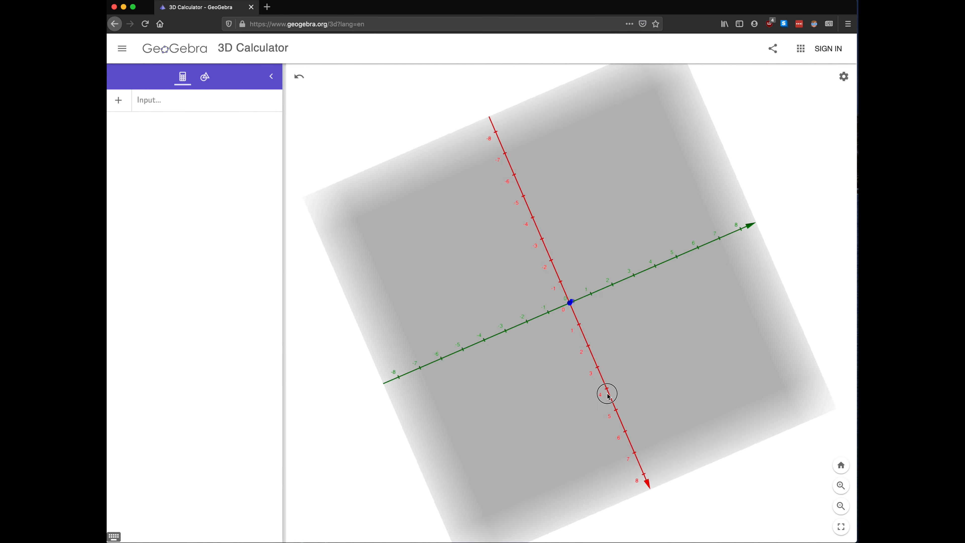
{"action": "left_click_drag", "start_coordinate": [607, 394], "coordinate": [599, 354]}
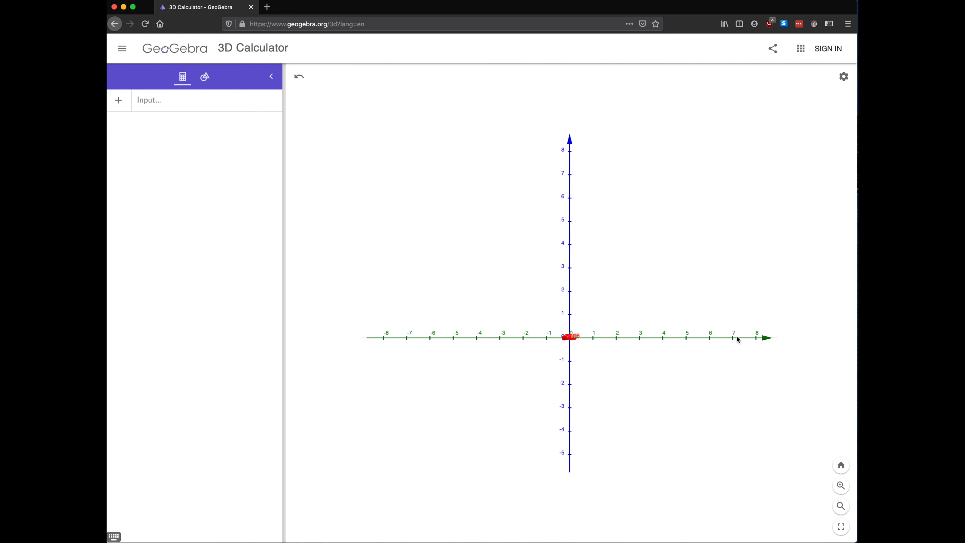
{"action": "mouse_move", "coordinate": [567, 143]}
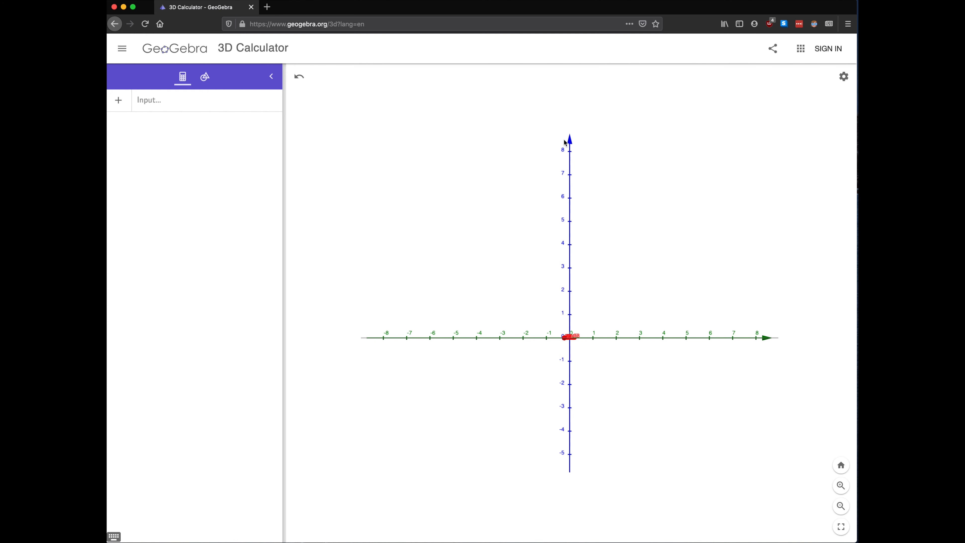
{"action": "mouse_move", "coordinate": [569, 340]}
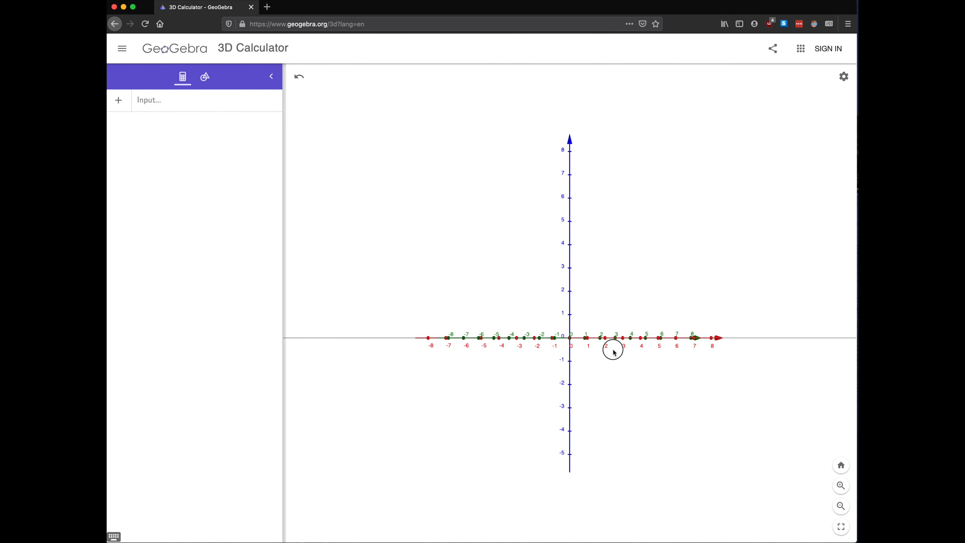
{"action": "left_click_drag", "start_coordinate": [612, 351], "coordinate": [627, 352]}
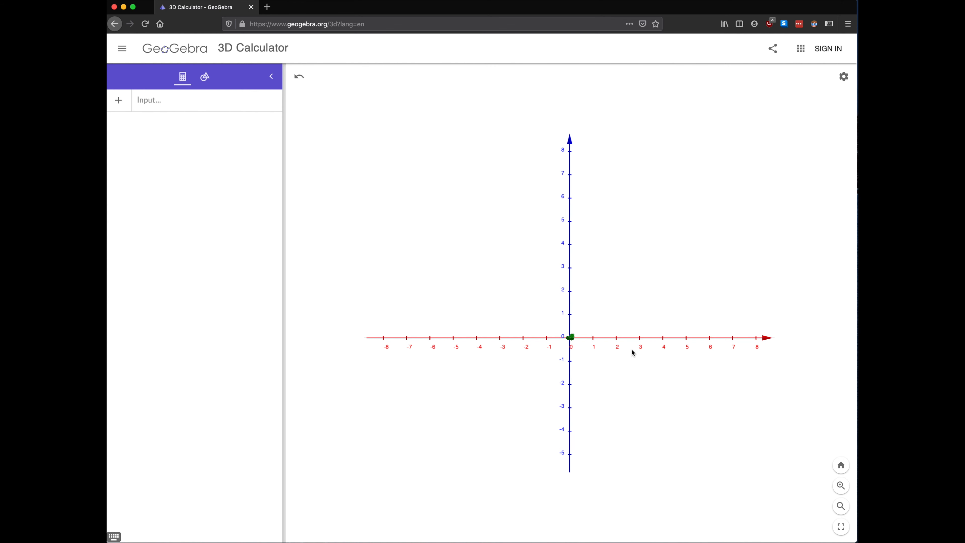
{"action": "mouse_move", "coordinate": [623, 343]}
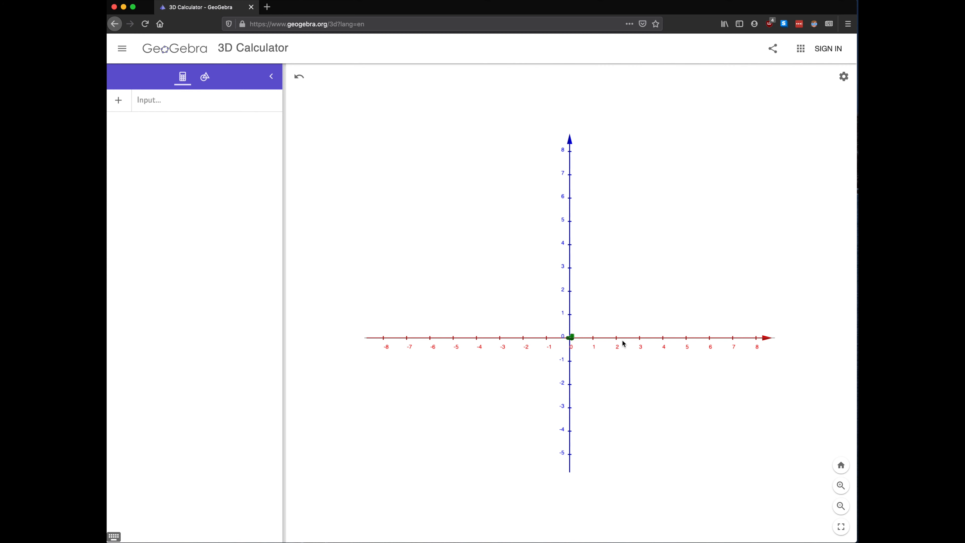
{"action": "mouse_move", "coordinate": [576, 145]}
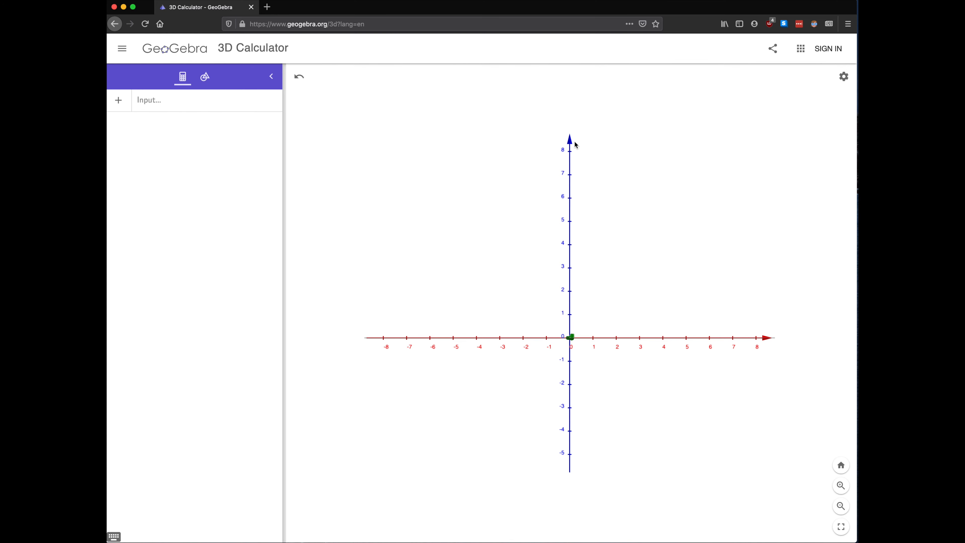
{"action": "mouse_move", "coordinate": [608, 133]}
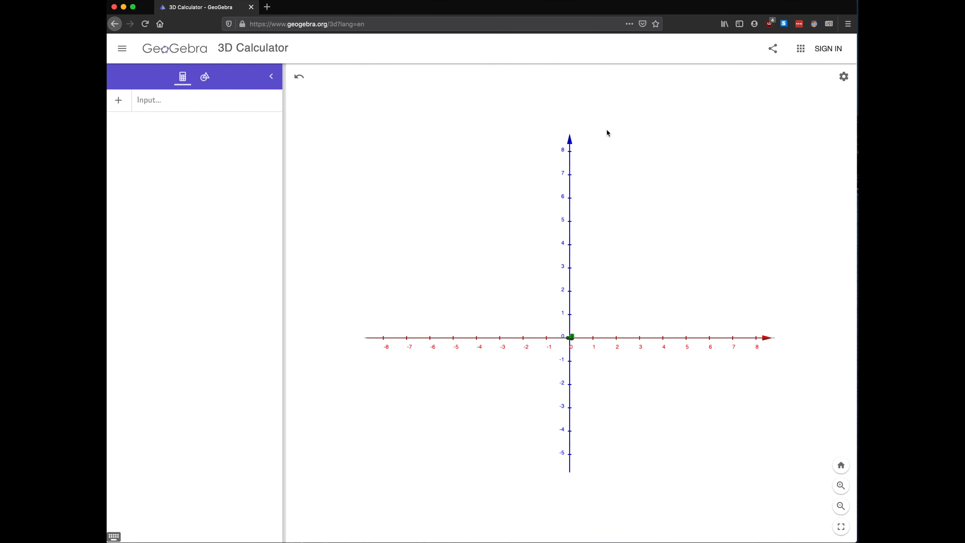
Step: Orbit the view back to the default tilted perspective showing all three axes
{"action": "left_click_drag", "start_coordinate": [608, 134], "coordinate": [590, 168]}
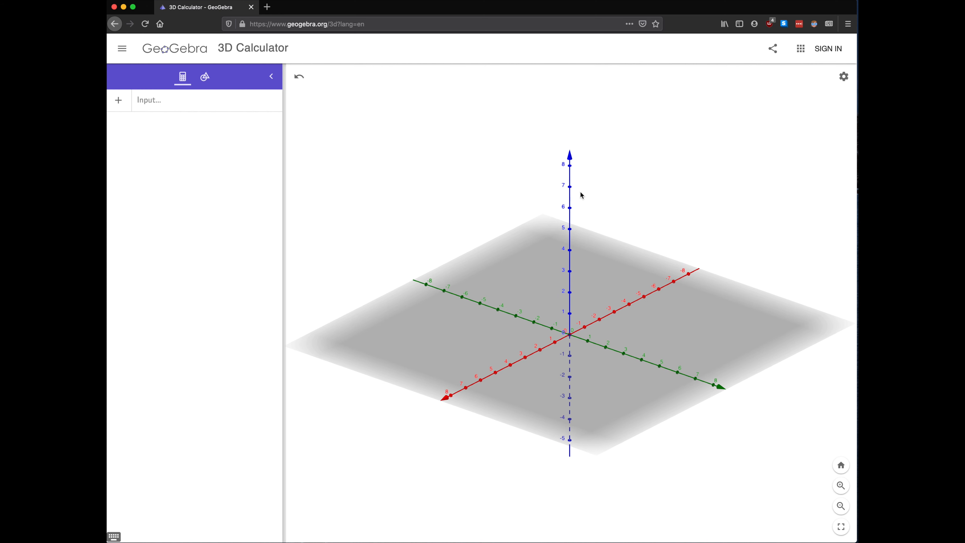
{"action": "mouse_move", "coordinate": [545, 364]}
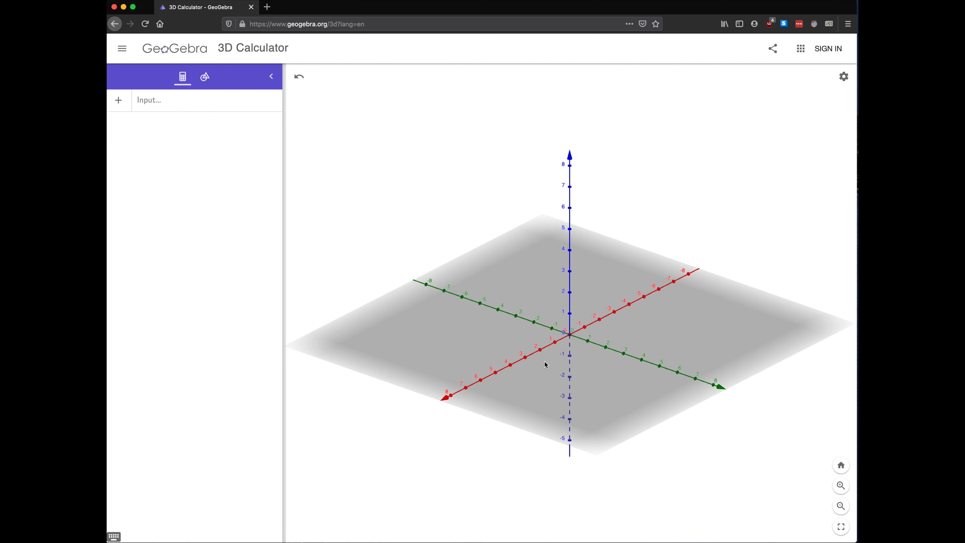
{"action": "mouse_move", "coordinate": [560, 348]}
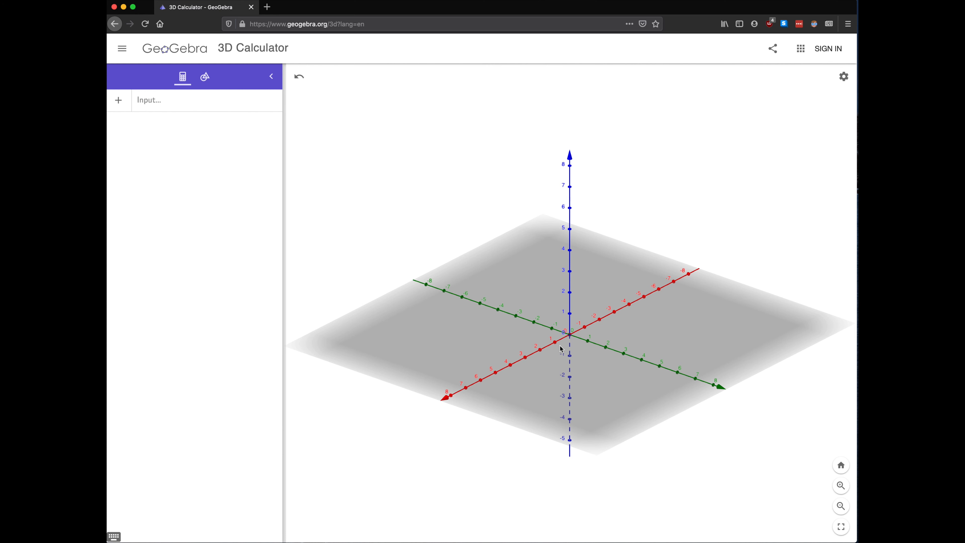
{"action": "mouse_move", "coordinate": [516, 308]}
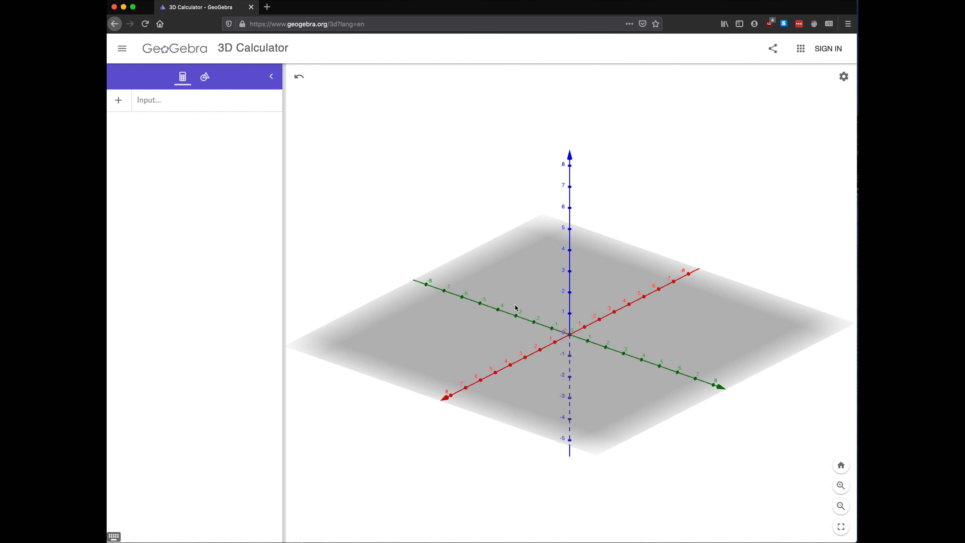
{"action": "mouse_move", "coordinate": [574, 323]}
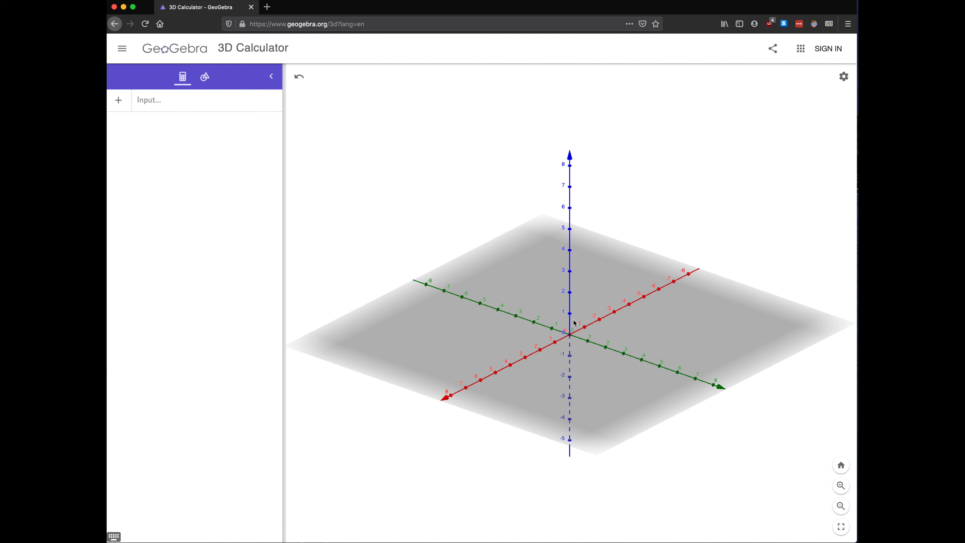
{"action": "mouse_move", "coordinate": [546, 414]}
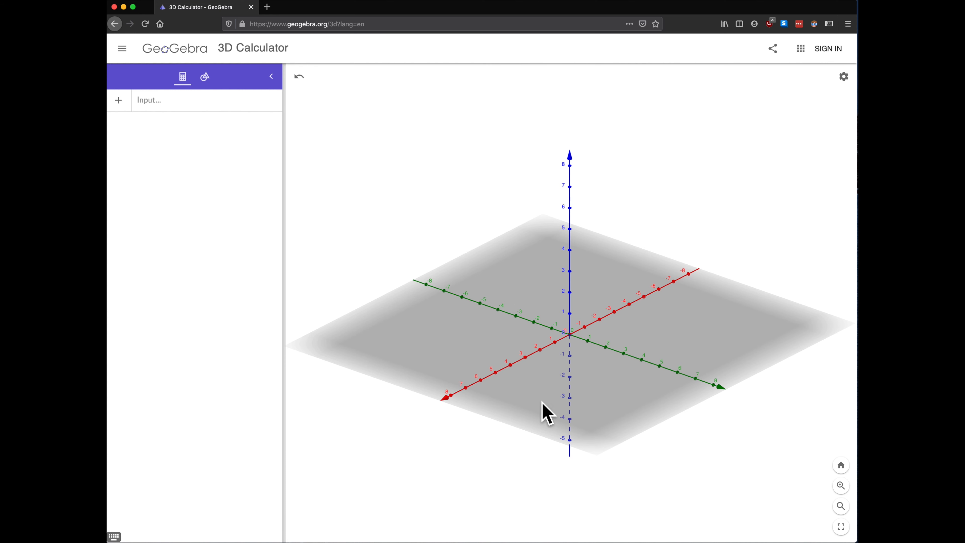
{"action": "mouse_move", "coordinate": [570, 400]}
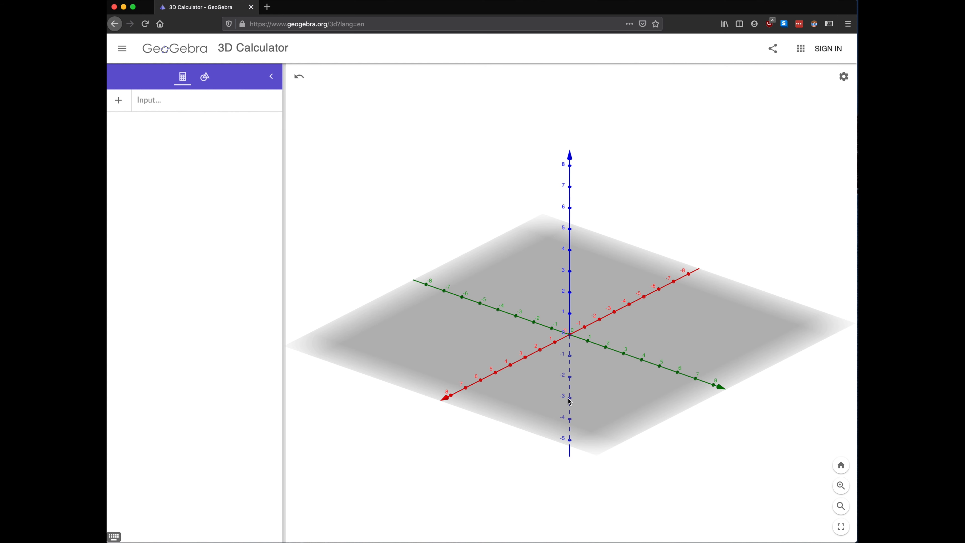
{"action": "mouse_move", "coordinate": [579, 252]}
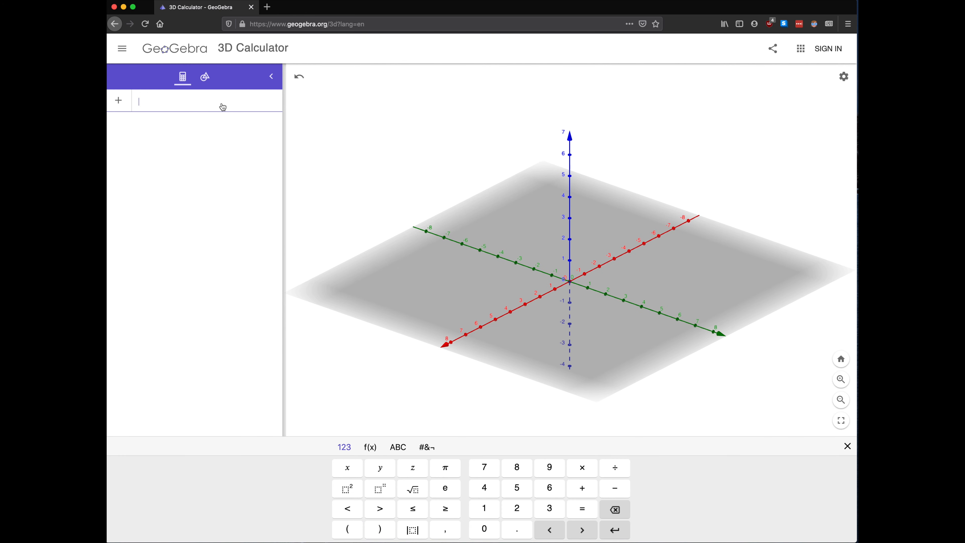
Step: Plot points A = (2, 3, 4) and B = (2, 3, 0) and inspect them from several angles
{"action": "type", "text": "(2,3,4)"}
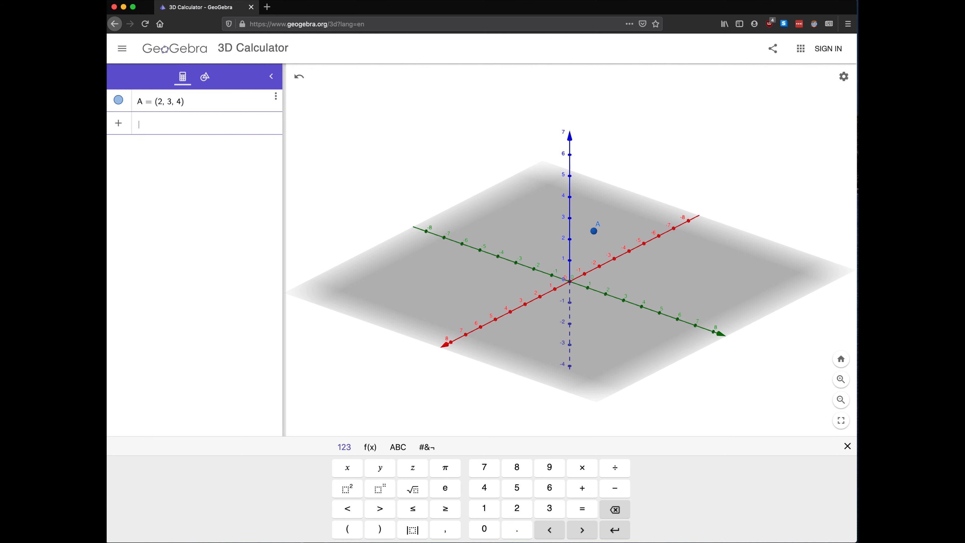
{"action": "type", "text": "2,30)"}
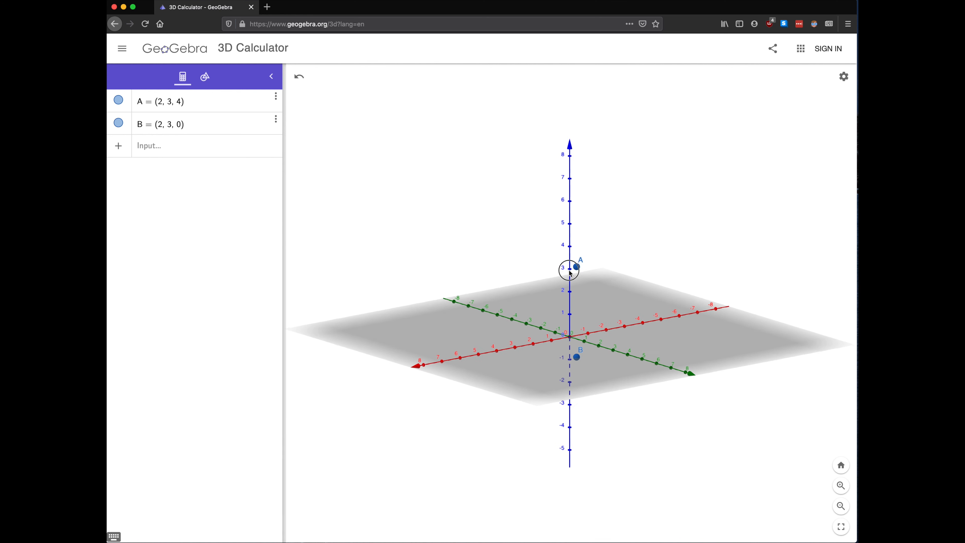
{"action": "left_click_drag", "start_coordinate": [569, 272], "coordinate": [603, 274]}
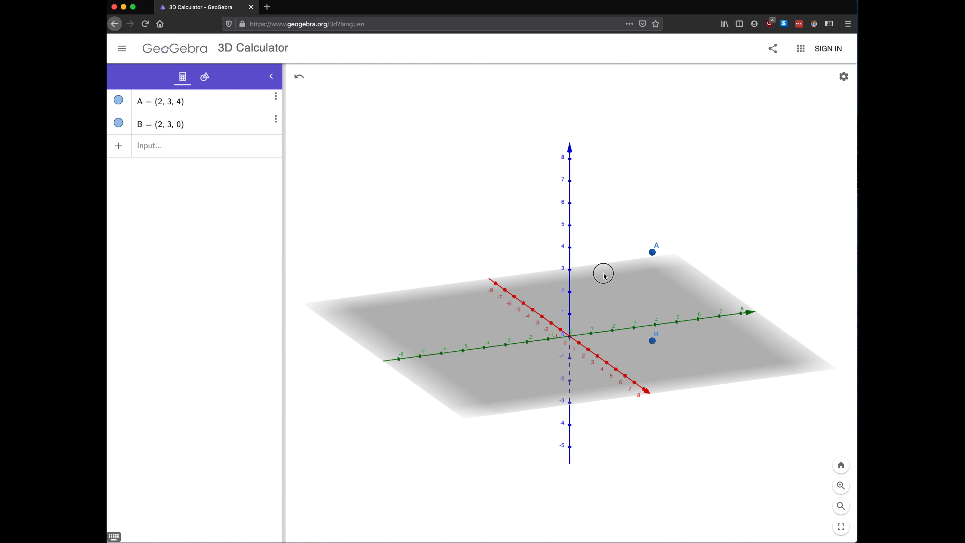
{"action": "left_click_drag", "start_coordinate": [603, 275], "coordinate": [594, 273]}
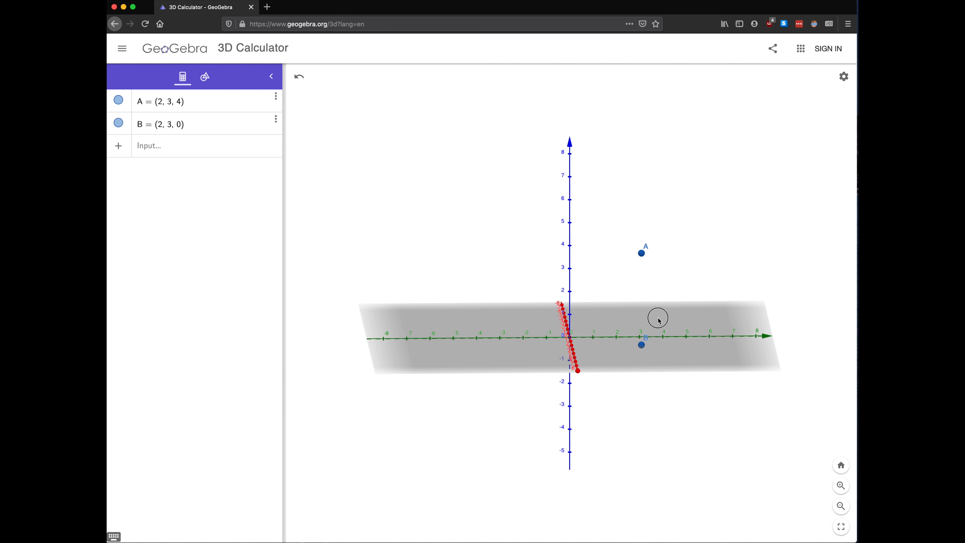
{"action": "left_click_drag", "start_coordinate": [658, 318], "coordinate": [641, 318]}
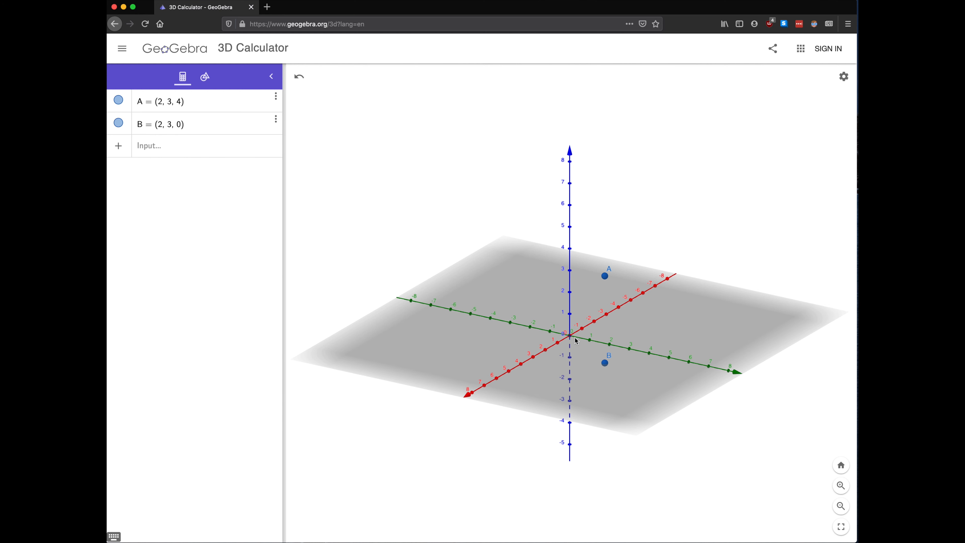
{"action": "mouse_move", "coordinate": [612, 373]}
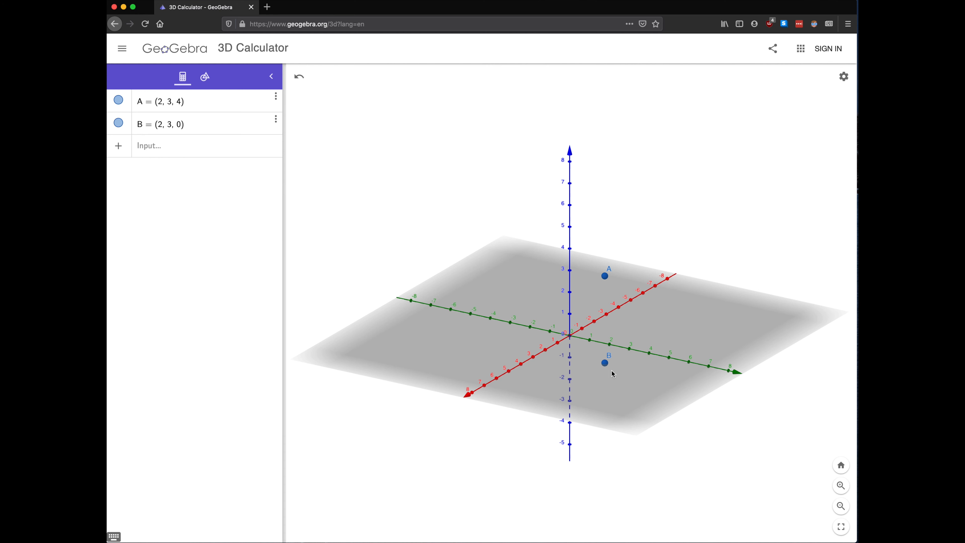
{"action": "mouse_move", "coordinate": [576, 254]}
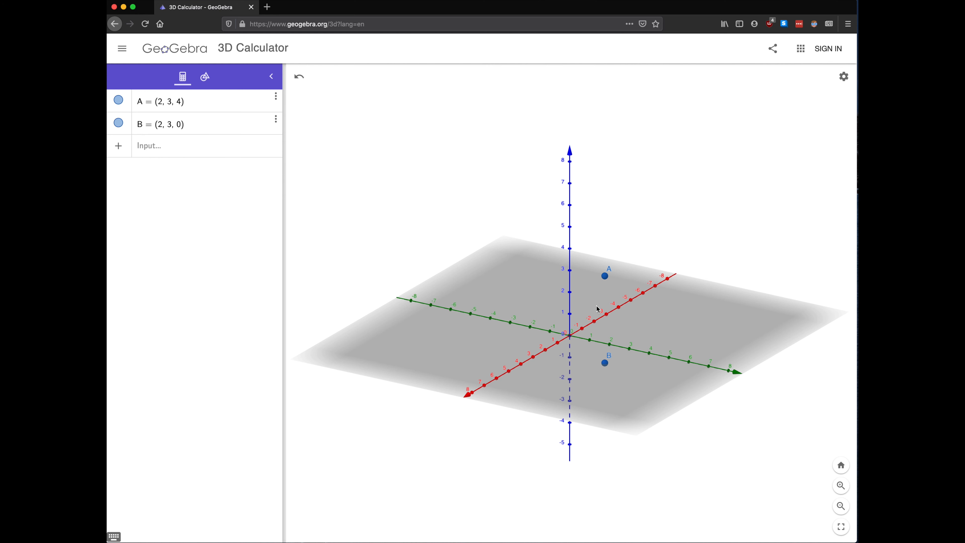
{"action": "mouse_move", "coordinate": [556, 307]}
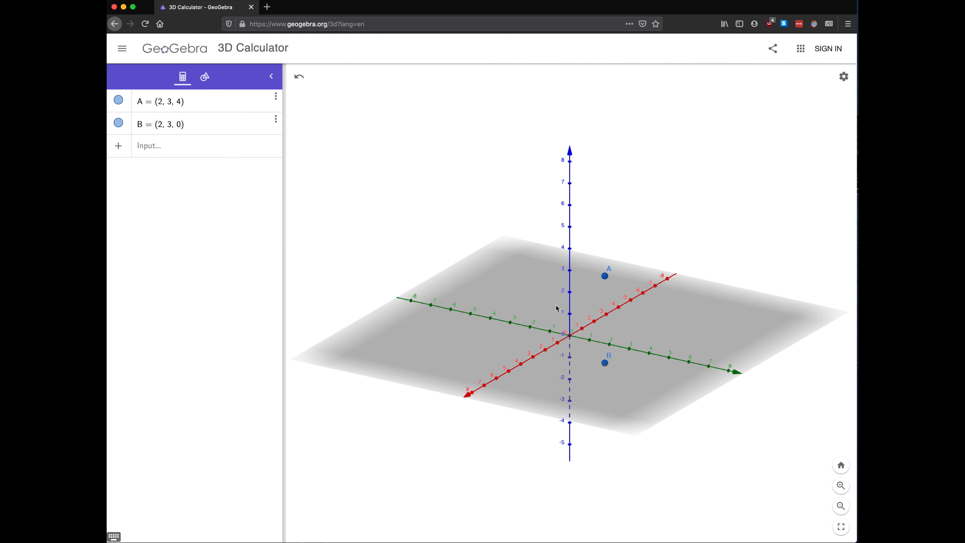
{"action": "mouse_move", "coordinate": [441, 239]}
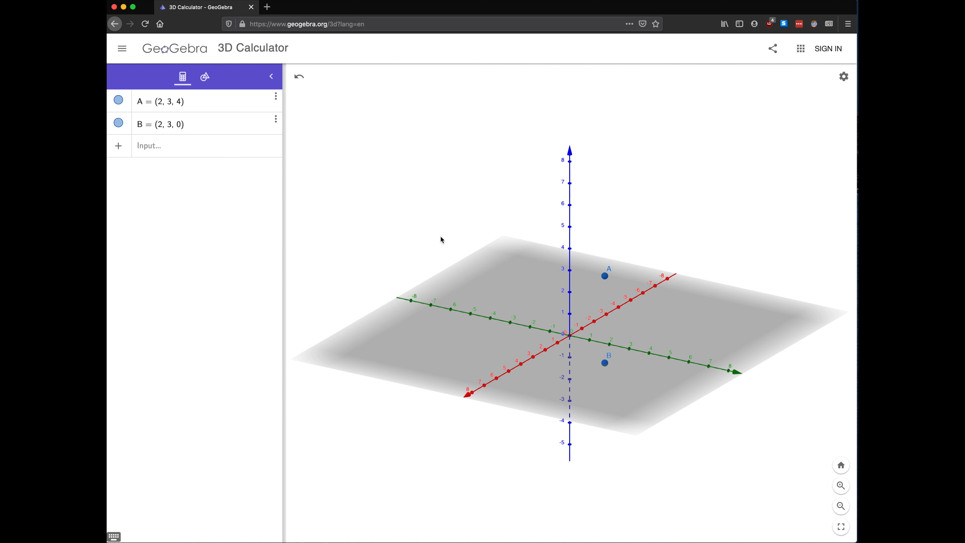
Step: Hide points A and B and enter the plane f: z = 0
{"action": "left_click", "coordinate": [118, 101]}
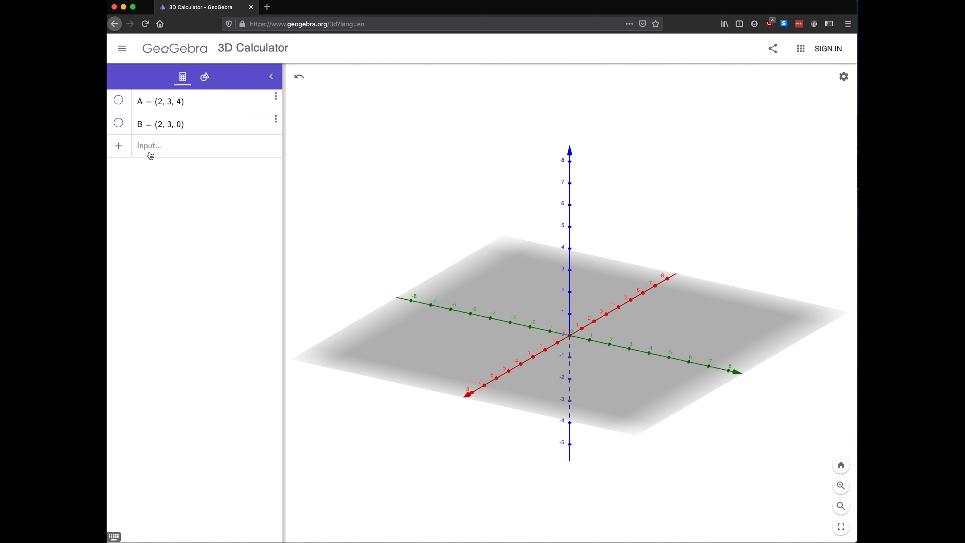
{"action": "left_click", "coordinate": [148, 146]}
{"action": "type", "text": "f : z = 0"}
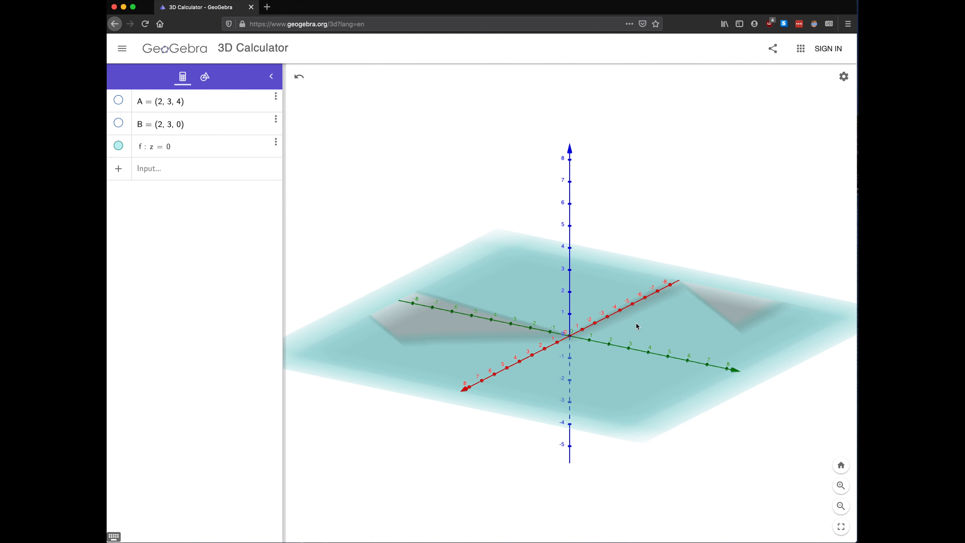
{"action": "mouse_move", "coordinate": [216, 177]}
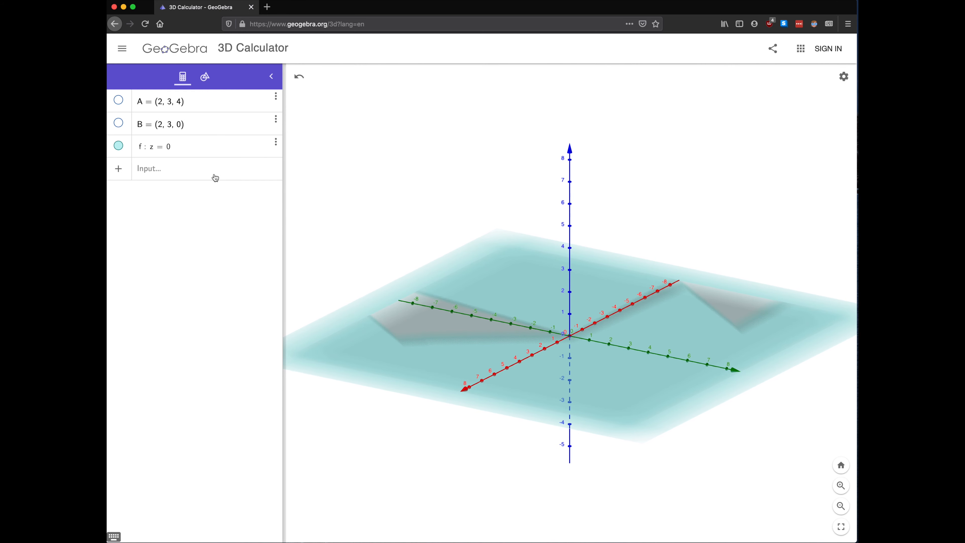
Step: Redefine plane f as x = 0 and inspect the resulting vertical plane
{"action": "left_click", "coordinate": [154, 146]}
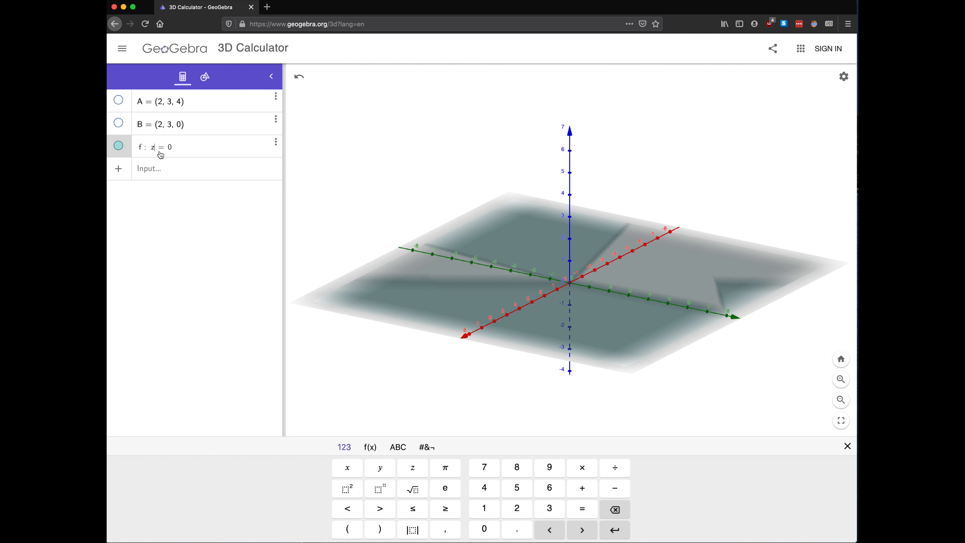
{"action": "mouse_move", "coordinate": [168, 158]}
{"action": "type", "text": "x"}
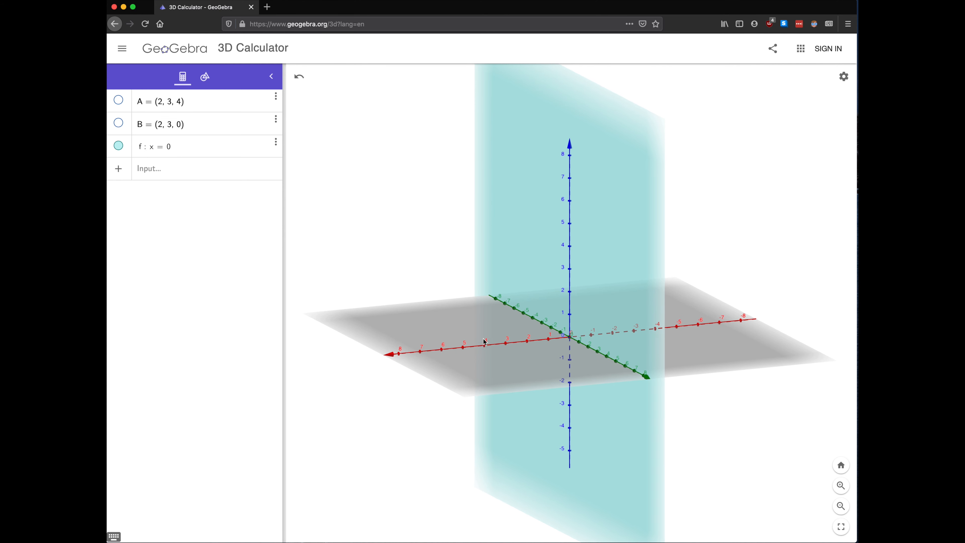
{"action": "mouse_move", "coordinate": [540, 257]}
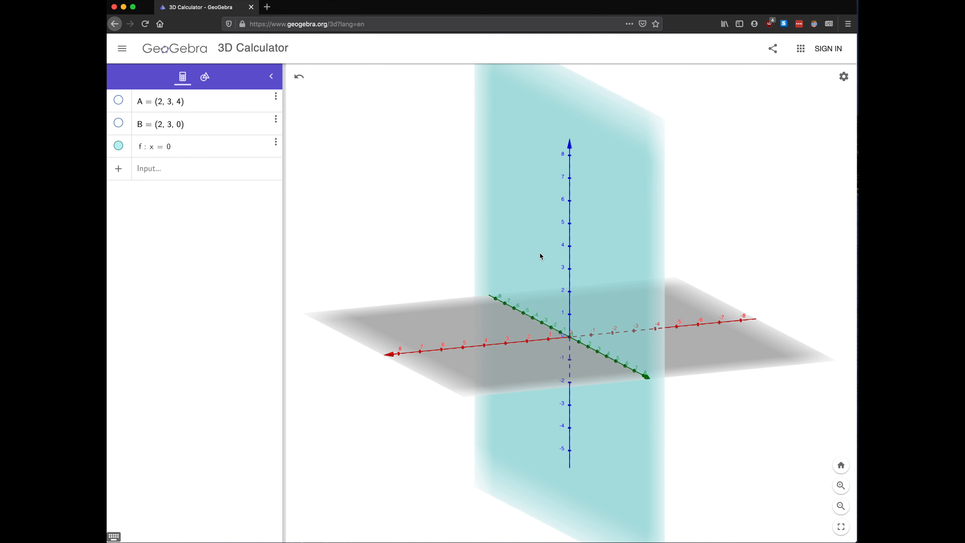
{"action": "mouse_move", "coordinate": [434, 343]}
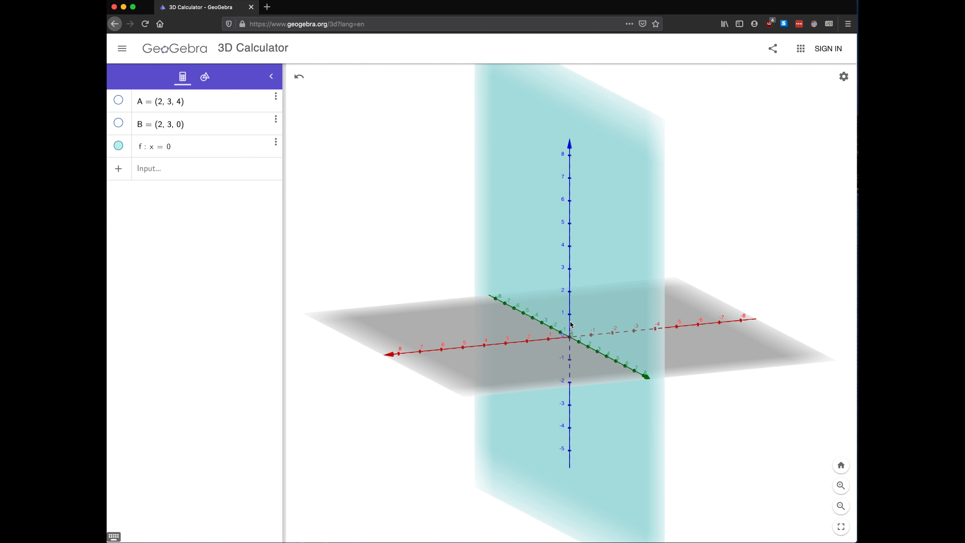
{"action": "left_click_drag", "start_coordinate": [571, 324], "coordinate": [584, 358]}
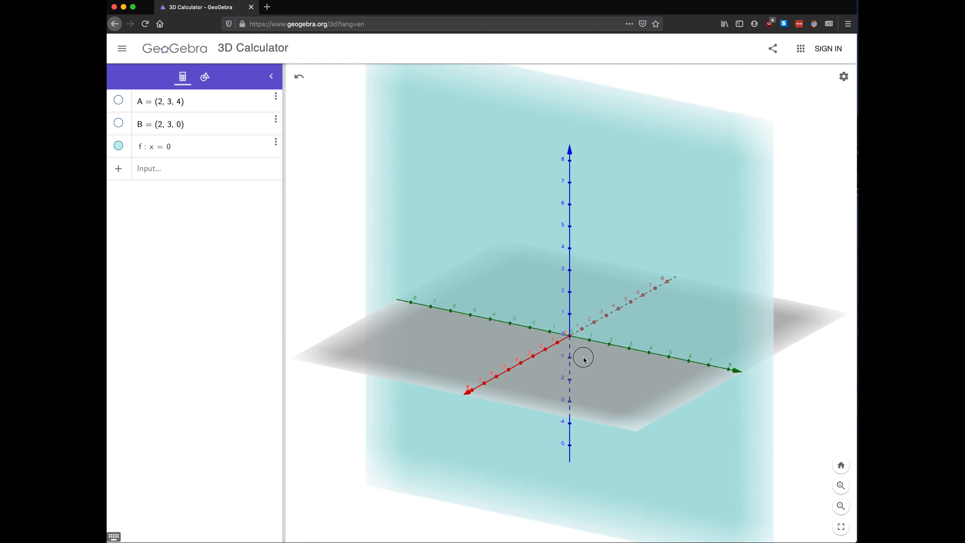
{"action": "left_click_drag", "start_coordinate": [583, 359], "coordinate": [637, 328]}
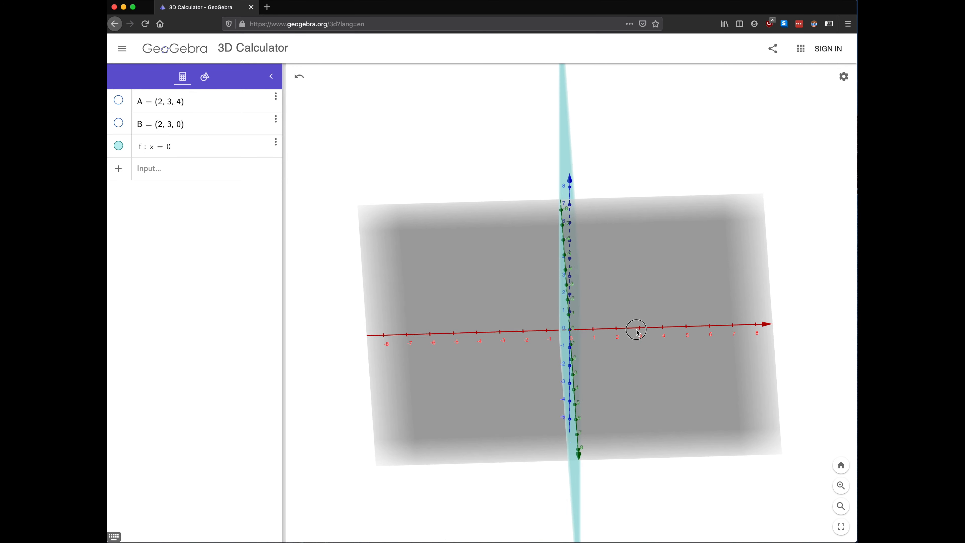
{"action": "left_click_drag", "start_coordinate": [637, 328], "coordinate": [578, 358]}
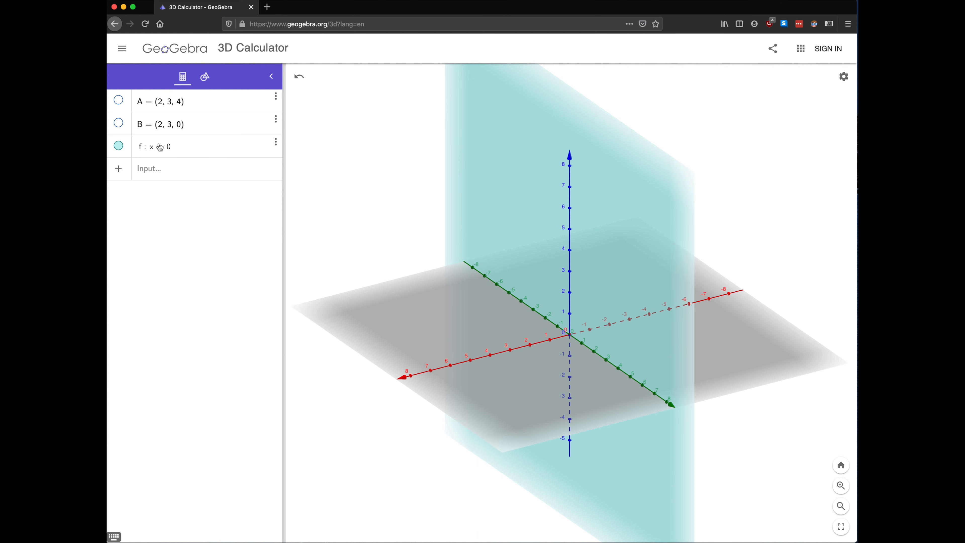
Step: Redefine plane f as y = 0, the vertical plane containing the x- and z-axes
{"action": "left_click", "coordinate": [172, 146]}
{"action": "type", "text": "y"}
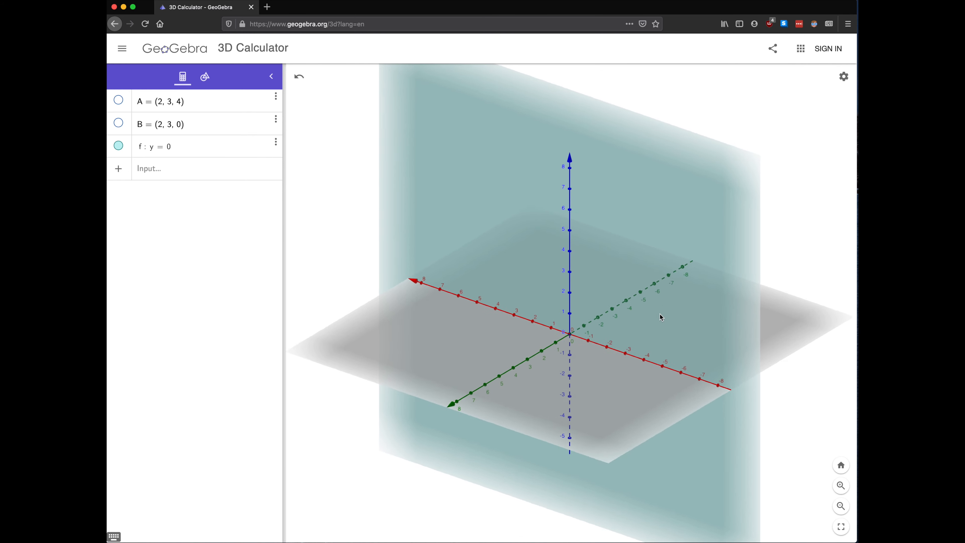
{"action": "left_click_drag", "start_coordinate": [662, 317], "coordinate": [573, 300]}
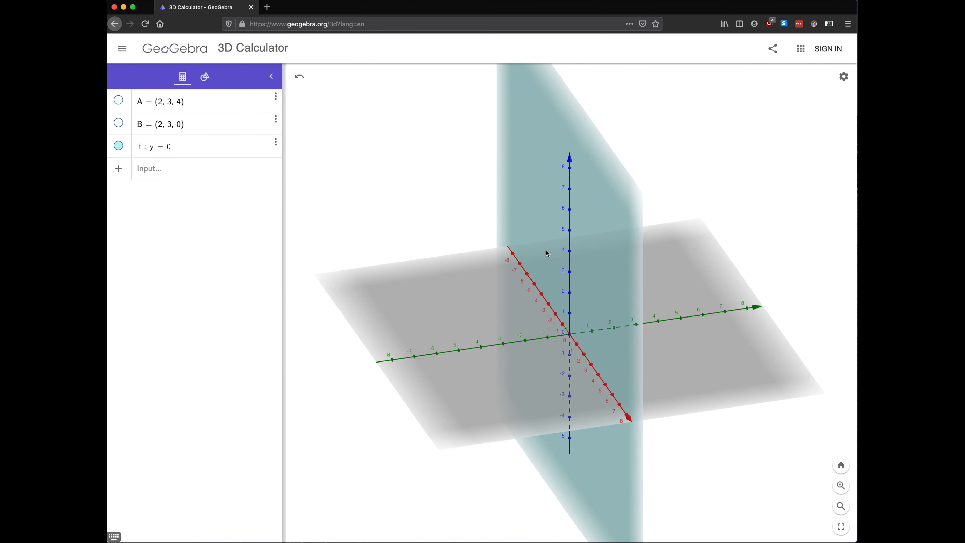
Step: Hide plane f and add the vertical plane eq1: x = 2
{"action": "left_click_drag", "start_coordinate": [546, 252], "coordinate": [718, 301]}
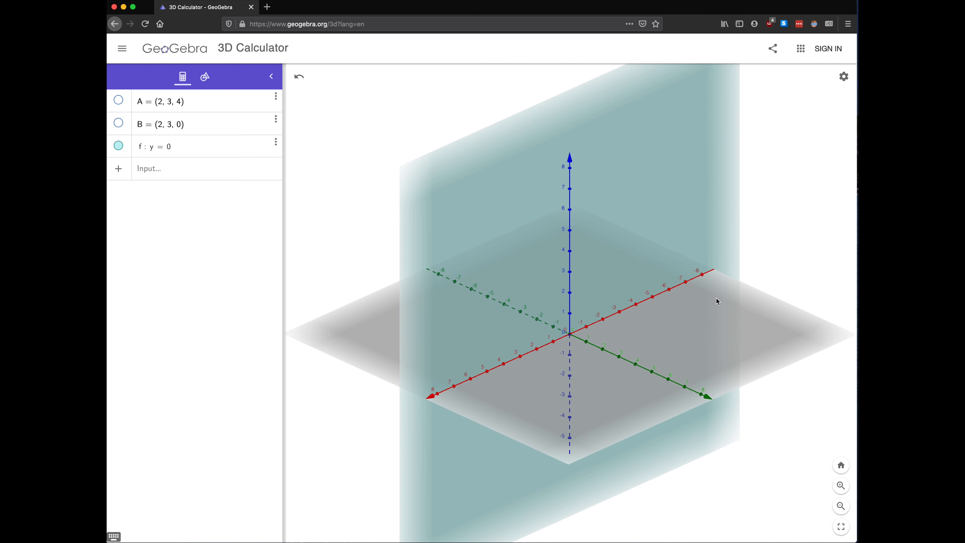
{"action": "mouse_move", "coordinate": [136, 145]}
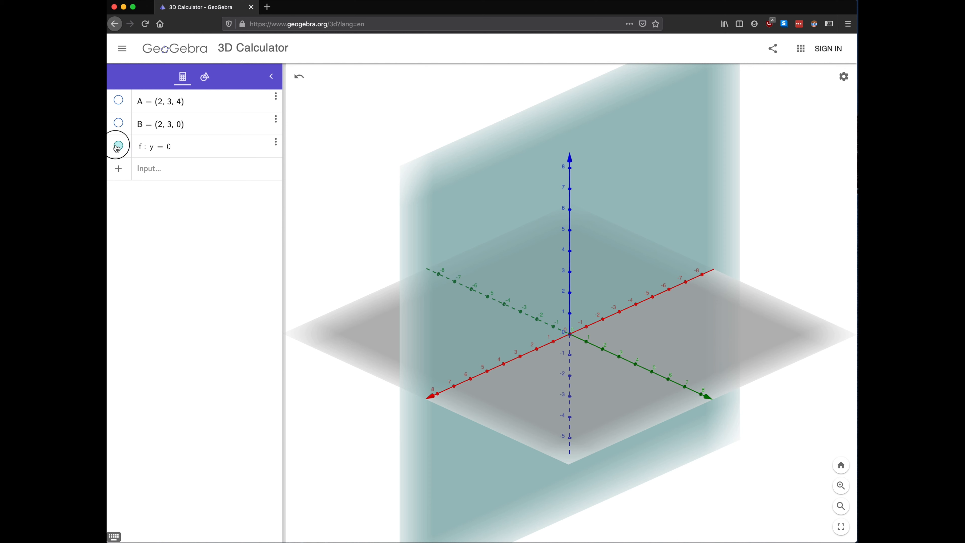
{"action": "left_click", "coordinate": [118, 146]}
{"action": "type", "text": "x = 2"}
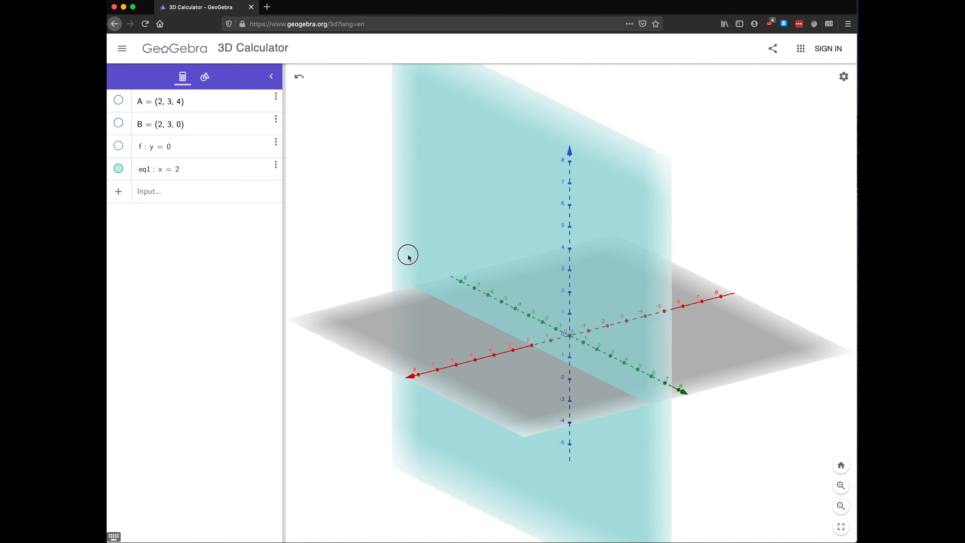
{"action": "left_click_drag", "start_coordinate": [408, 255], "coordinate": [391, 255]}
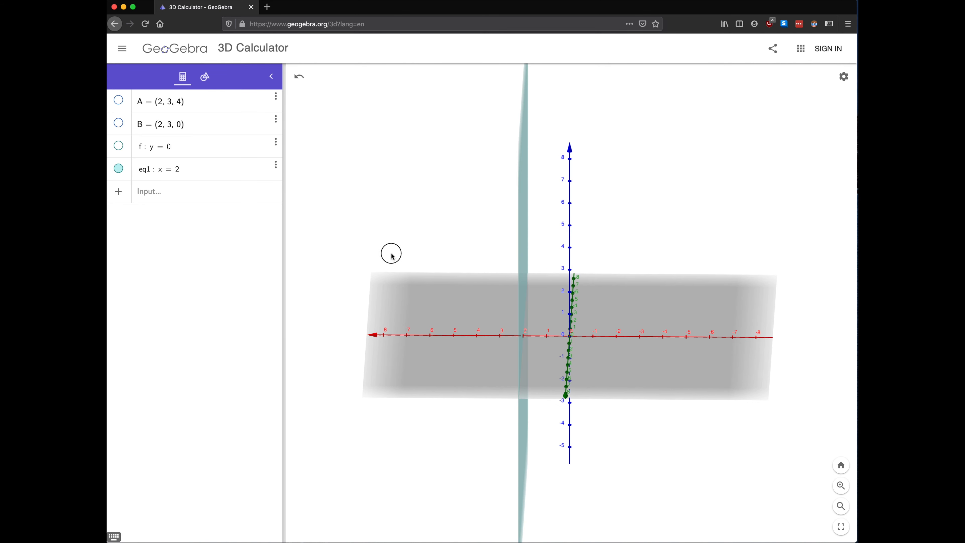
{"action": "left_click_drag", "start_coordinate": [391, 253], "coordinate": [511, 208]}
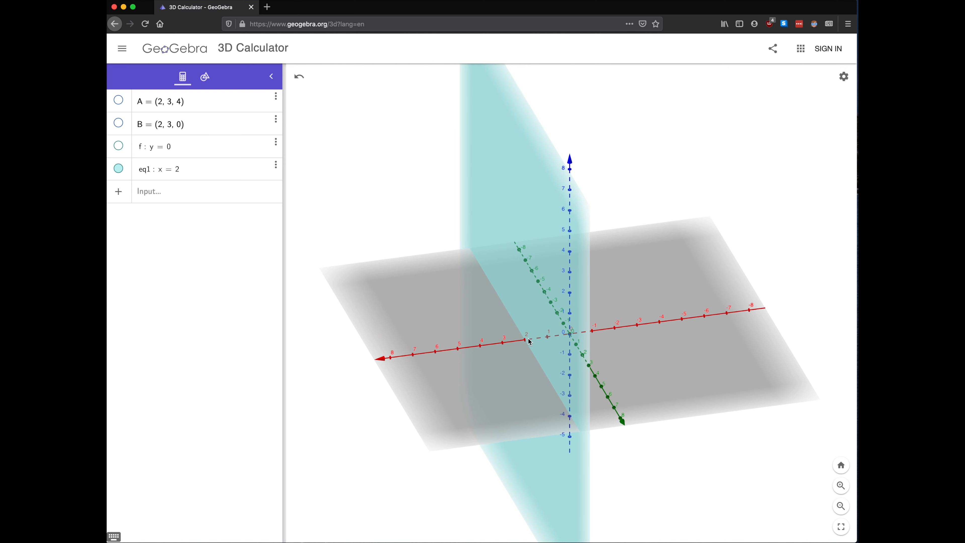
{"action": "mouse_move", "coordinate": [502, 288]}
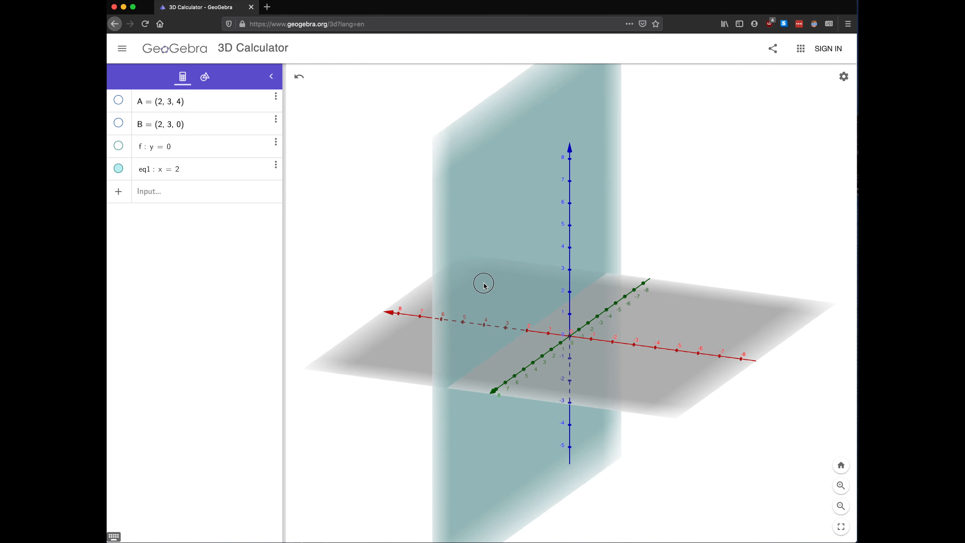
Step: Orbit around plane x = 2 to view it from the front and in perspective
{"action": "left_click_drag", "start_coordinate": [483, 283], "coordinate": [508, 286]}
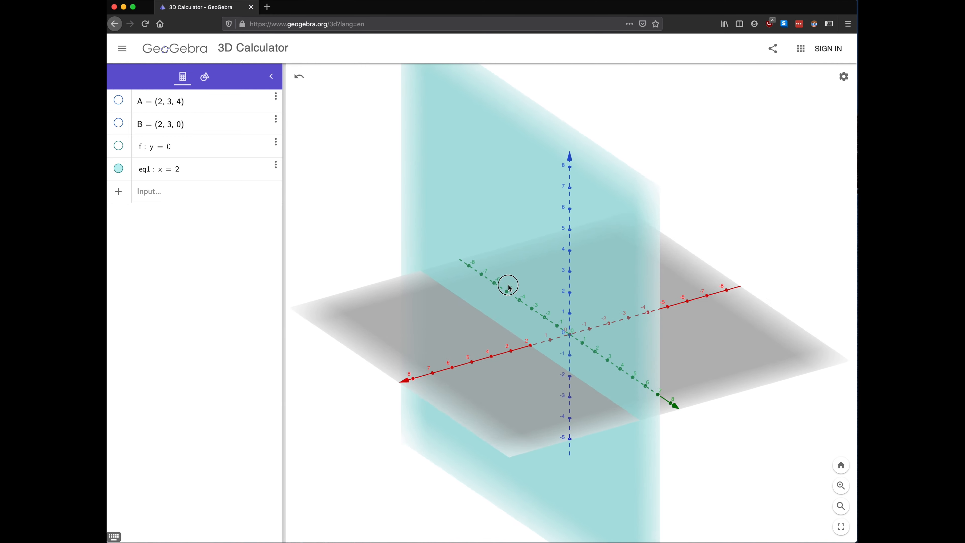
{"action": "left_click_drag", "start_coordinate": [508, 285], "coordinate": [504, 283]}
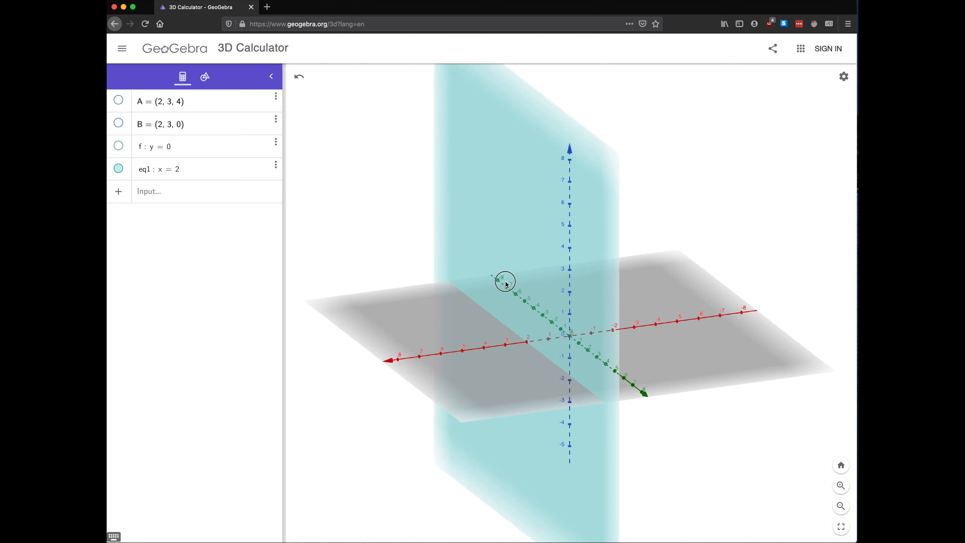
{"action": "left_click_drag", "start_coordinate": [505, 285], "coordinate": [491, 284]}
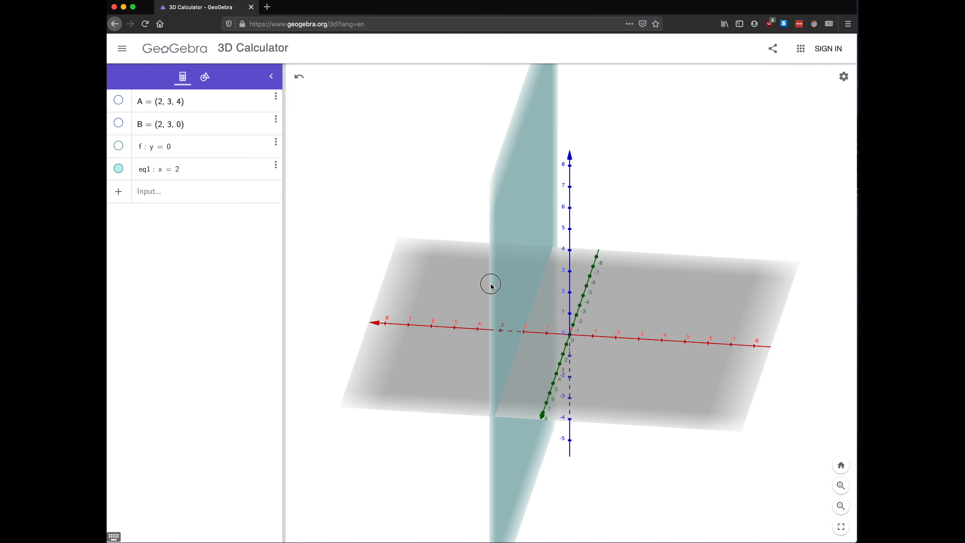
{"action": "left_click_drag", "start_coordinate": [490, 283], "coordinate": [516, 287]}
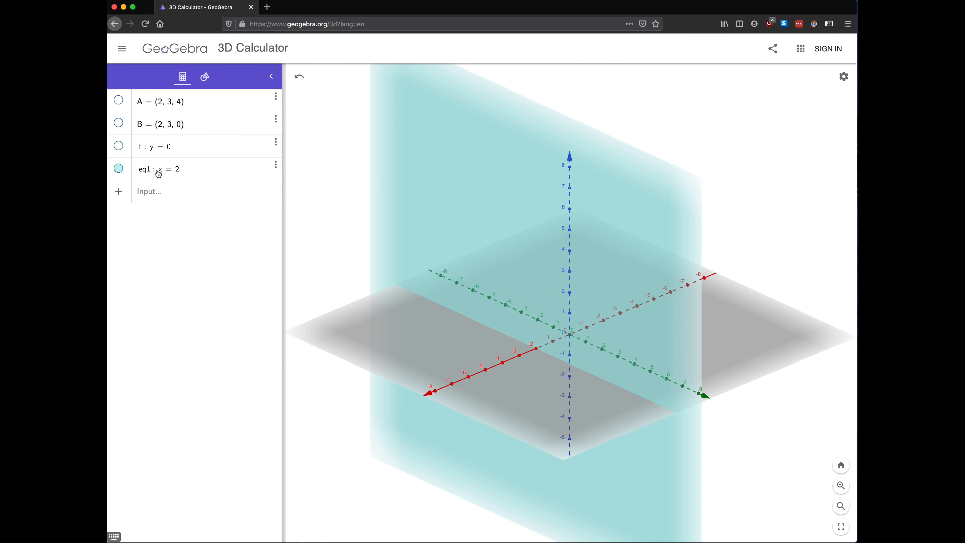
{"action": "mouse_move", "coordinate": [159, 174]}
{"action": "type", "text": "y"}
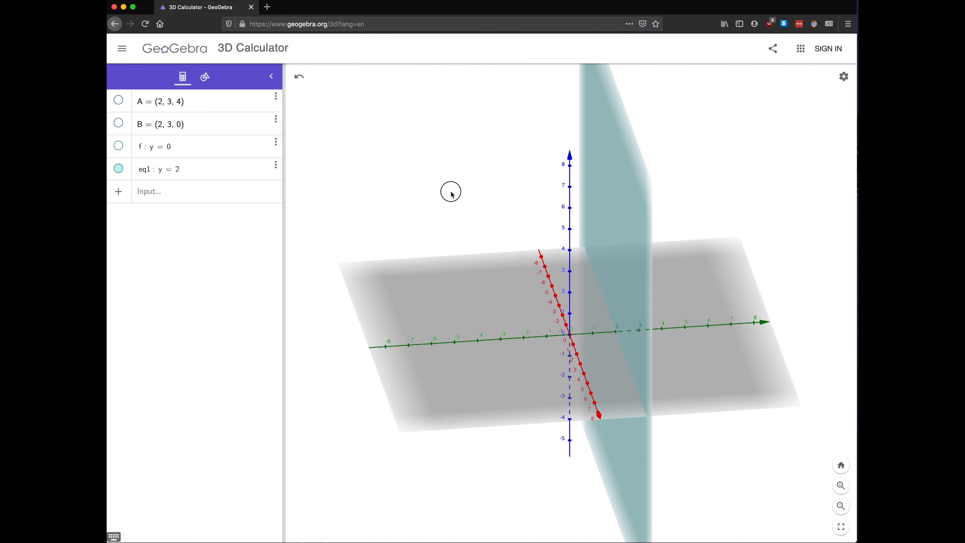
Step: Inspect plane y = 2, then redefine eq1 as the horizontal plane z = 2
{"action": "left_click_drag", "start_coordinate": [450, 191], "coordinate": [441, 189]}
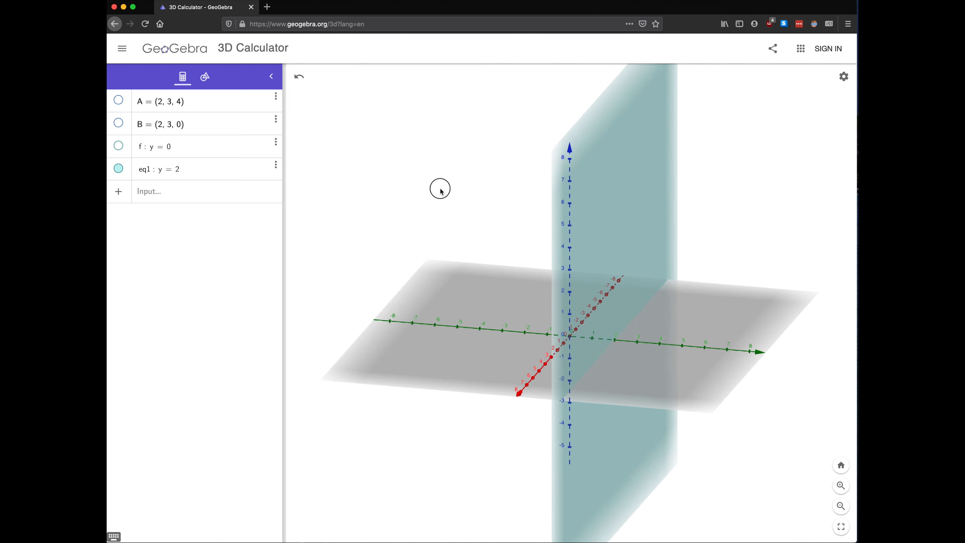
{"action": "left_click_drag", "start_coordinate": [441, 188], "coordinate": [461, 194]}
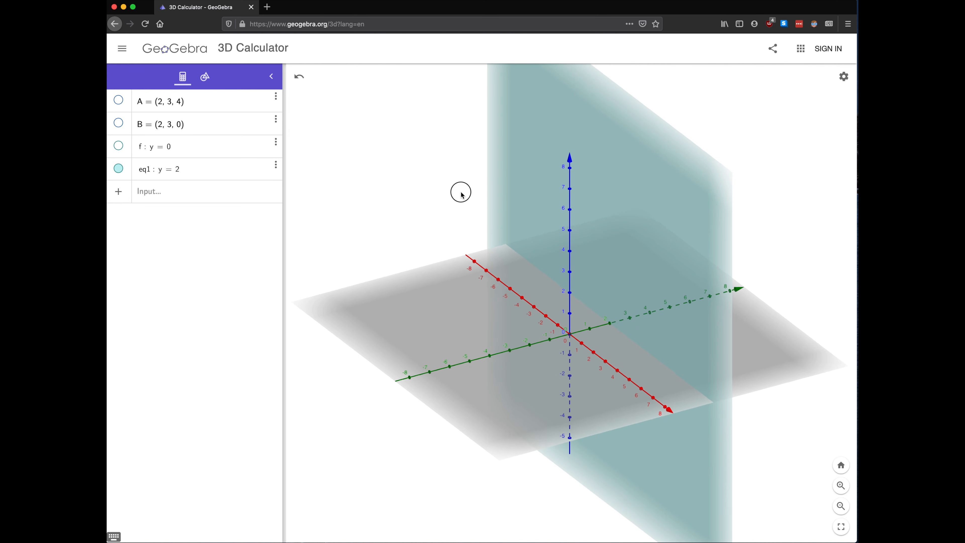
{"action": "left_click_drag", "start_coordinate": [460, 192], "coordinate": [439, 196]}
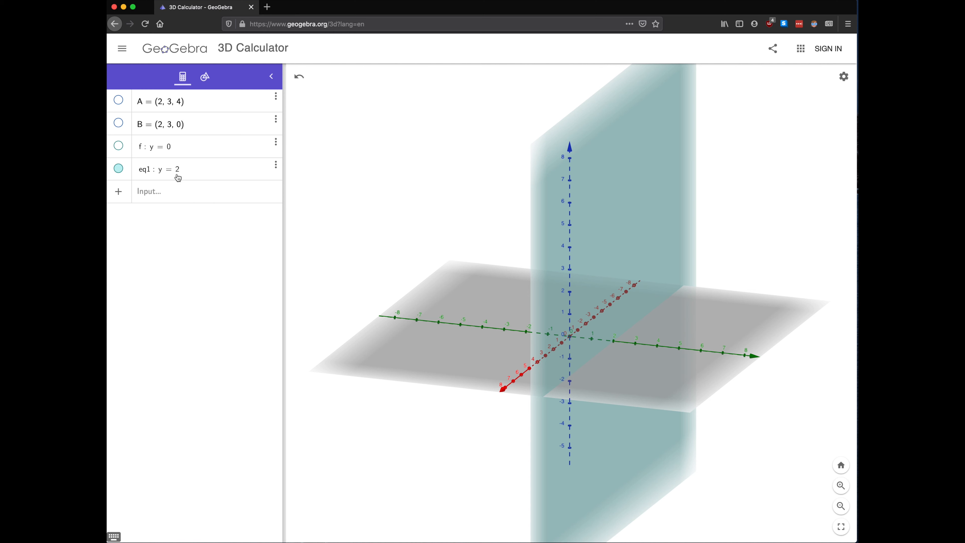
{"action": "left_click", "coordinate": [167, 170]}
{"action": "type", "text": "z"}
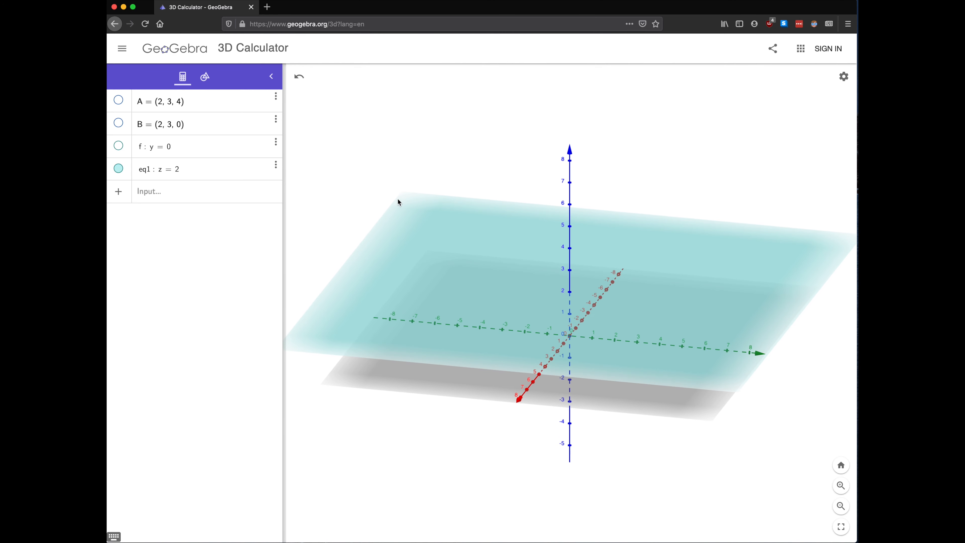
{"action": "mouse_move", "coordinate": [132, 171]}
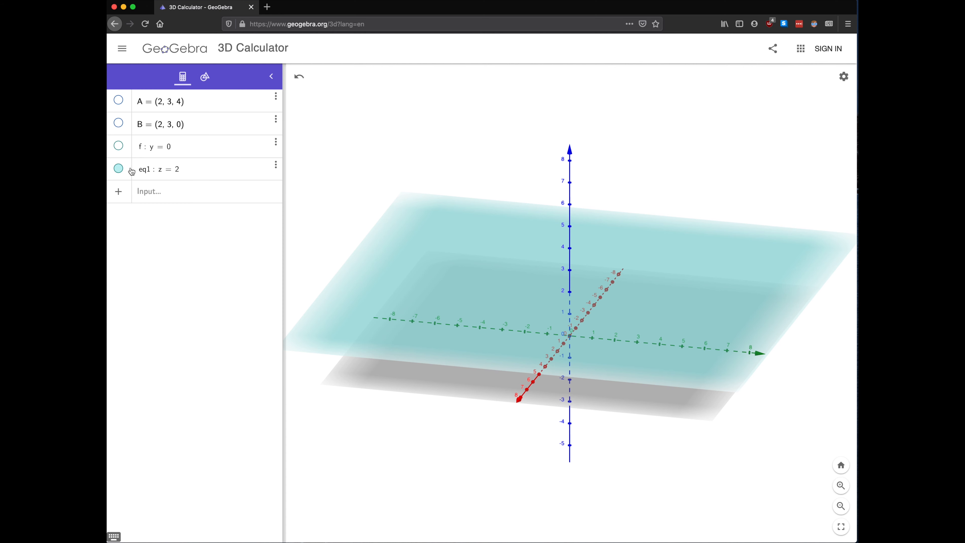
Step: Hide plane eq1: z = 2 and enter the diagonal plane eq2: x = y
{"action": "left_click", "coordinate": [118, 169]}
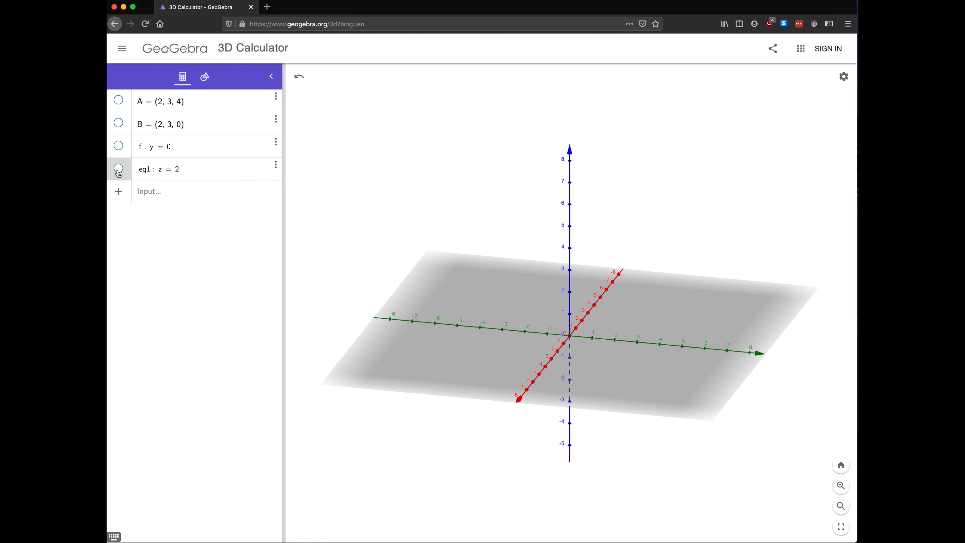
{"action": "left_click", "coordinate": [185, 191]}
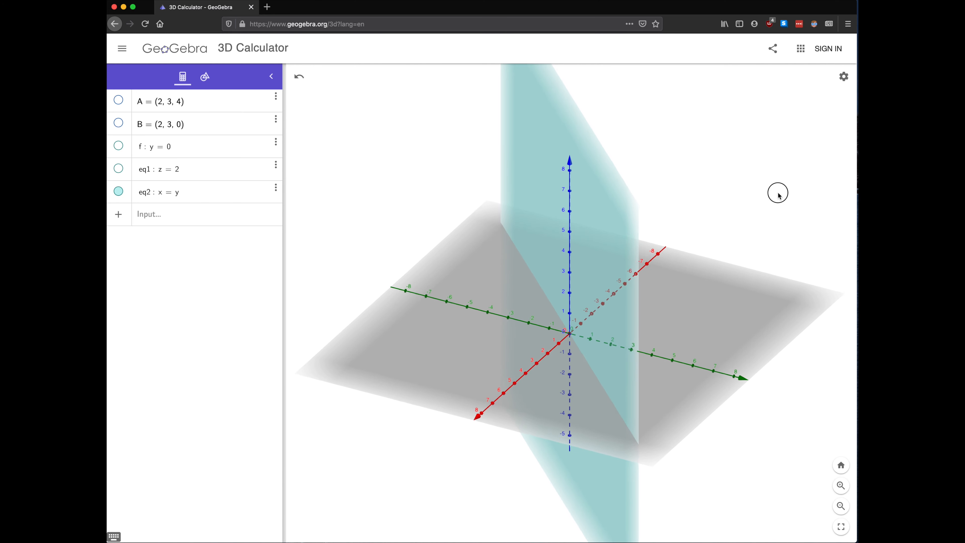
{"action": "left_click_drag", "start_coordinate": [777, 192], "coordinate": [760, 191]}
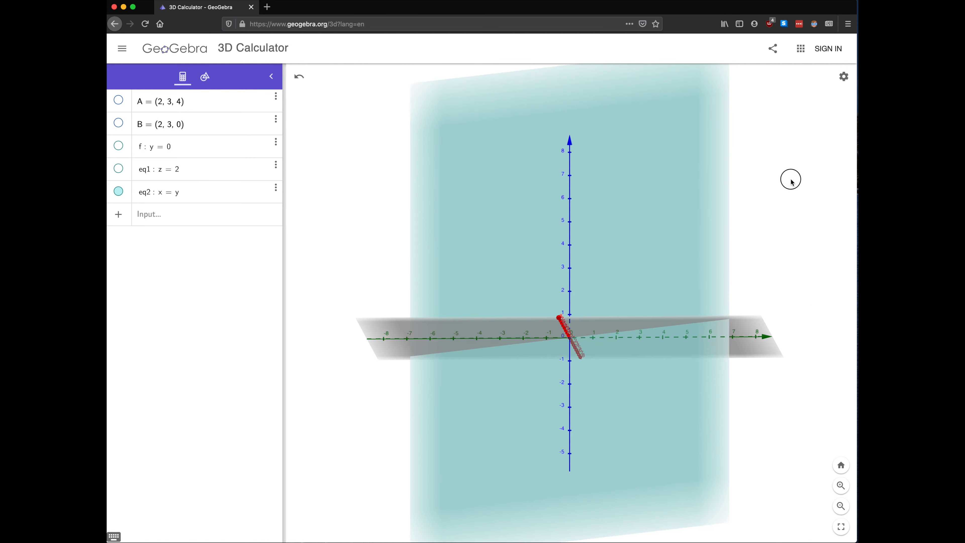
{"action": "left_click_drag", "start_coordinate": [791, 181], "coordinate": [768, 202]}
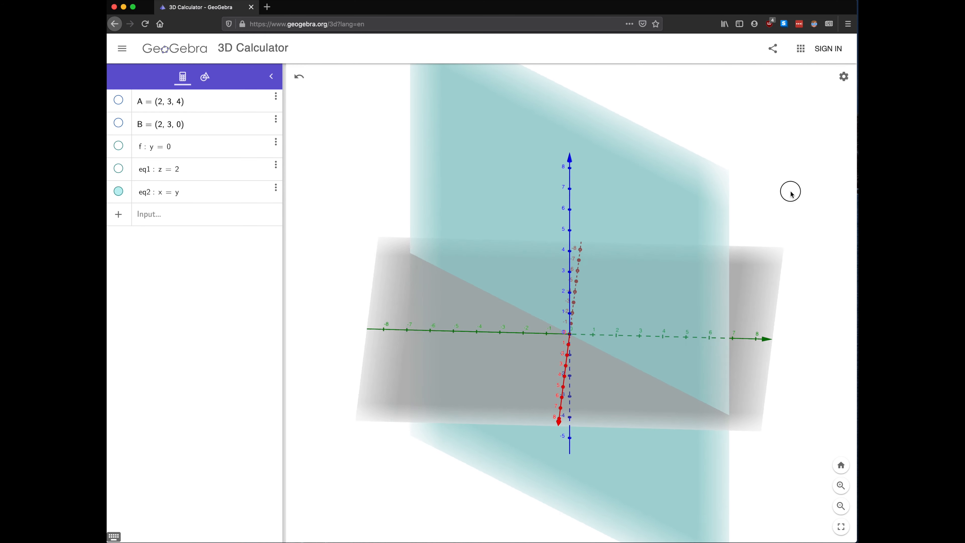
{"action": "left_click_drag", "start_coordinate": [791, 192], "coordinate": [778, 185]}
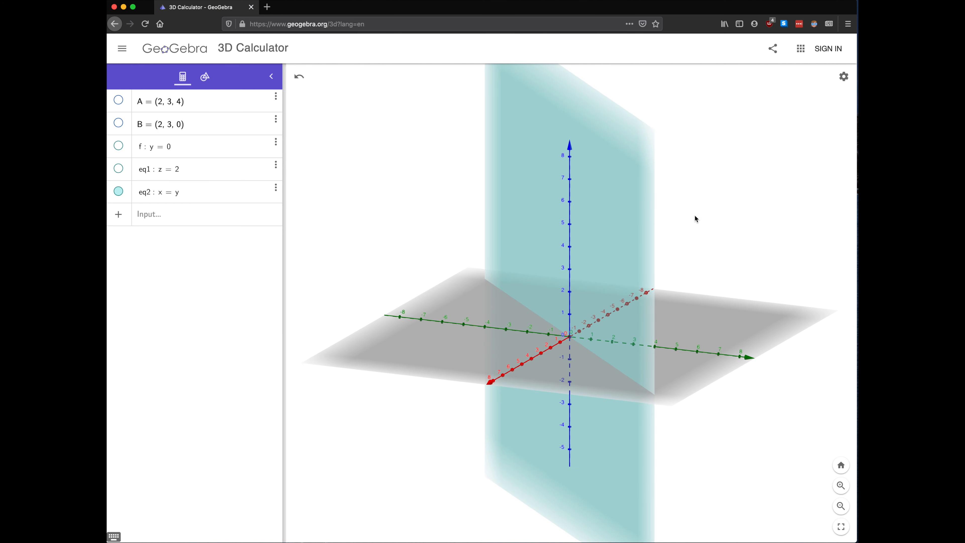
{"action": "mouse_move", "coordinate": [602, 166]}
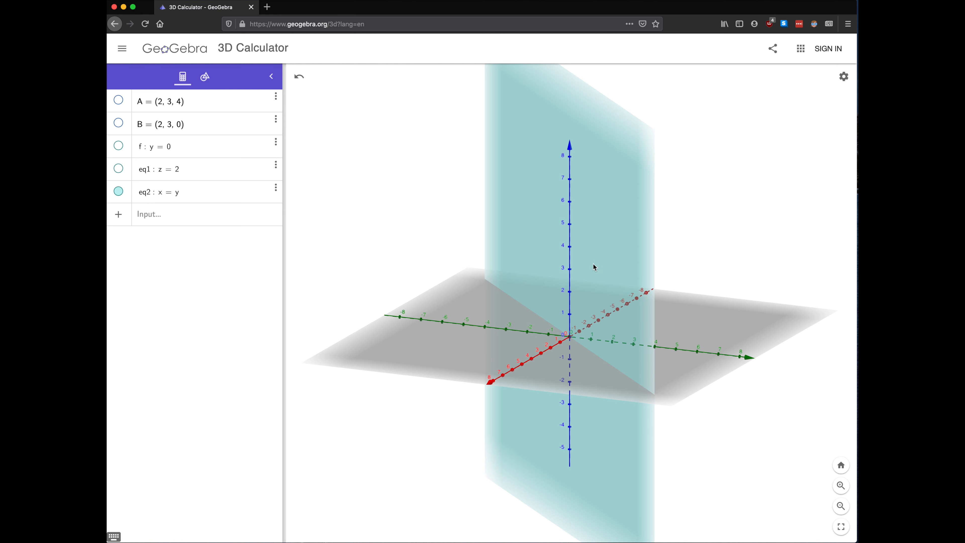
{"action": "mouse_move", "coordinate": [223, 206]}
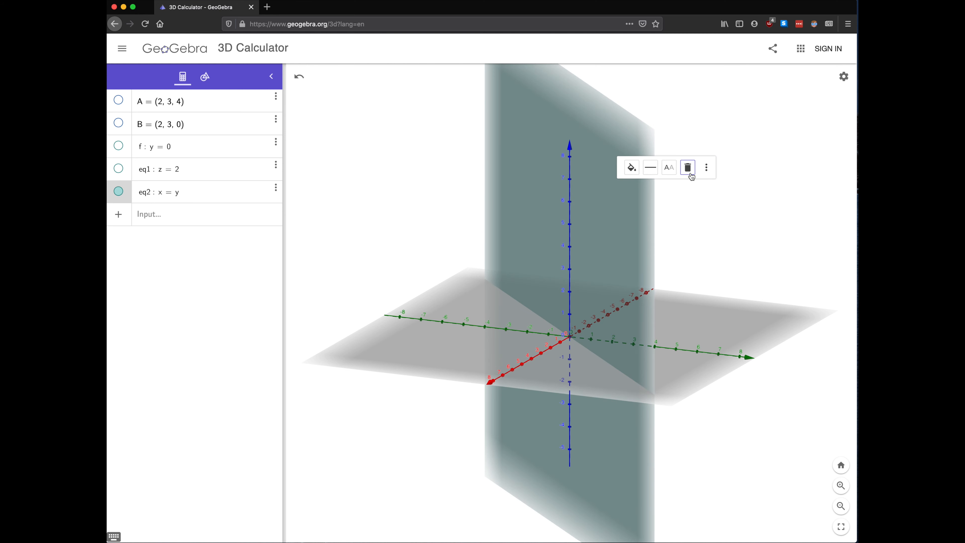
Step: Delete the x = y plane and enter the unit sphere eq2: x² + y² + z² = 1
{"action": "left_click", "coordinate": [688, 167]}
{"action": "type", "text": "x"}
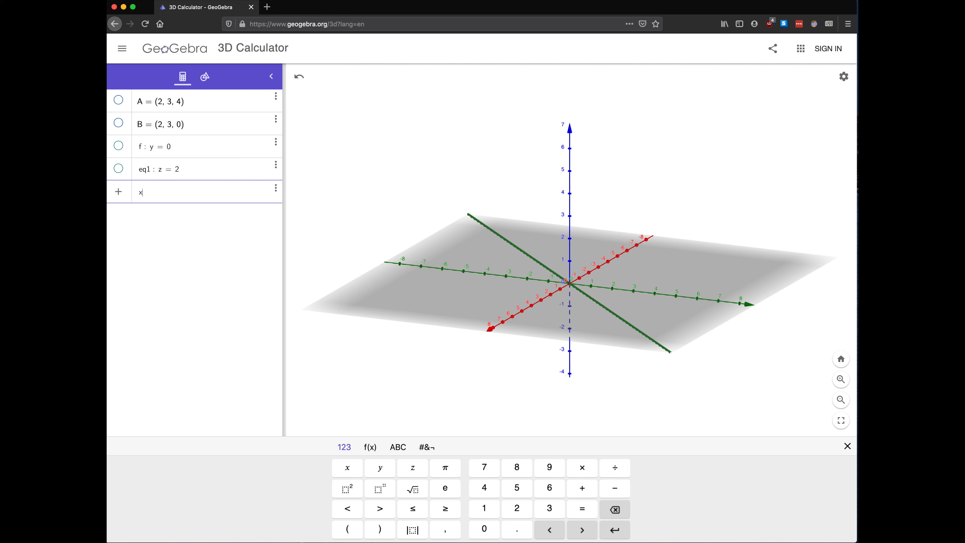
{"action": "type", "text": "^2"}
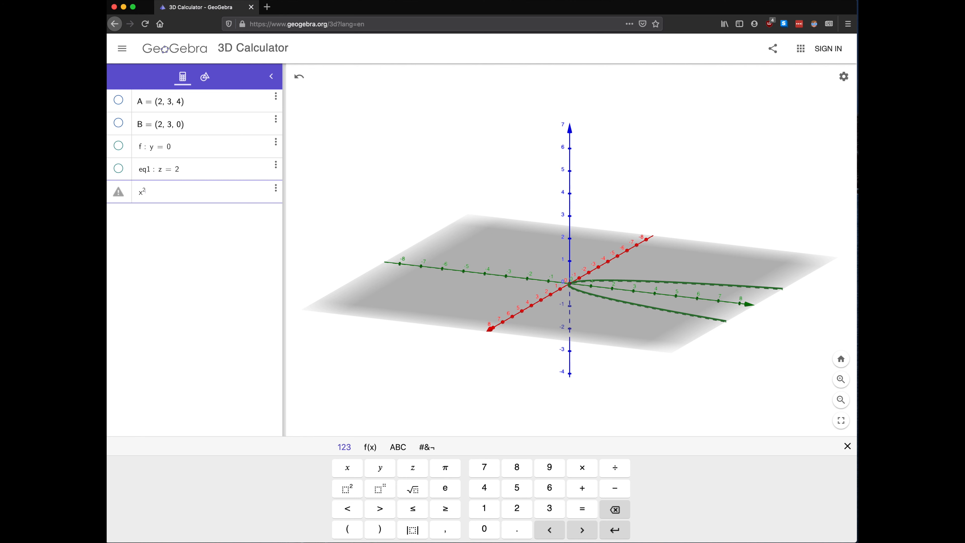
{"action": "type", "text": "+"}
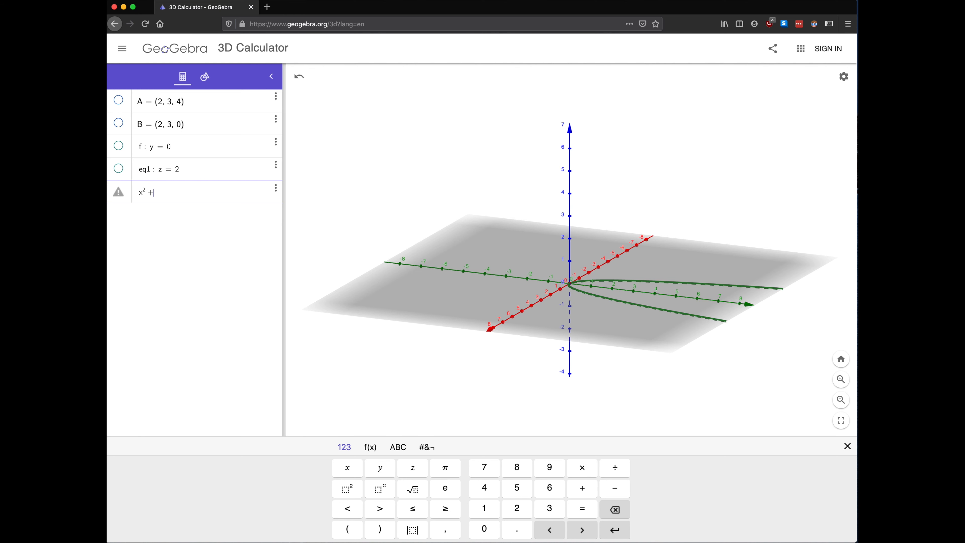
{"action": "type", "text": "y"}
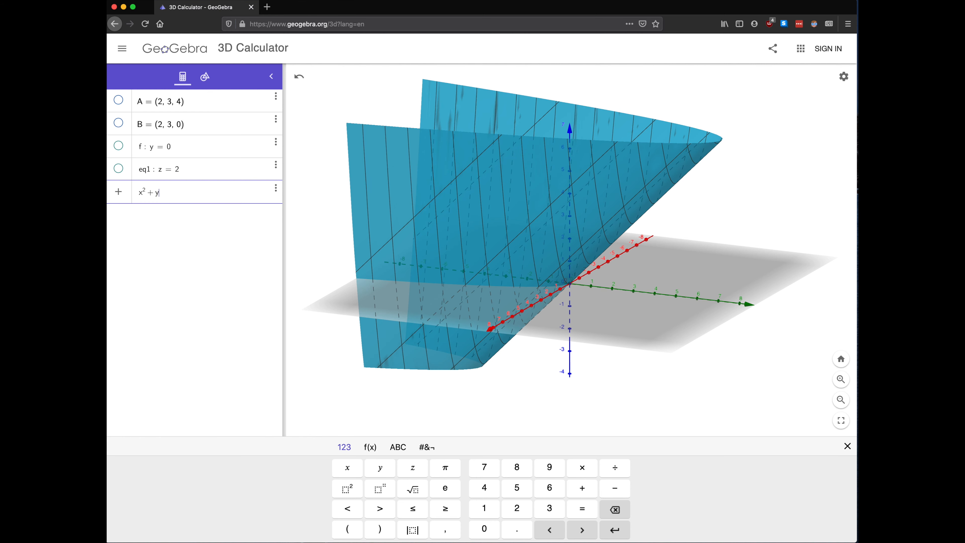
{"action": "type", "text": "2"}
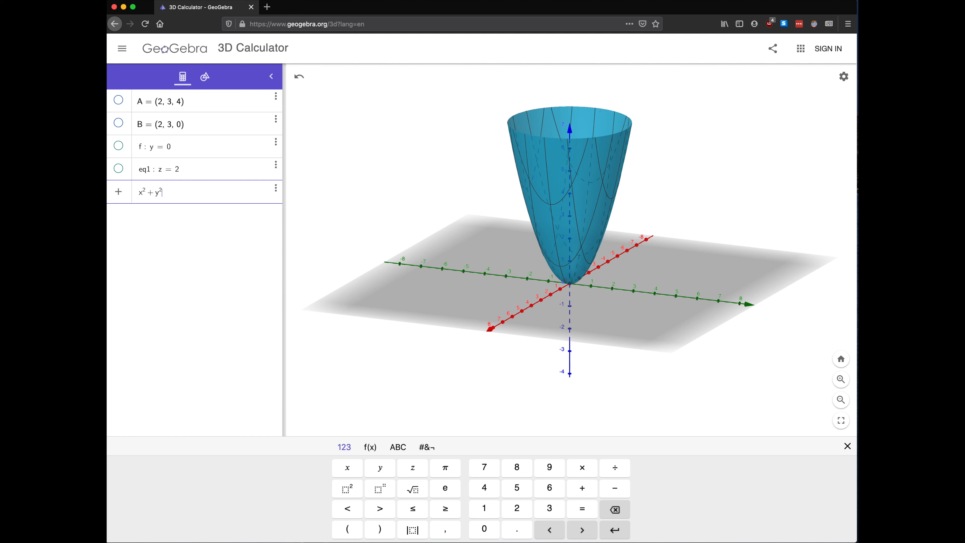
{"action": "type", "text": "+"}
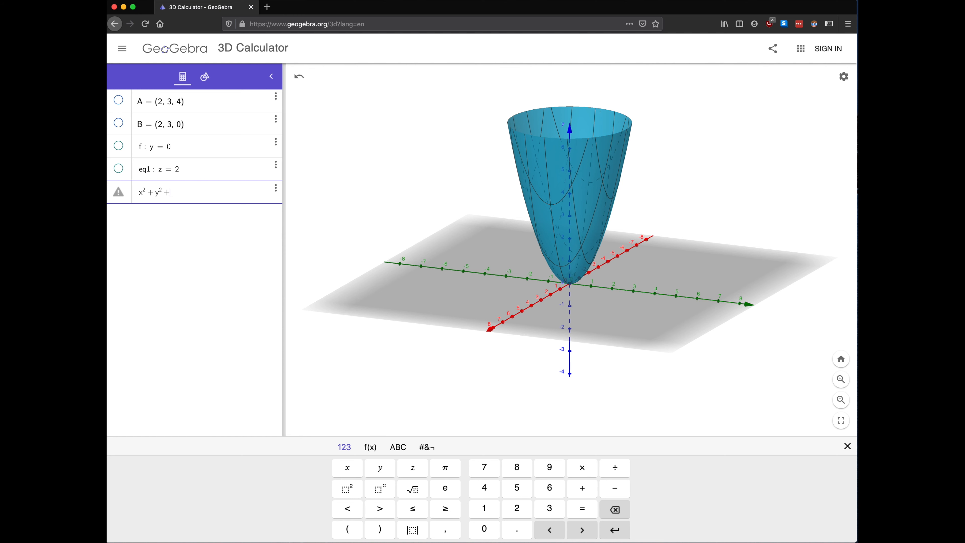
{"action": "type", "text": "z²"}
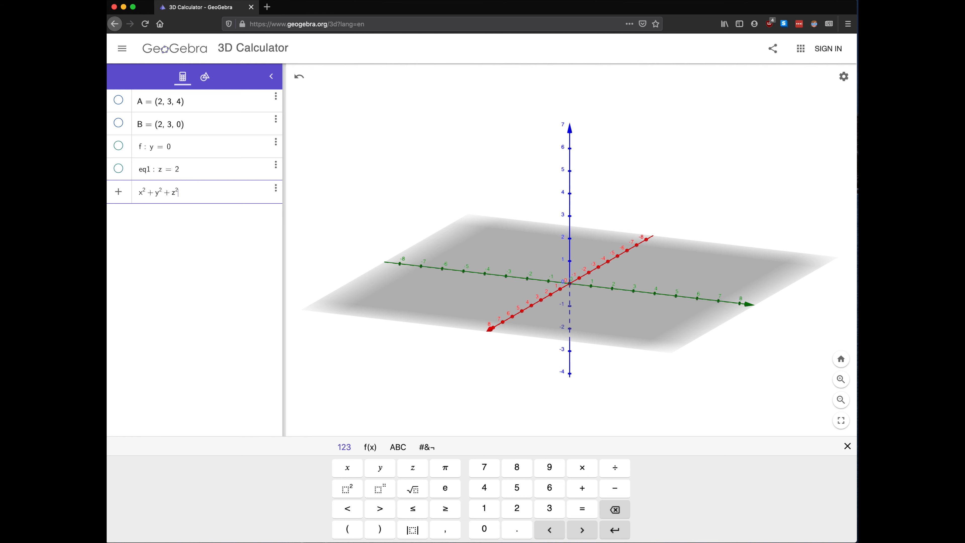
{"action": "type", "text": "=1"}
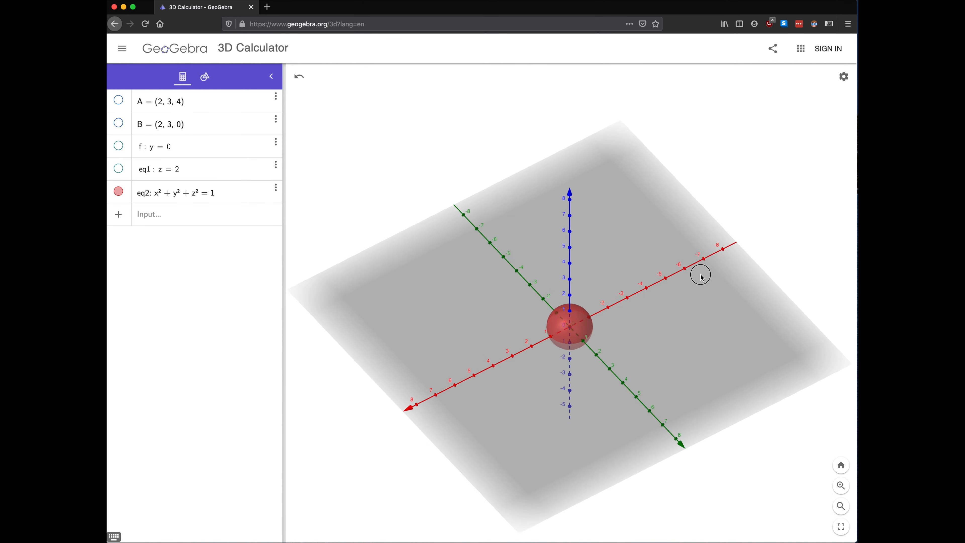
Step: Edit eq2 so the sphere becomes (x − 2)² + y² + z² = 16, radius 4 centred at x = 2
{"action": "left_click_drag", "start_coordinate": [700, 274], "coordinate": [653, 334]}
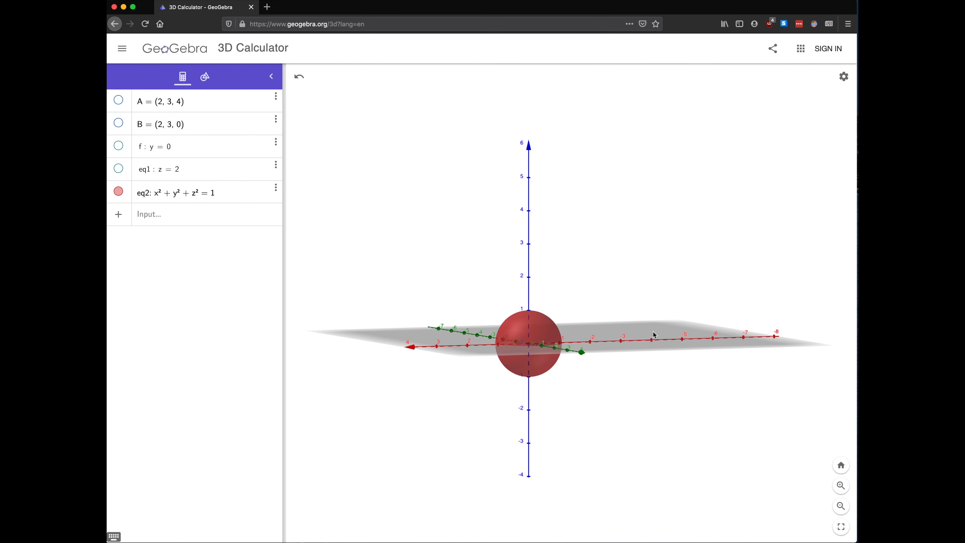
{"action": "left_click_drag", "start_coordinate": [655, 334], "coordinate": [656, 339]}
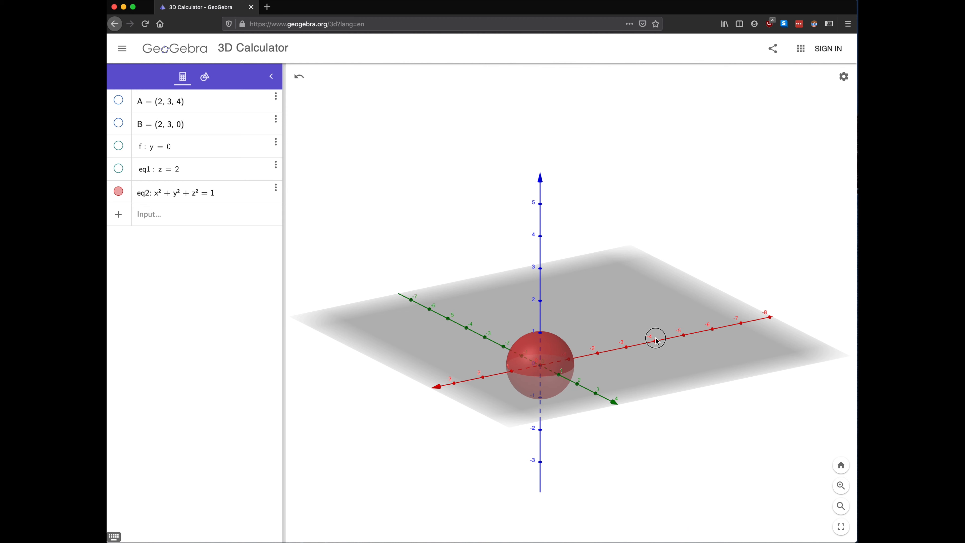
{"action": "scroll", "scroll_direction": "down", "scroll_amount": 3}
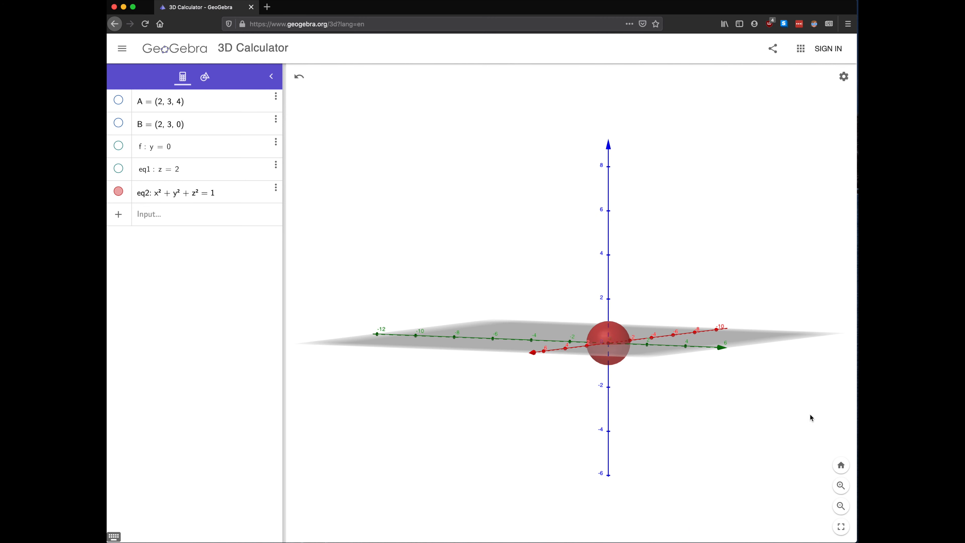
{"action": "left_click", "coordinate": [840, 486]}
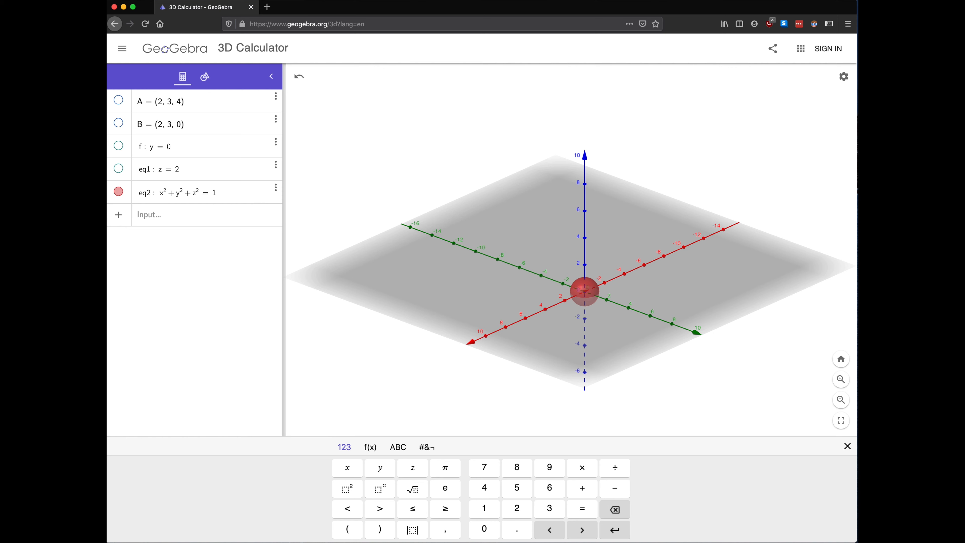
{"action": "type", "text": "6"}
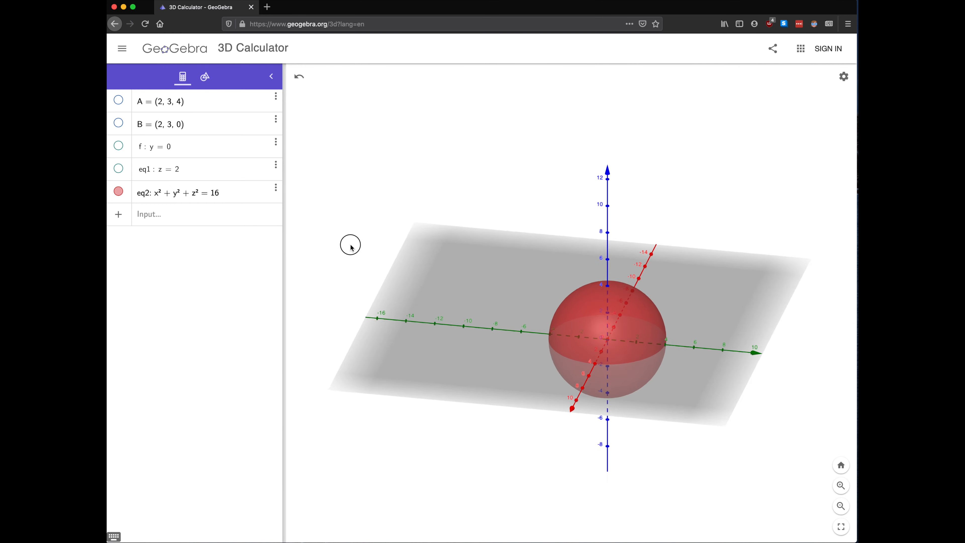
{"action": "left_click_drag", "start_coordinate": [350, 244], "coordinate": [332, 255]}
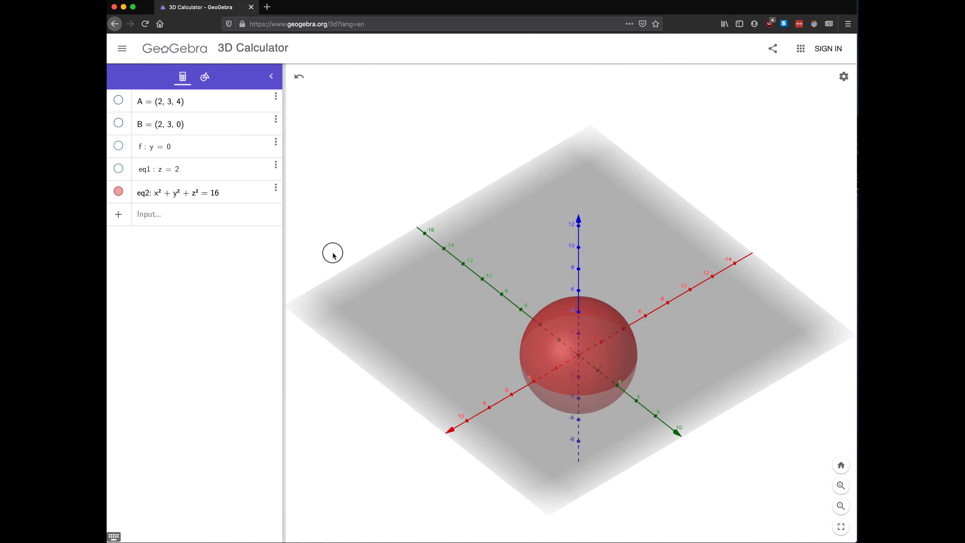
{"action": "left_click_drag", "start_coordinate": [332, 253], "coordinate": [348, 263]}
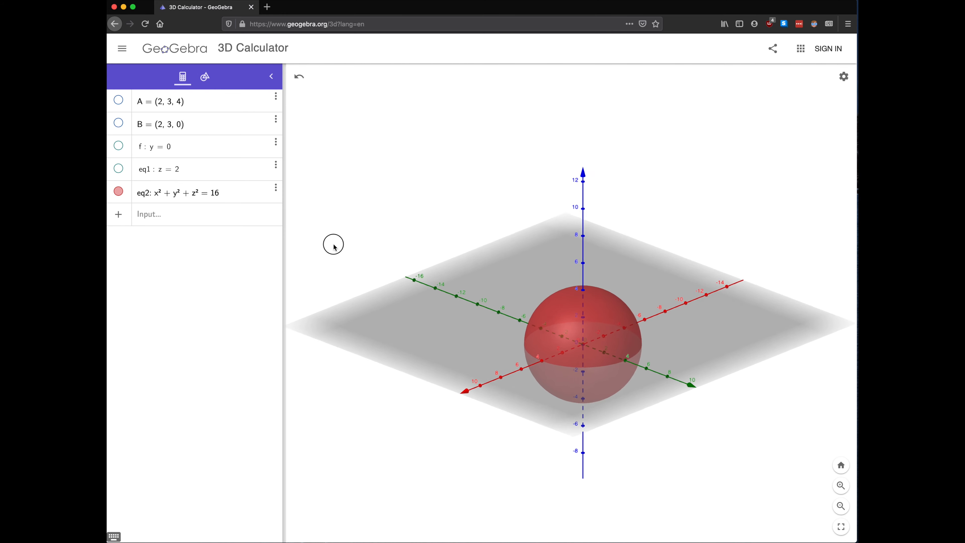
{"action": "left_click_drag", "start_coordinate": [333, 244], "coordinate": [346, 242]}
{"action": "type", "text": "(x - 2)"}
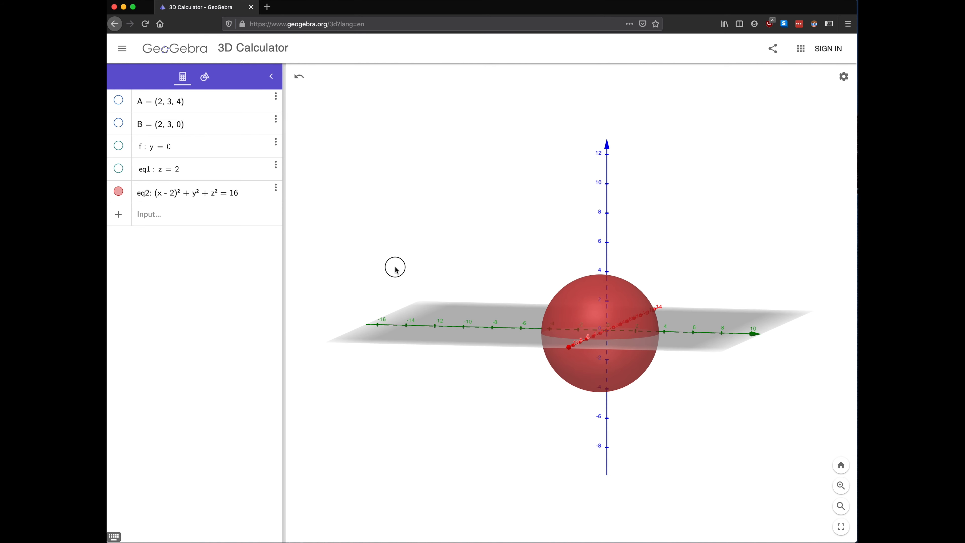
Step: Redefine point C as (2, −1, 4) to mark the shifted sphere's centre
{"action": "left_click", "coordinate": [185, 214]}
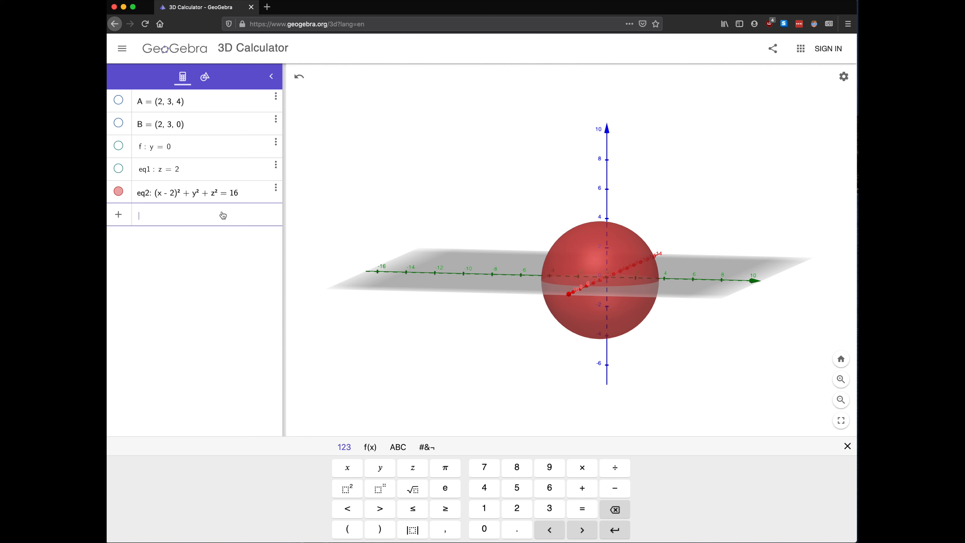
{"action": "type", "text": "(2,0)"}
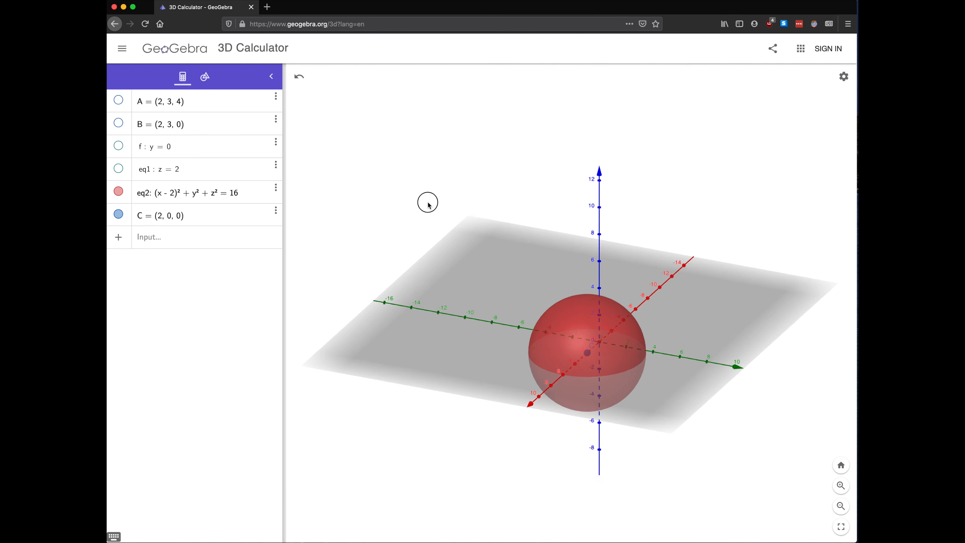
{"action": "left_click_drag", "start_coordinate": [428, 203], "coordinate": [406, 209]}
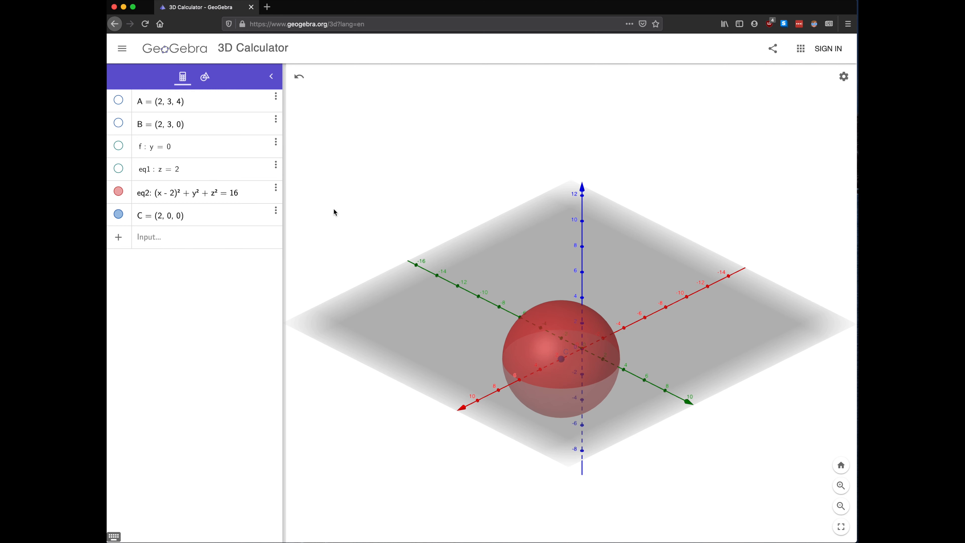
{"action": "left_click", "coordinate": [185, 192]}
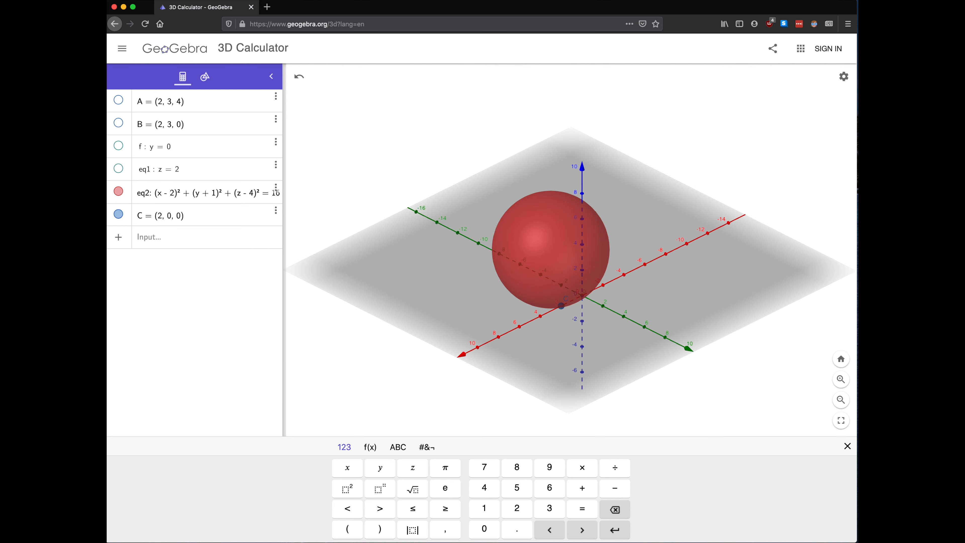
{"action": "mouse_move", "coordinate": [164, 221]}
{"action": "type", "text": "1"}
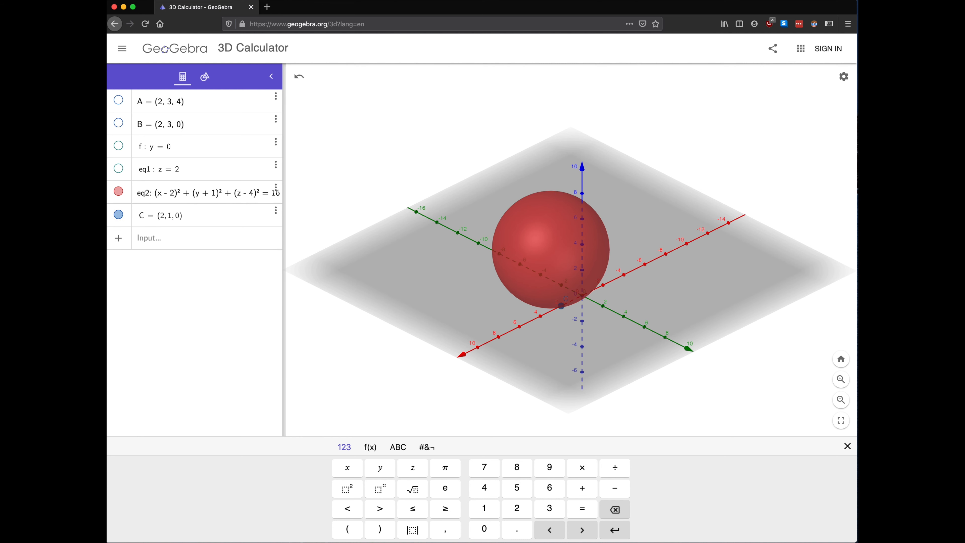
Step: Orbit the scene to verify point C sits at the sphere's centre
{"action": "left_click_drag", "start_coordinate": [561, 306], "coordinate": [571, 260]}
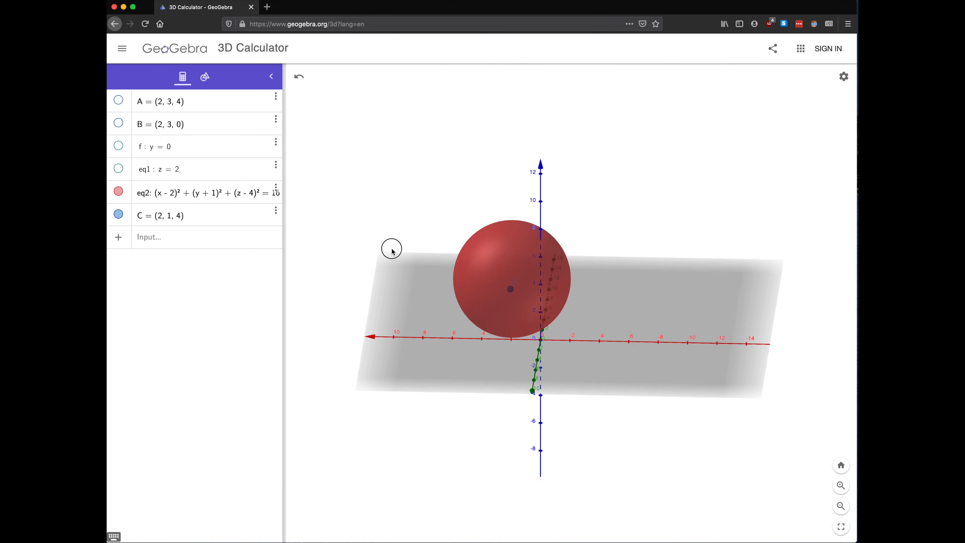
{"action": "left_click_drag", "start_coordinate": [391, 250], "coordinate": [428, 253]}
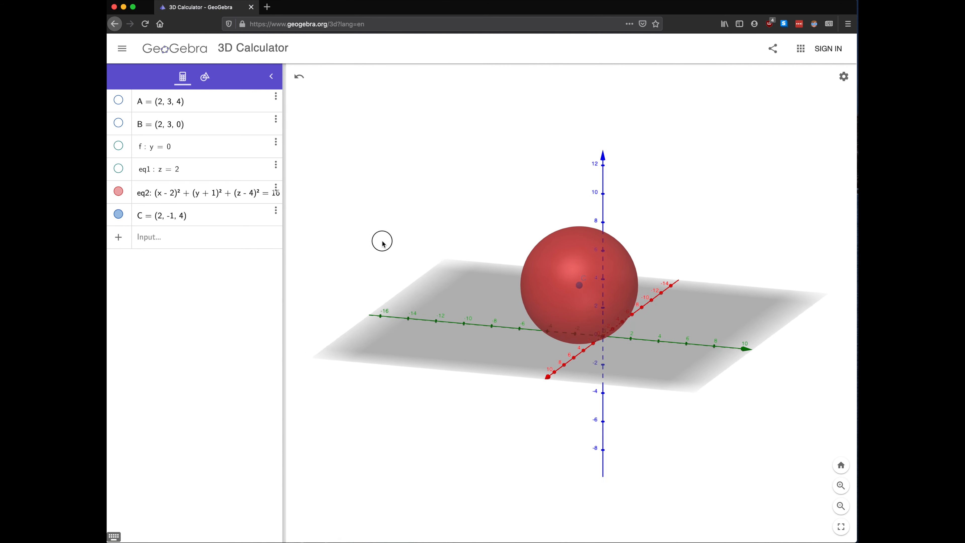
{"action": "left_click_drag", "start_coordinate": [382, 241], "coordinate": [384, 283]}
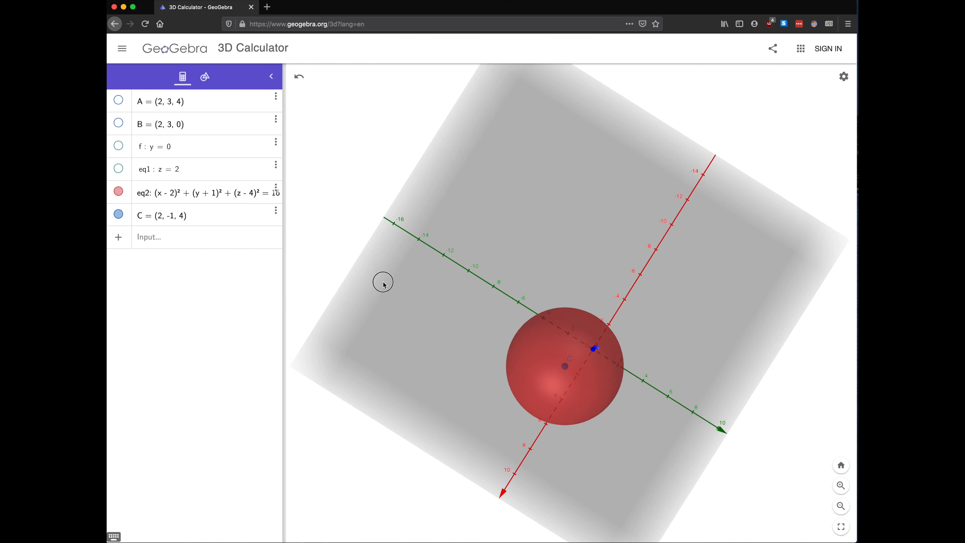
{"action": "left_click_drag", "start_coordinate": [383, 283], "coordinate": [405, 237]}
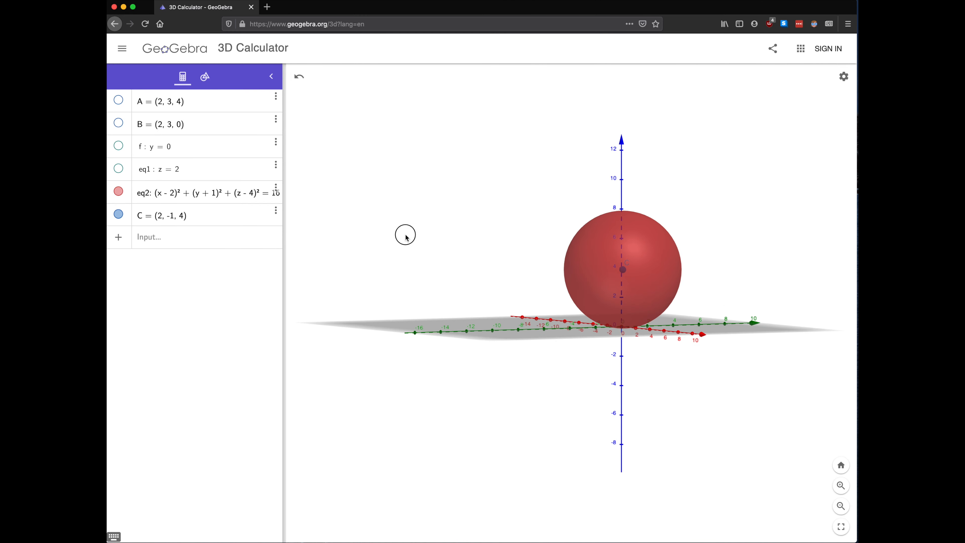
{"action": "left_click_drag", "start_coordinate": [406, 235], "coordinate": [413, 268]}
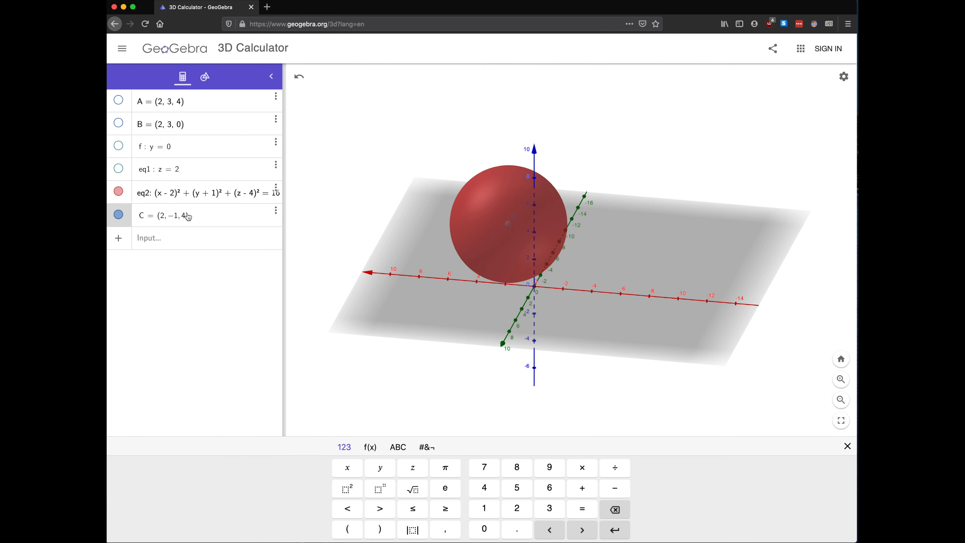
Step: Hide eq2, then enter general-form sphere eq3: 2x² + 2y² + 2z² − 6x − 4y + 2z = …
{"action": "left_click", "coordinate": [118, 191]}
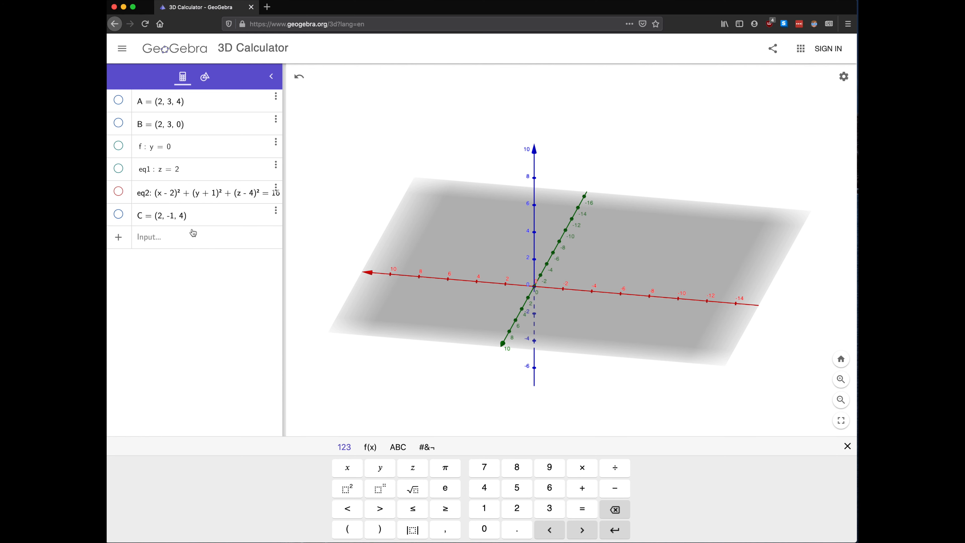
{"action": "left_click", "coordinate": [184, 237]}
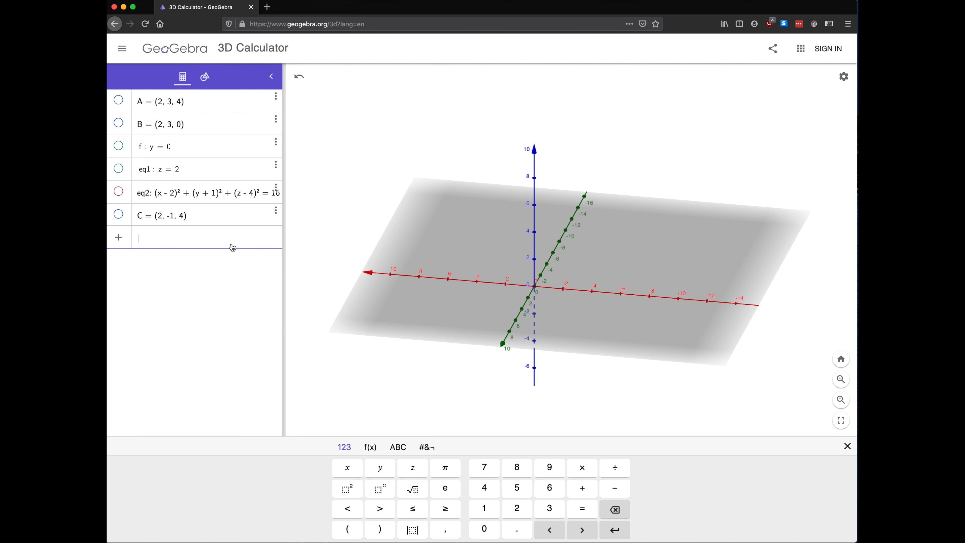
{"action": "type", "text": "2x²"}
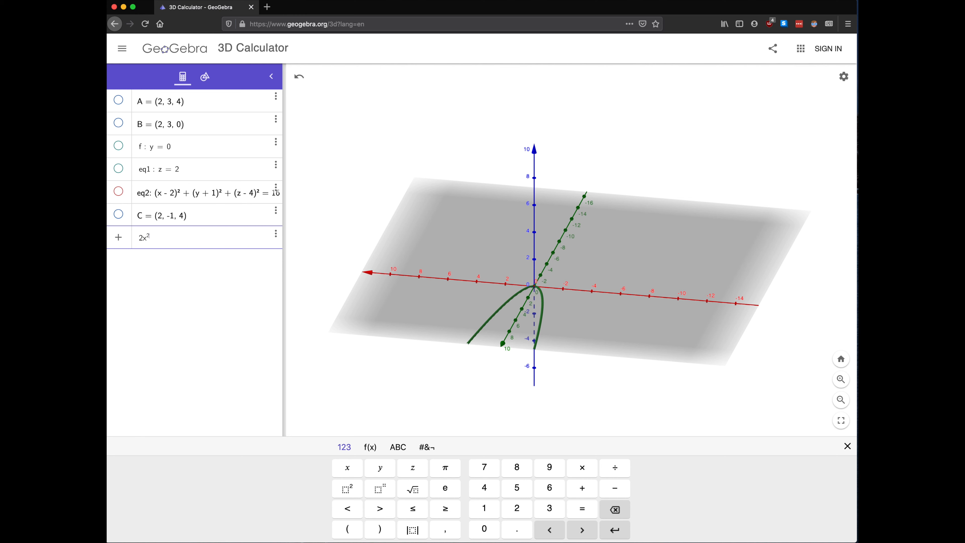
{"action": "type", "text": "+ 2y^2"}
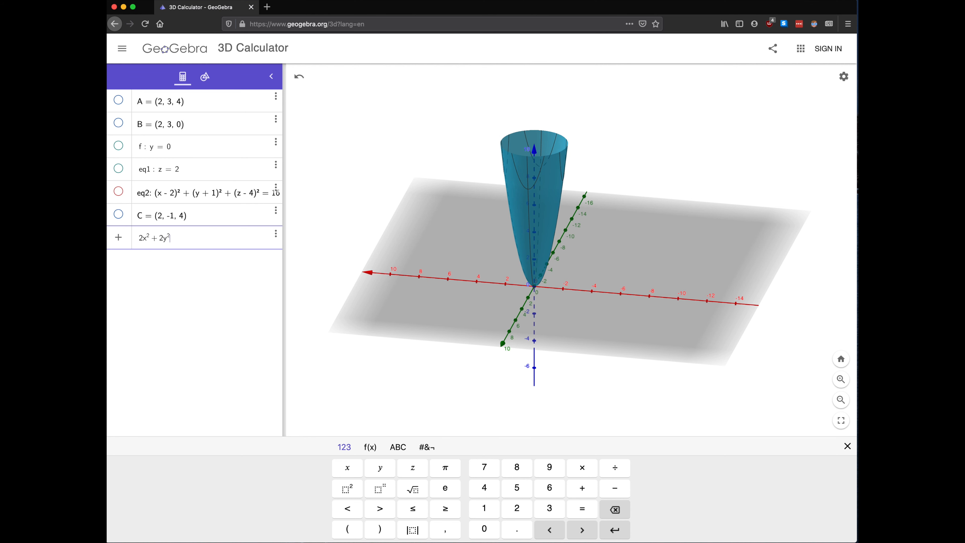
{"action": "type", "text": "+ 2z²"}
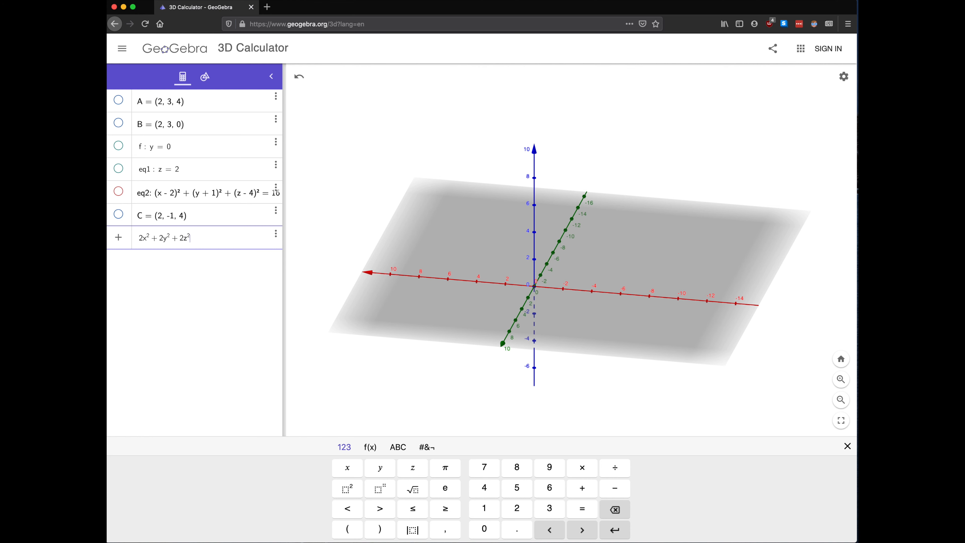
{"action": "type", "text": "-"}
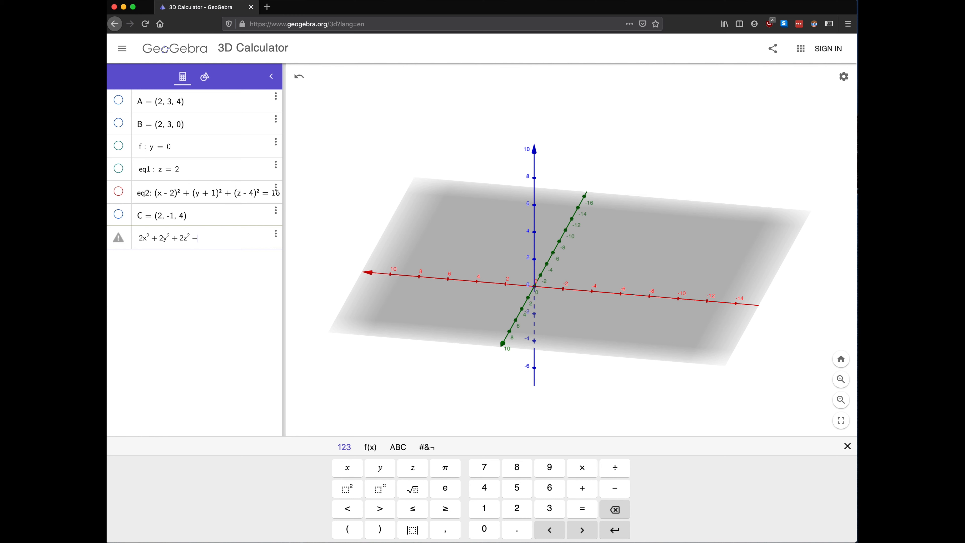
{"action": "type", "text": "6x"}
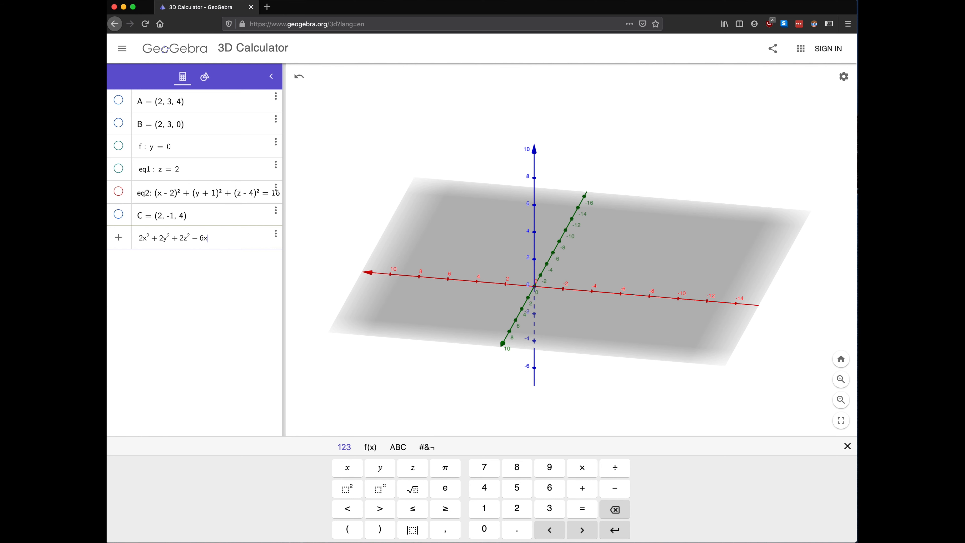
{"action": "type", "text": "-4y"}
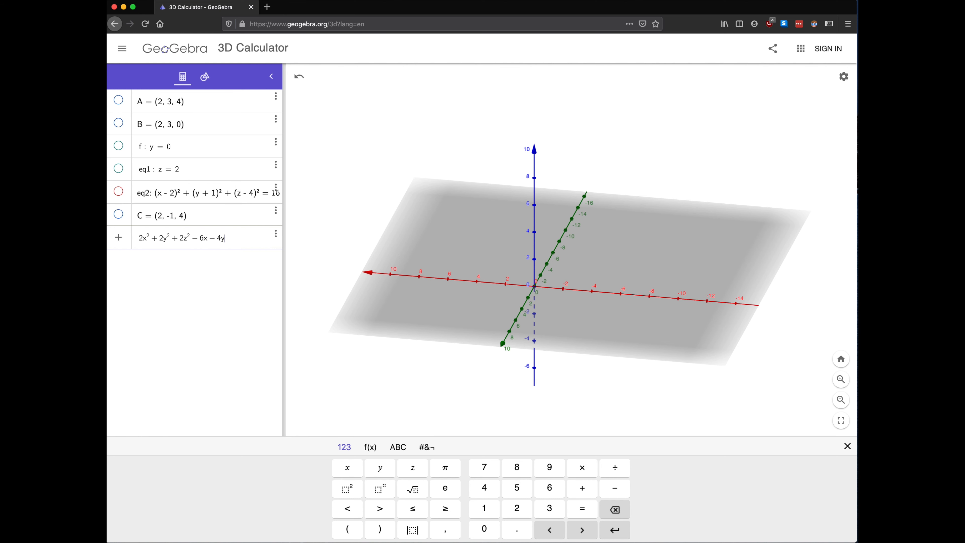
{"action": "type", "text": "+ 2z = 1"}
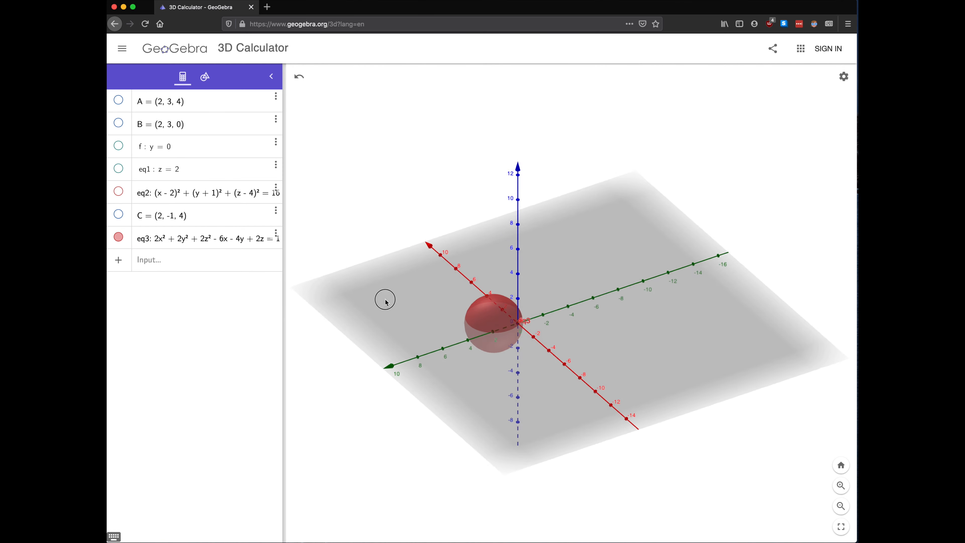
{"action": "left_click_drag", "start_coordinate": [384, 301], "coordinate": [463, 284]}
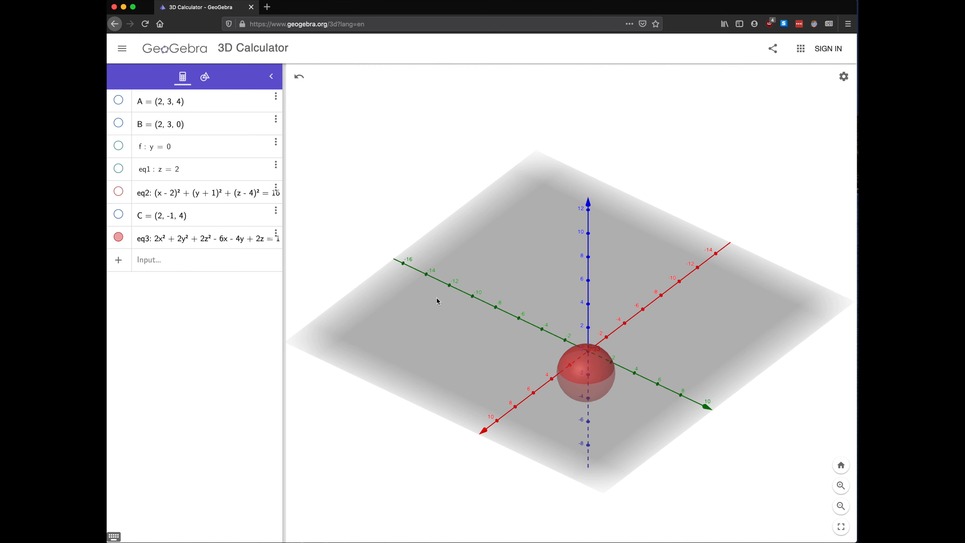
{"action": "left_click_drag", "start_coordinate": [437, 301], "coordinate": [437, 288]}
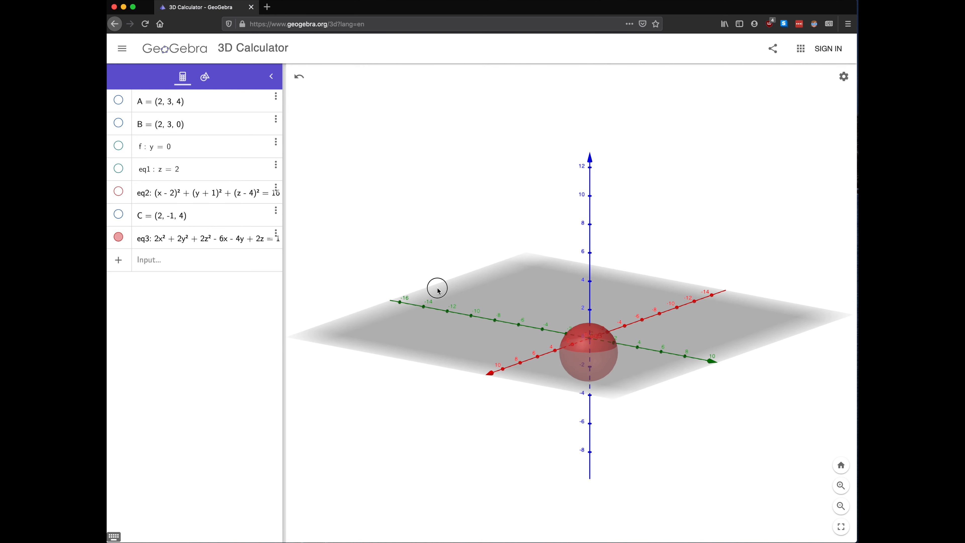
{"action": "left_click_drag", "start_coordinate": [437, 288], "coordinate": [425, 291]}
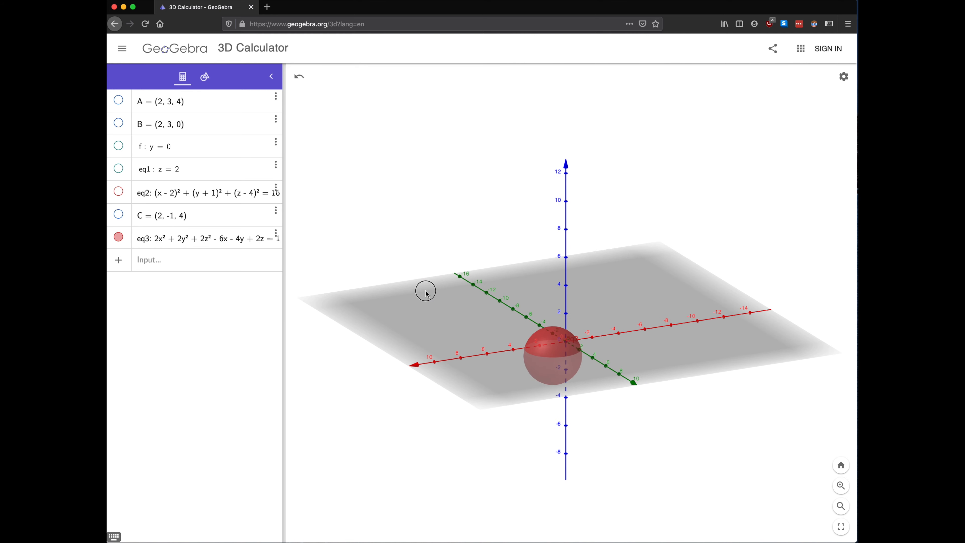
{"action": "left_click_drag", "start_coordinate": [426, 291], "coordinate": [419, 299]}
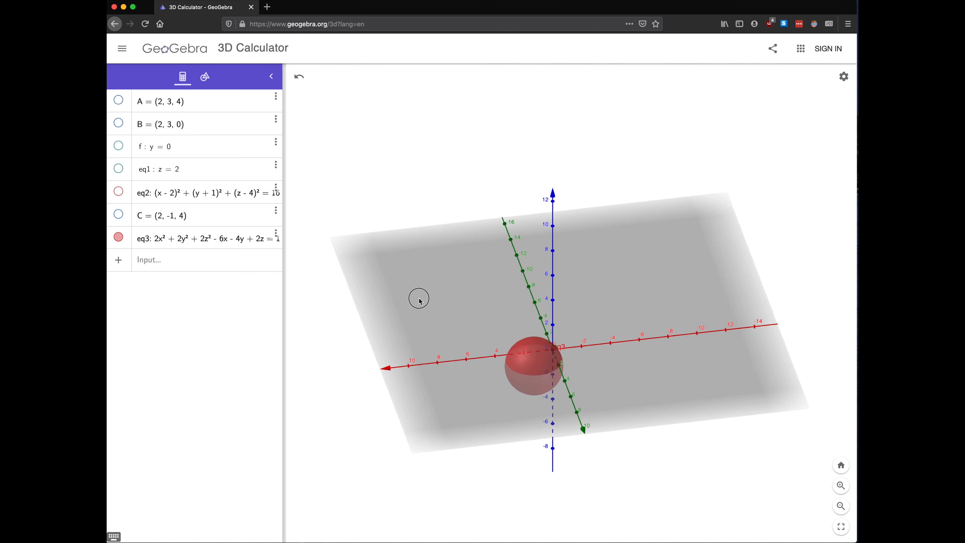
{"action": "left_click_drag", "start_coordinate": [419, 300], "coordinate": [450, 287]}
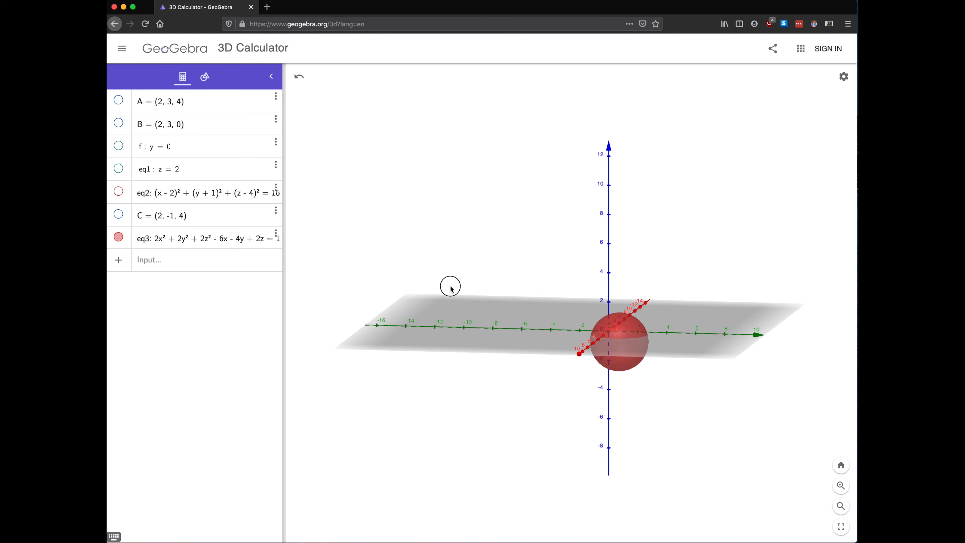
{"action": "left_click_drag", "start_coordinate": [450, 287], "coordinate": [826, 266]}
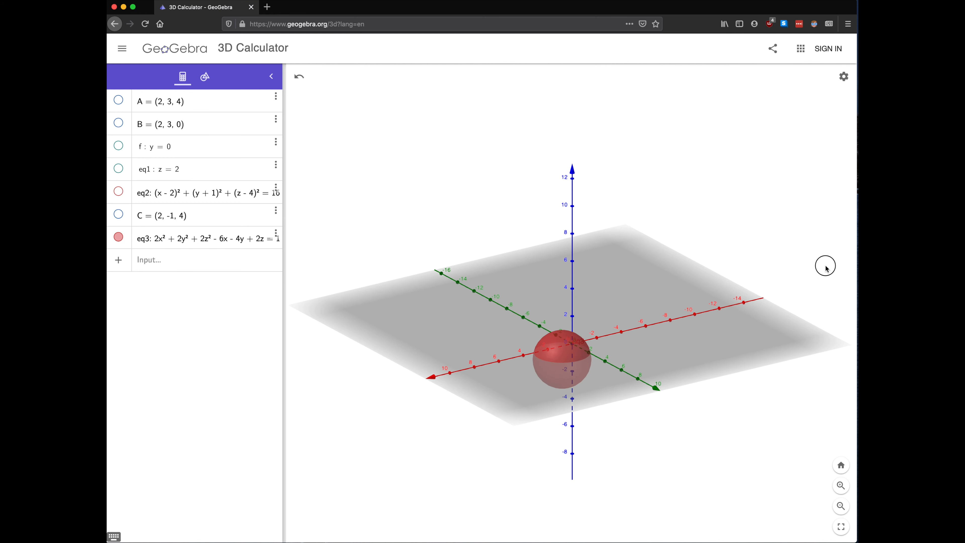
{"action": "left_click_drag", "start_coordinate": [826, 265], "coordinate": [827, 275]}
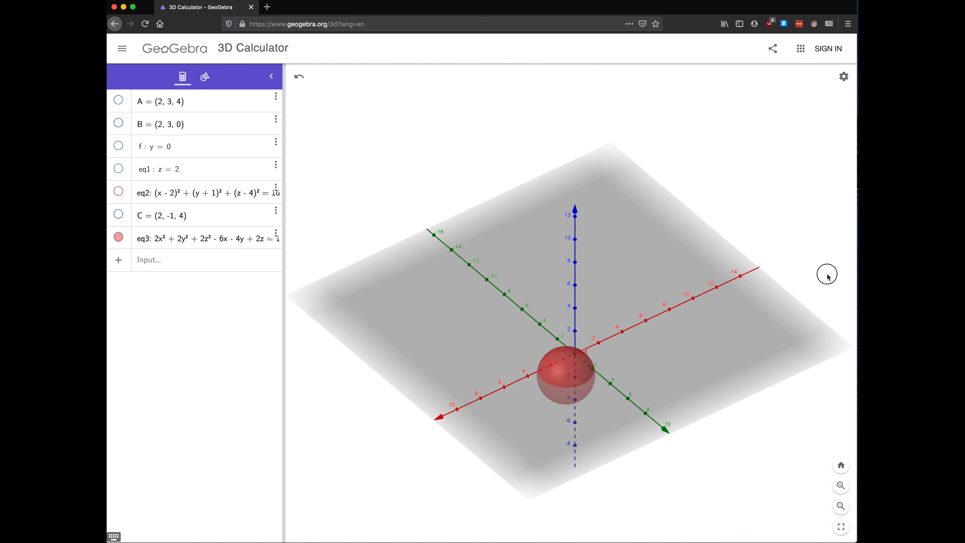
{"action": "mouse_move", "coordinate": [827, 278]}
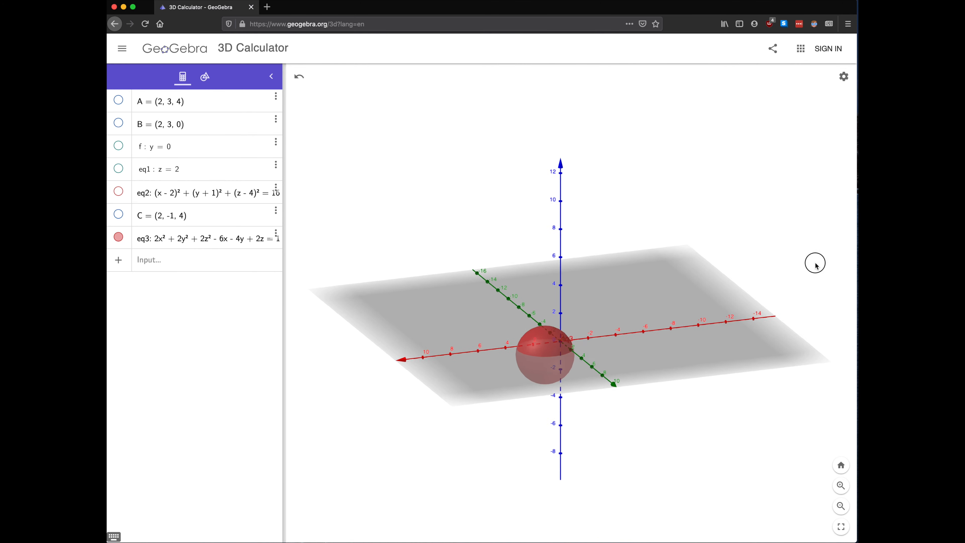
{"action": "left_click_drag", "start_coordinate": [815, 264], "coordinate": [784, 288]}
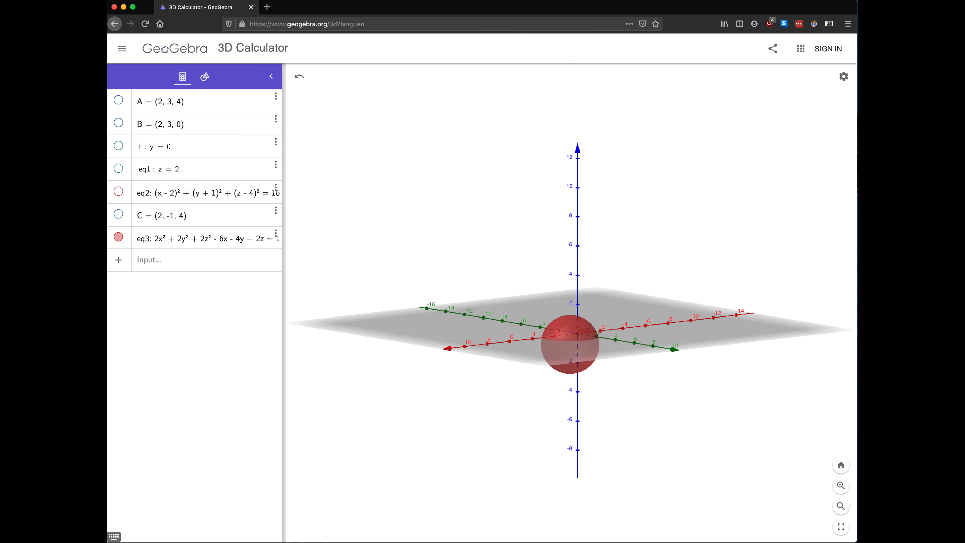
{"action": "mouse_move", "coordinate": [600, 245]}
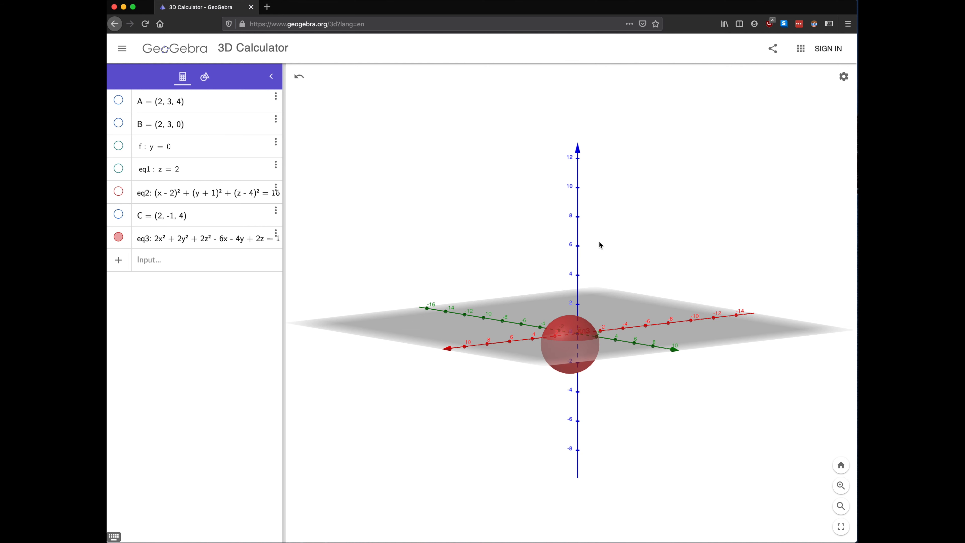
{"action": "mouse_move", "coordinate": [218, 55]}
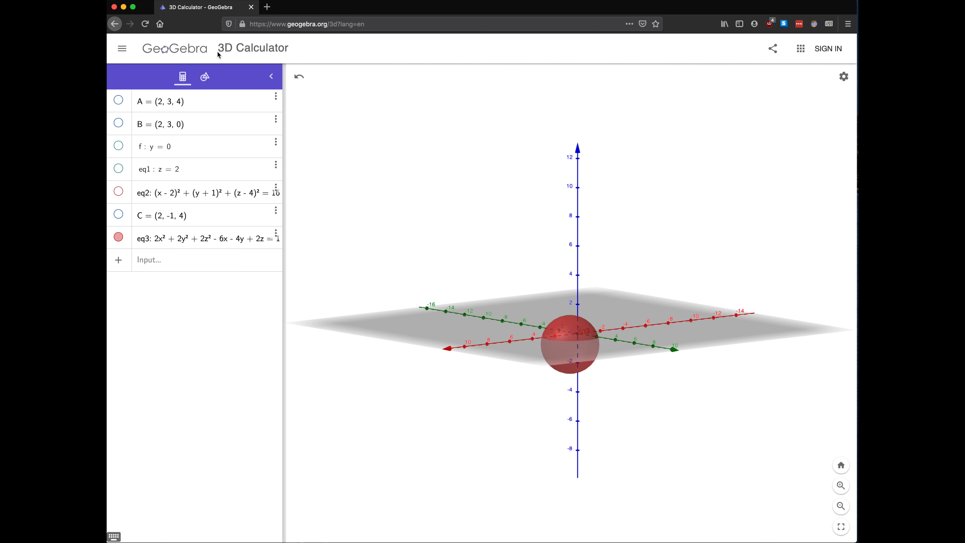
{"action": "mouse_move", "coordinate": [213, 67]}
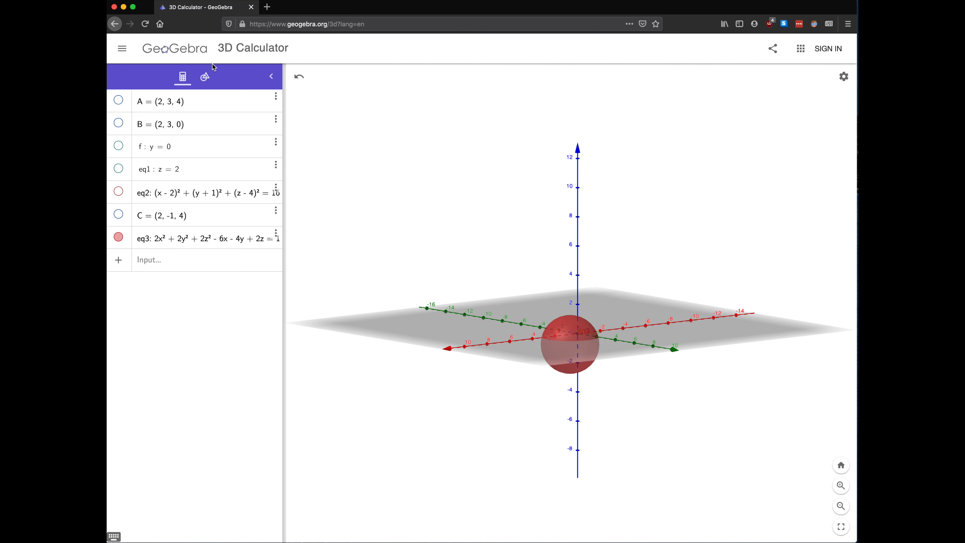
{"action": "mouse_move", "coordinate": [213, 64]}
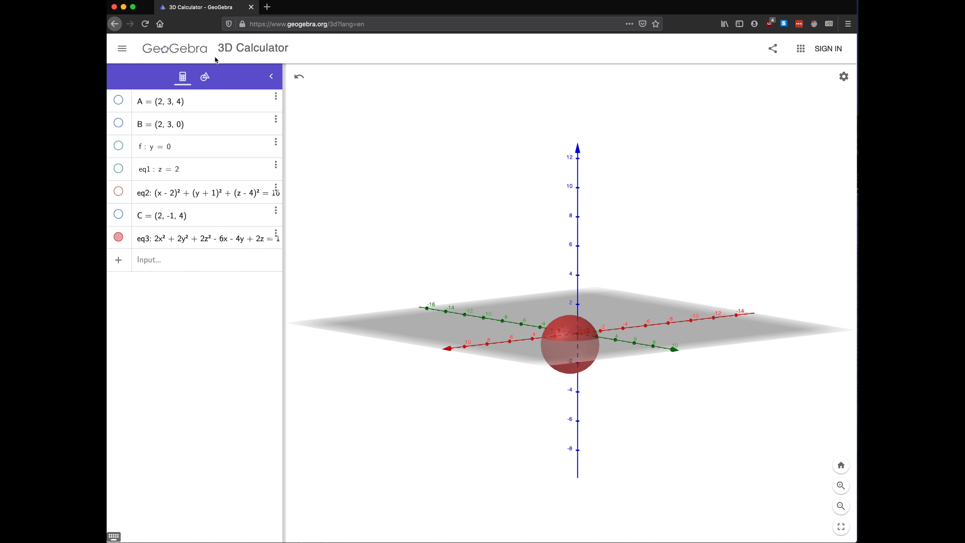